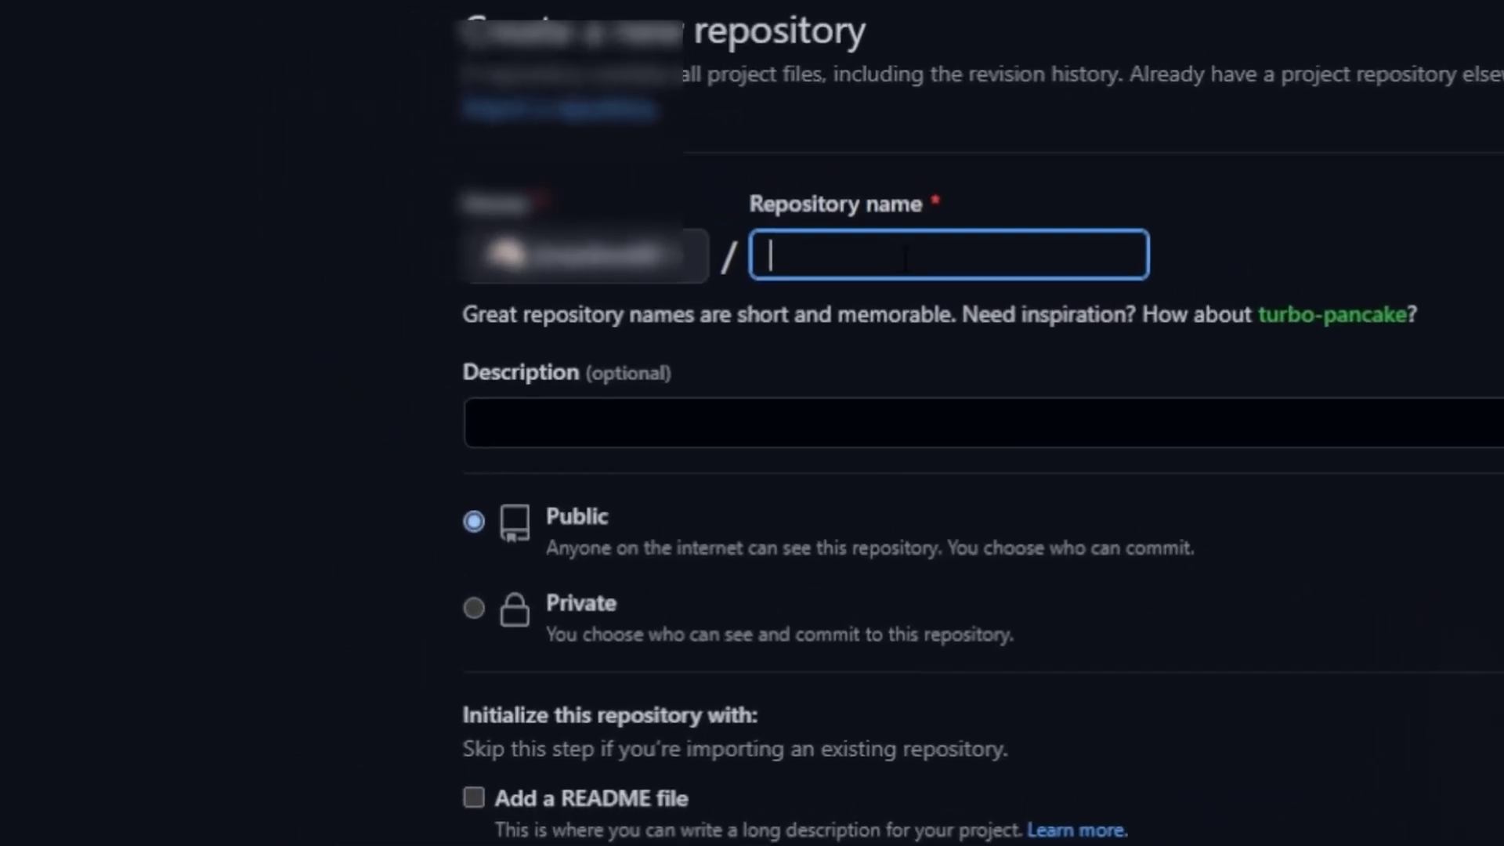
Step: Create the private GitHub repository 'awesome-app'
{"action": "type", "text": "awesom"}
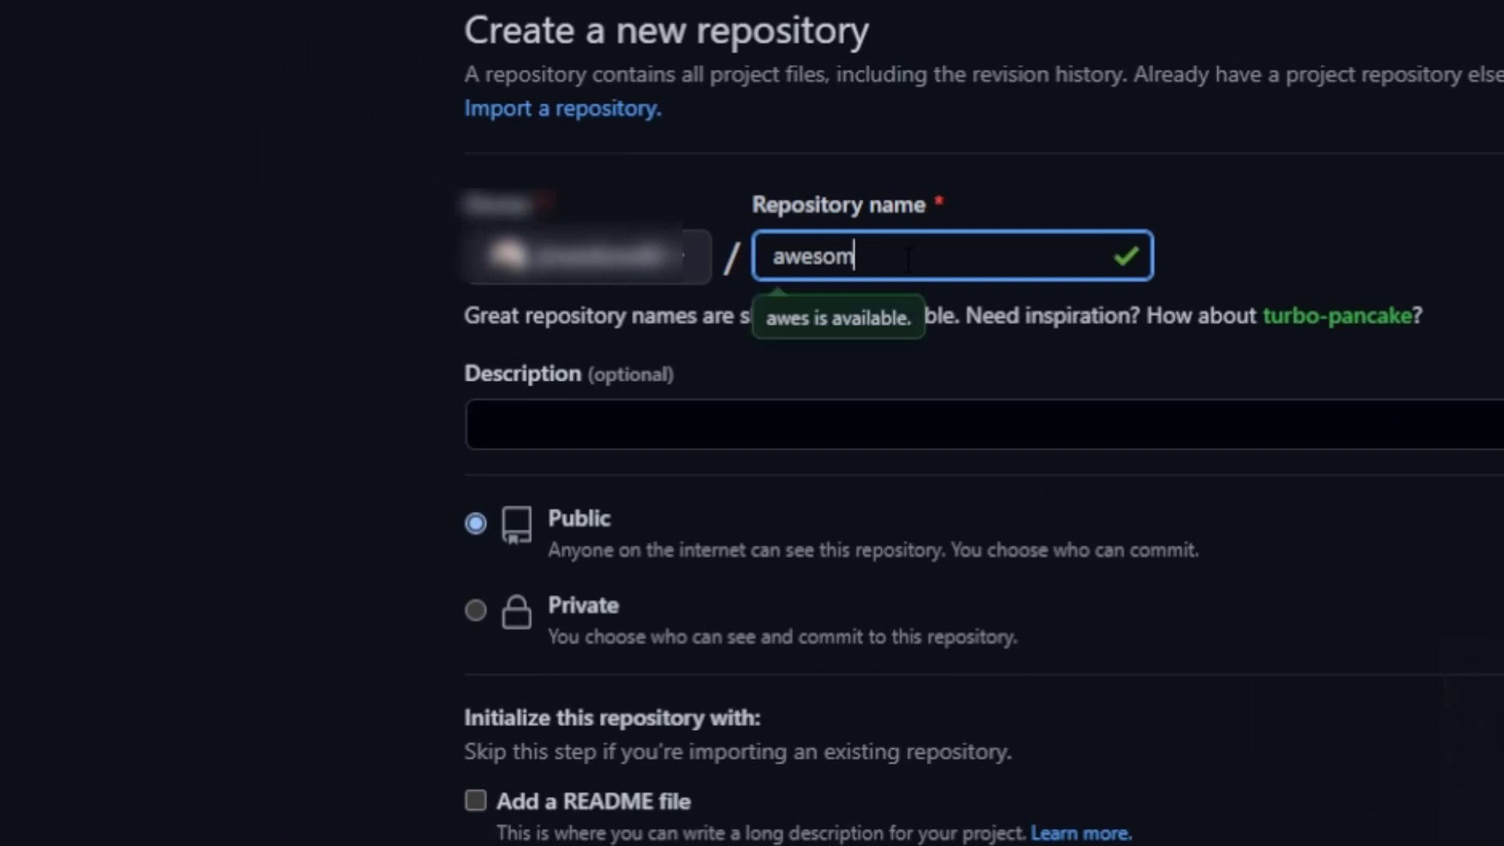
{"action": "type", "text": "e"}
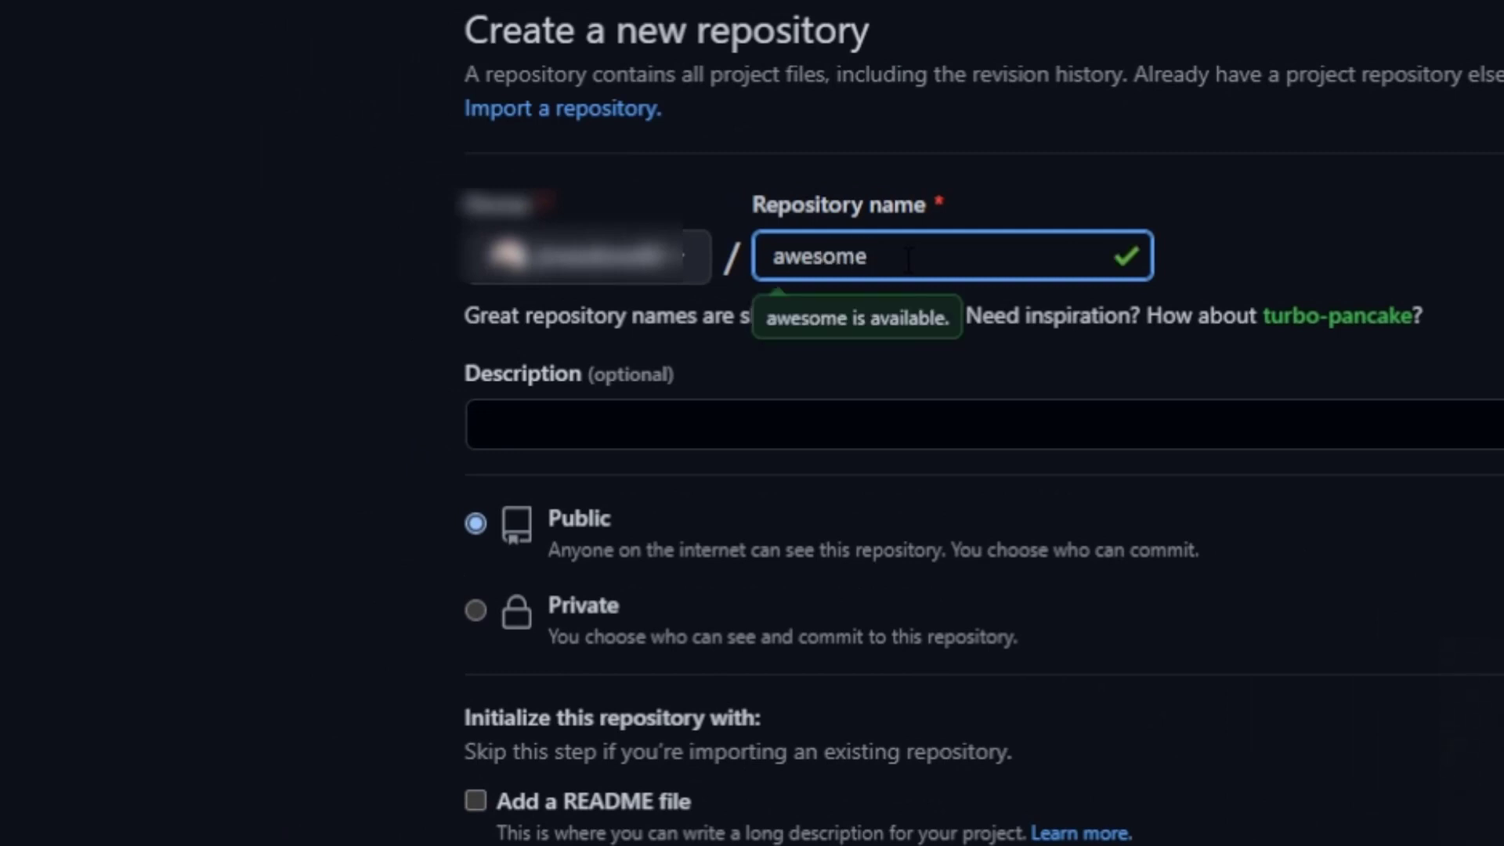
{"action": "type", "text": "app"}
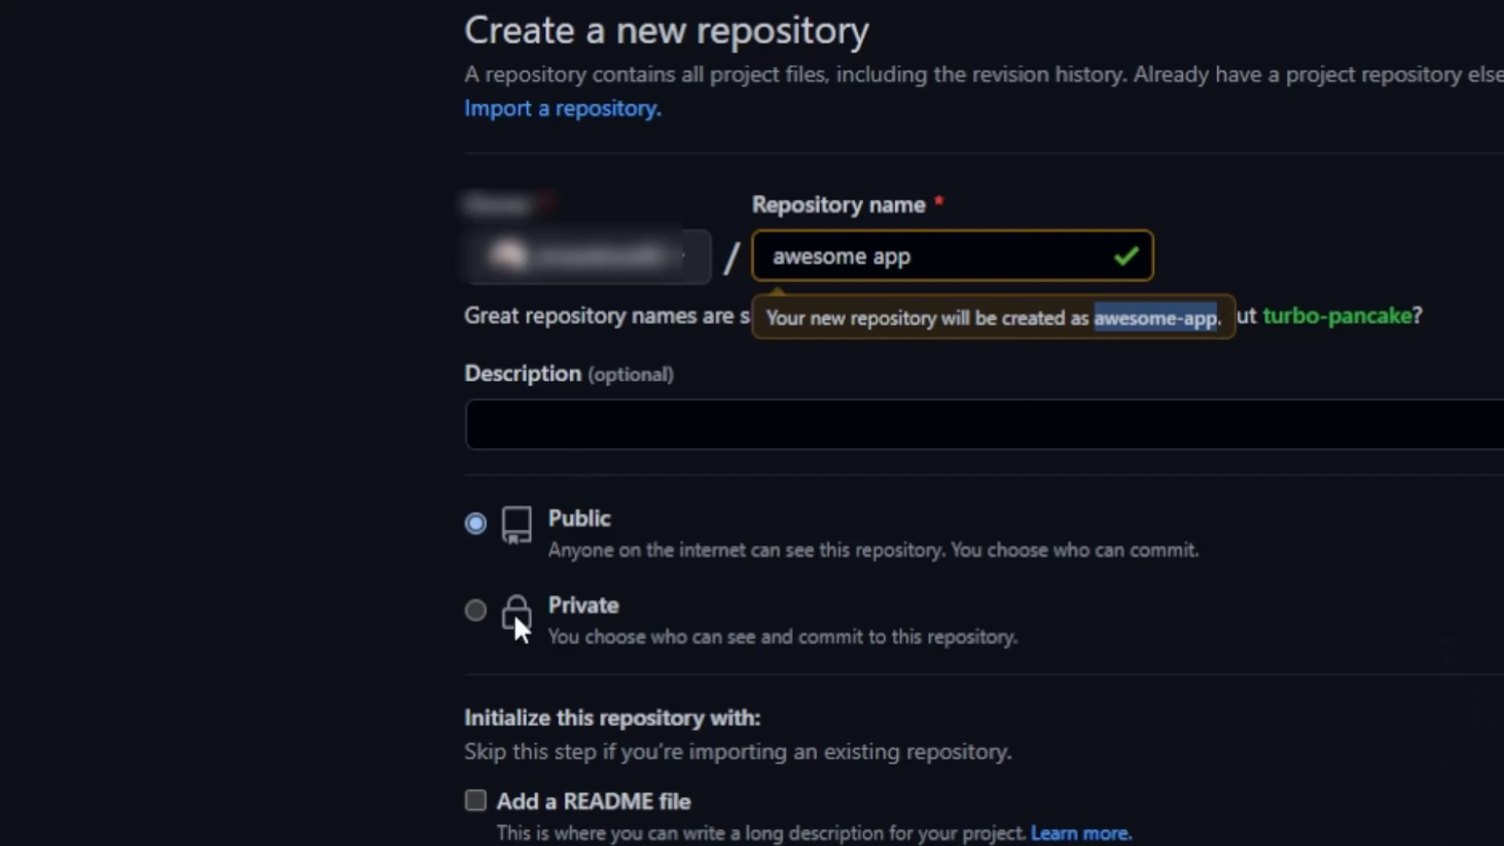
{"action": "left_click", "coordinate": [476, 612]}
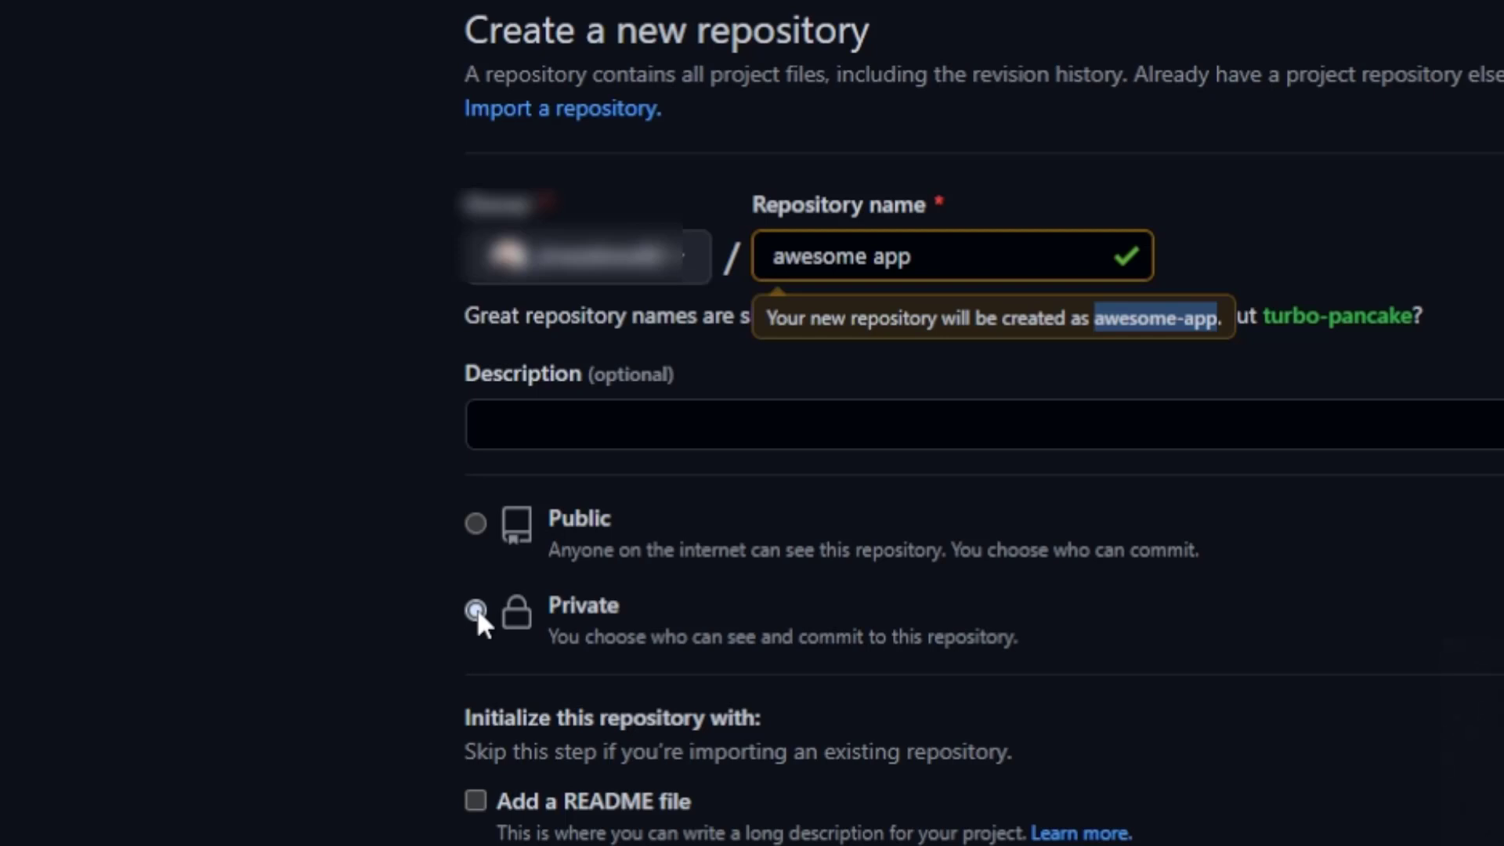
{"action": "left_click", "coordinate": [475, 631]}
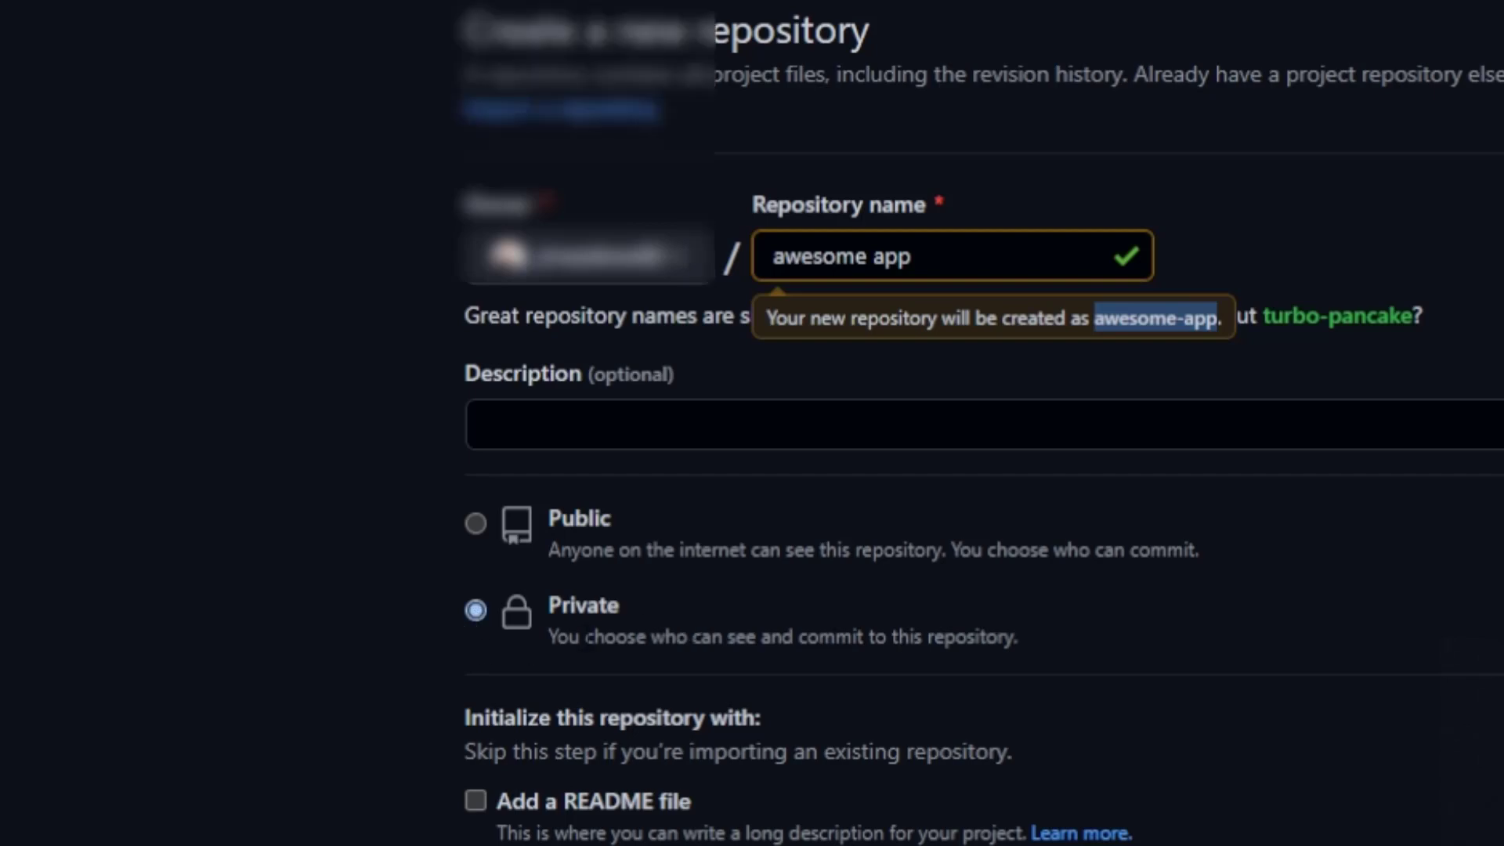
{"action": "scroll", "scroll_direction": "down", "scroll_amount": 3}
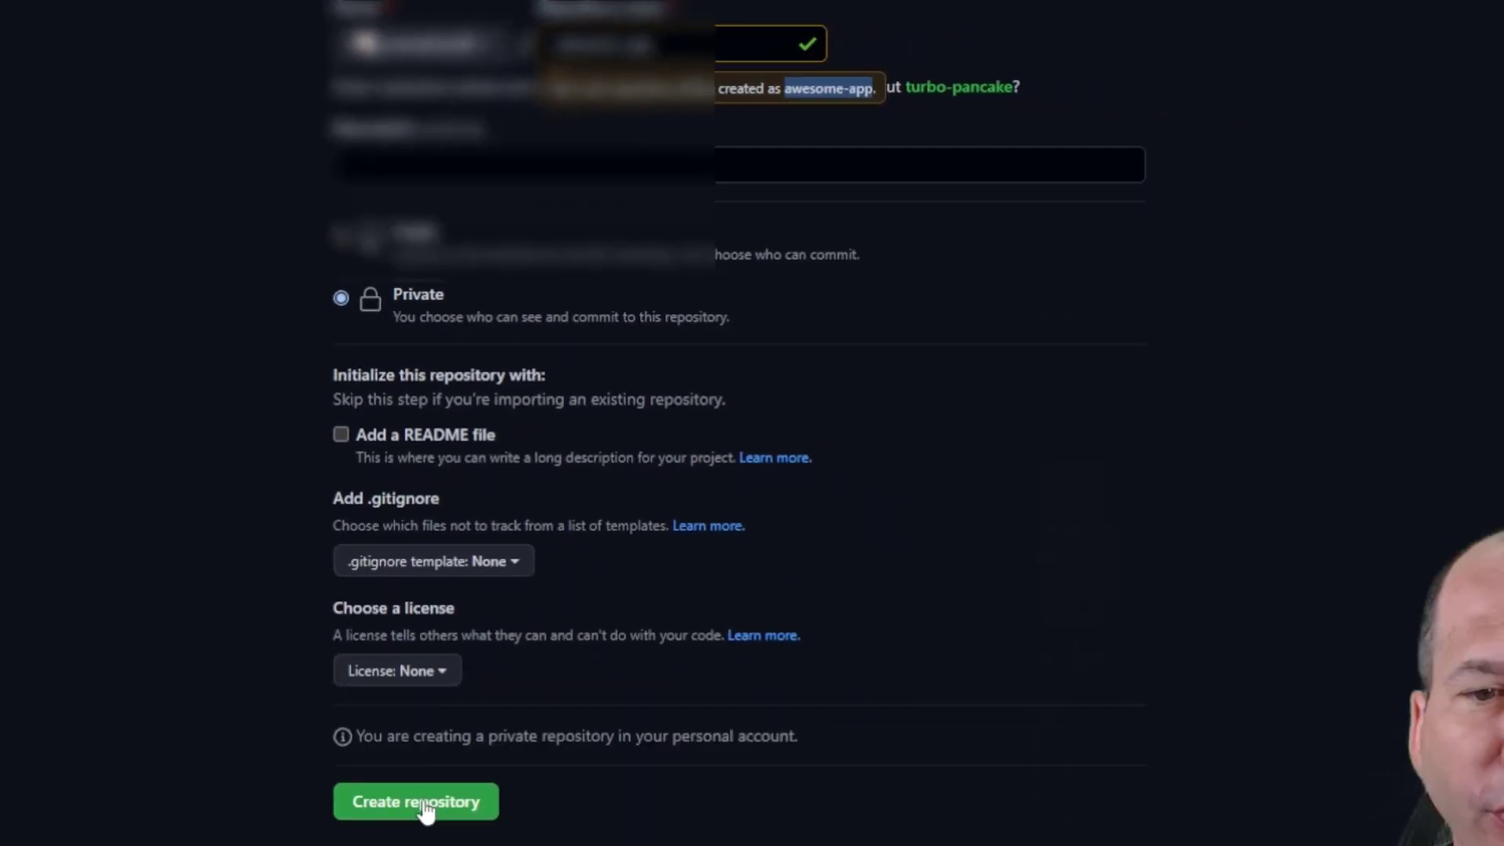
{"action": "left_click", "coordinate": [415, 801]}
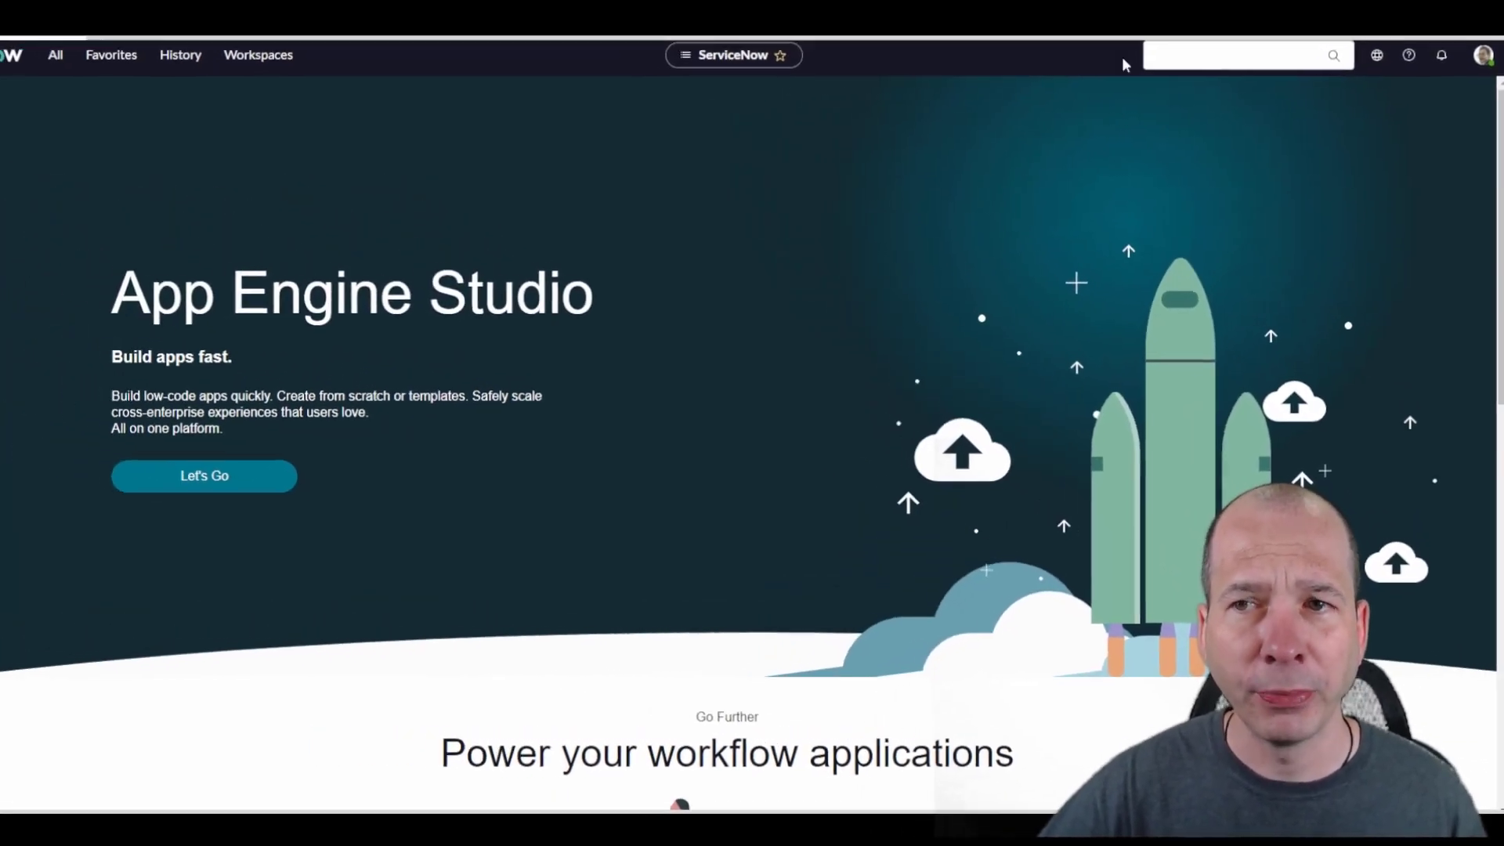
Step: From the application scope picker, open the applications list and start a new application
{"action": "left_click", "coordinate": [1382, 55]}
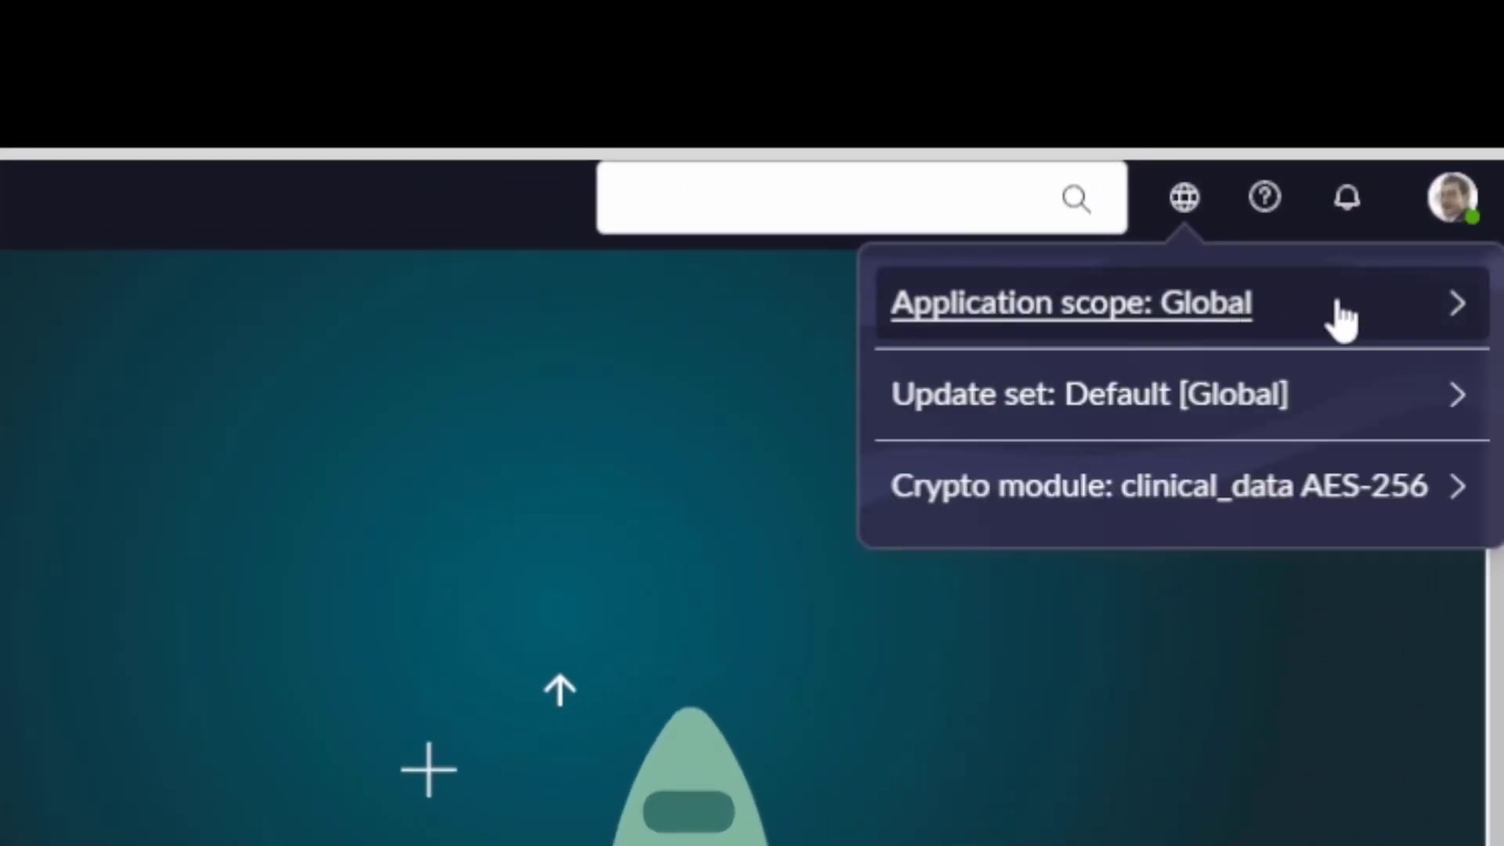
{"action": "left_click", "coordinate": [1077, 304]}
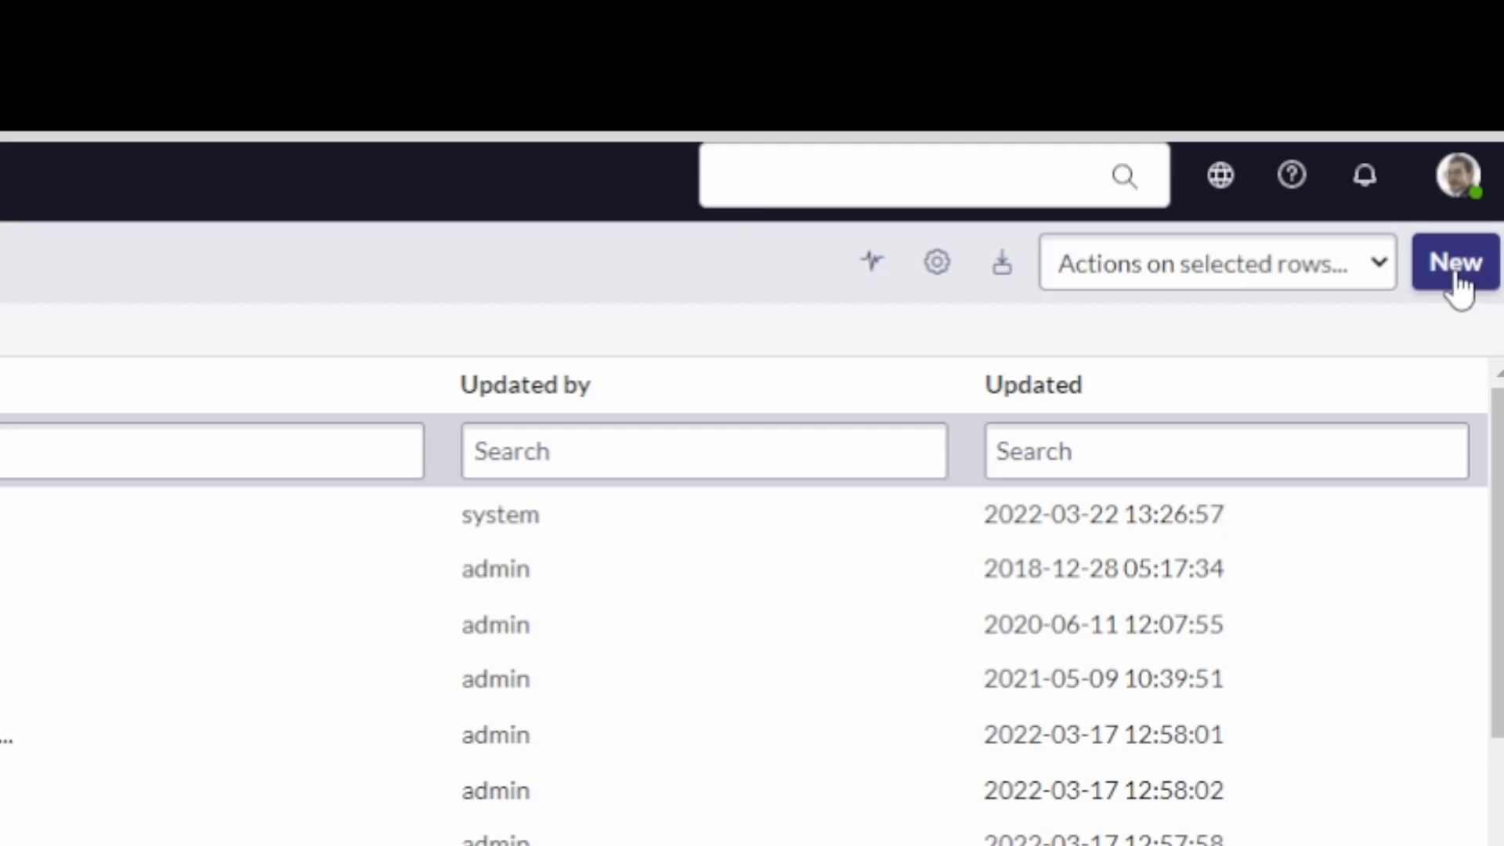
{"action": "left_click", "coordinate": [1452, 261]}
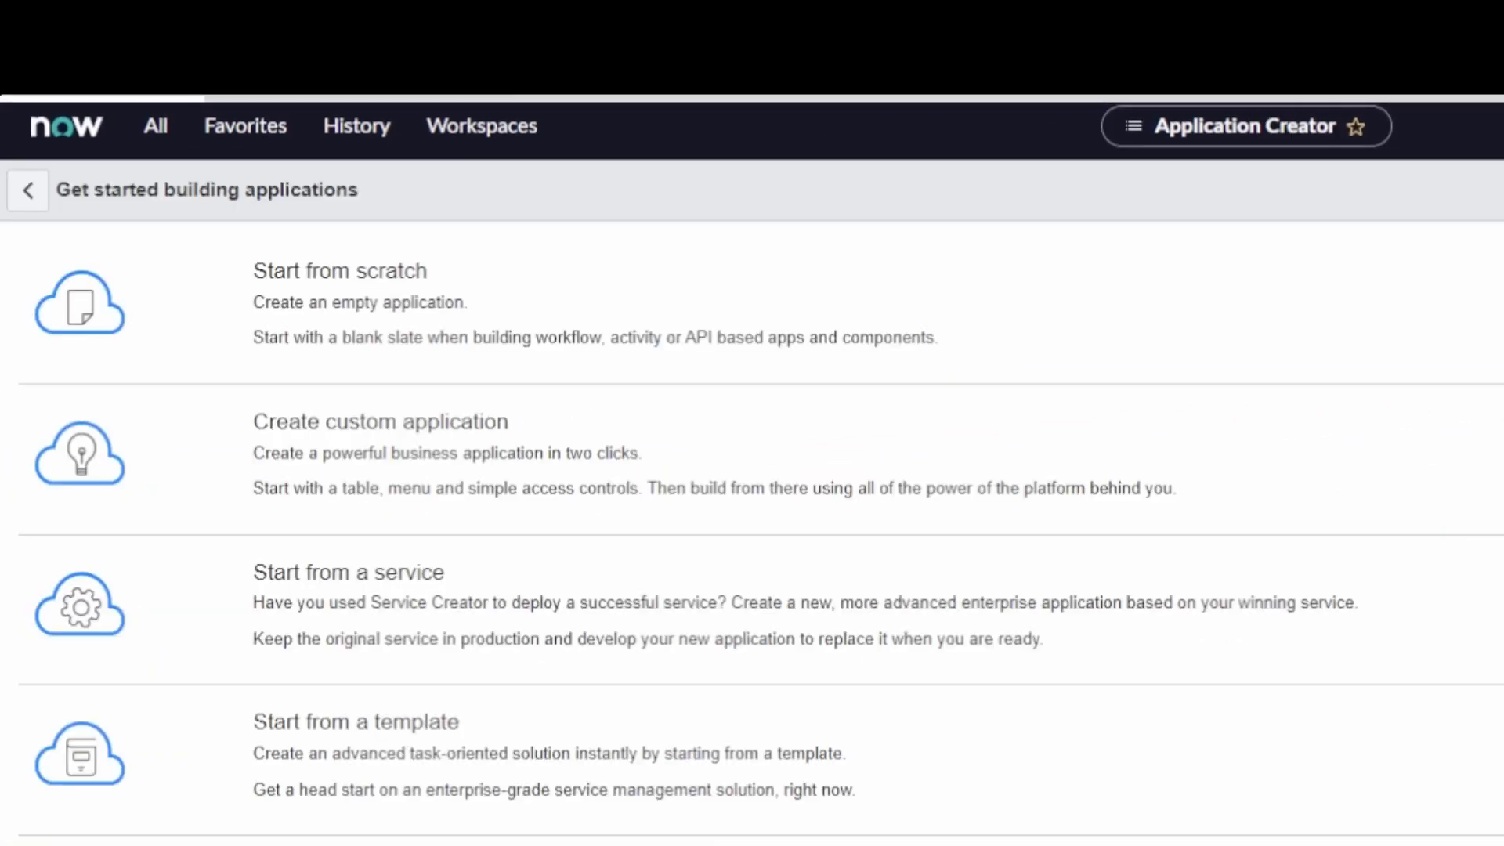
{"action": "mouse_move", "coordinate": [286, 348]}
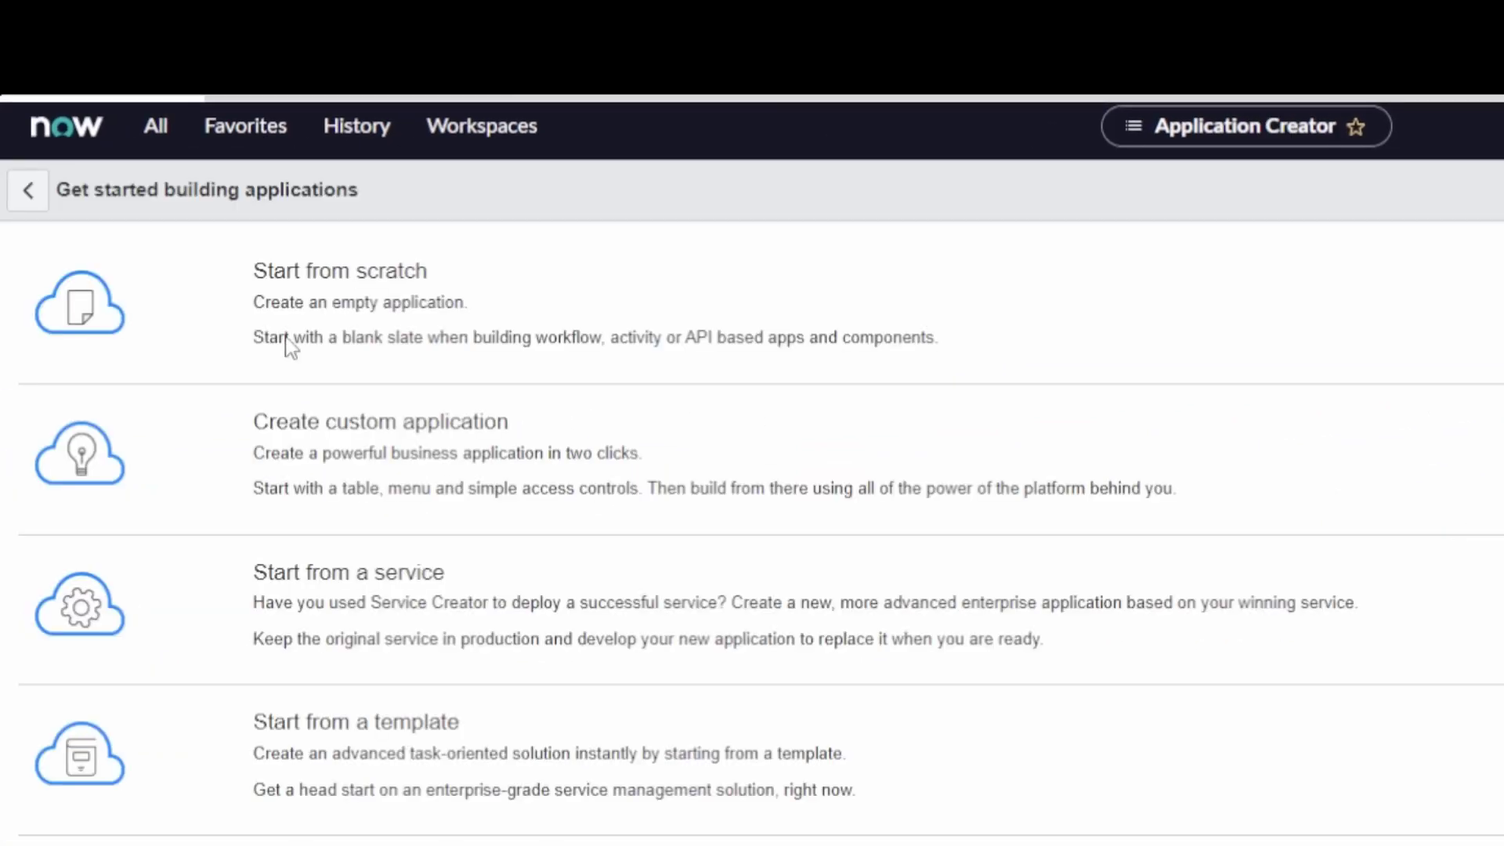
Step: Create the 'Awesome App' application from scratch and open it in Studio
{"action": "left_click", "coordinate": [340, 271]}
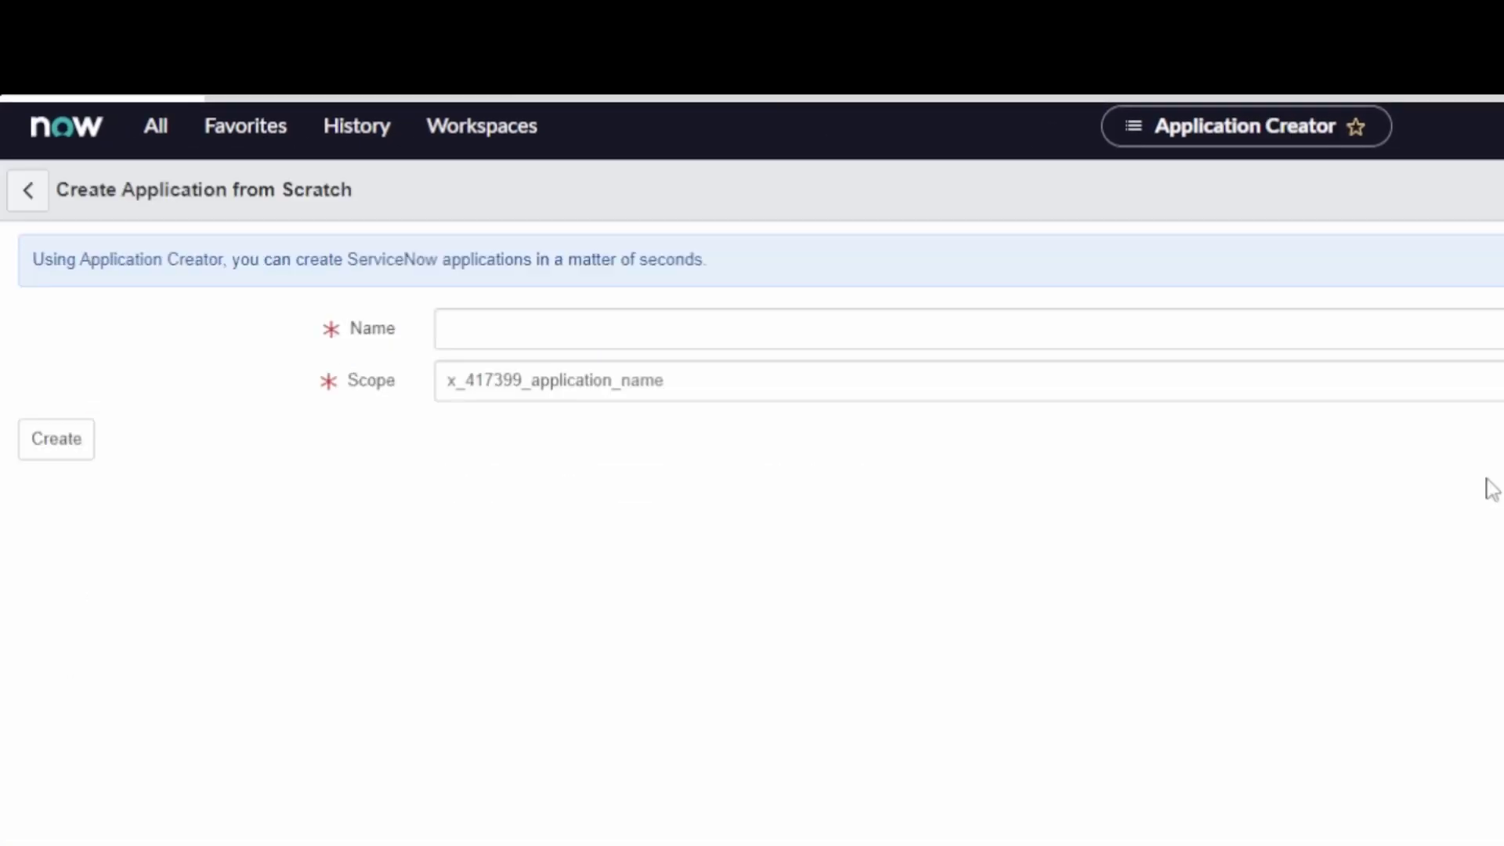
{"action": "type", "text": "awe"}
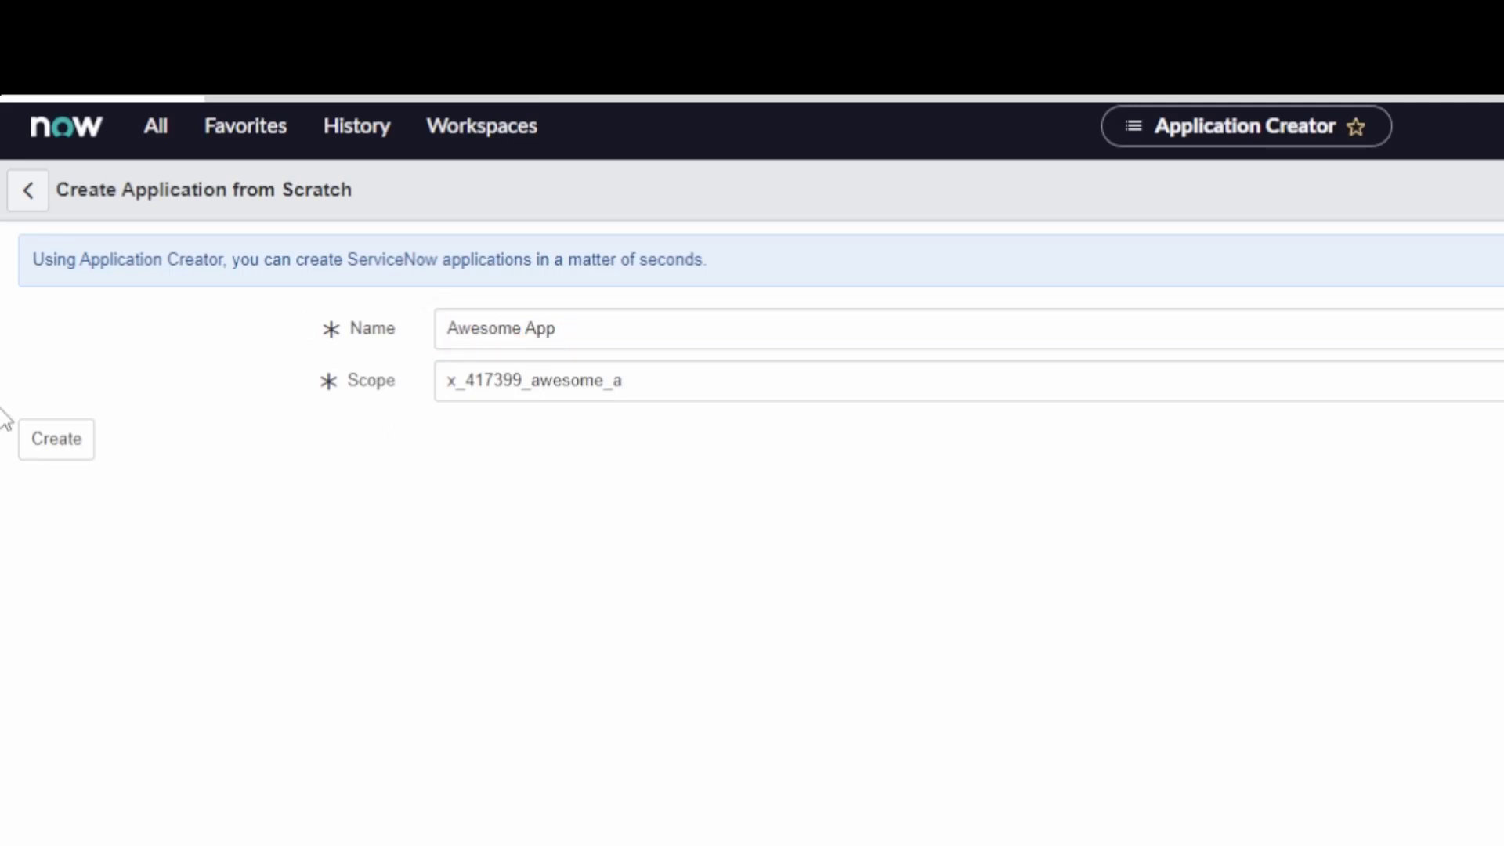
{"action": "left_click", "coordinate": [56, 438]}
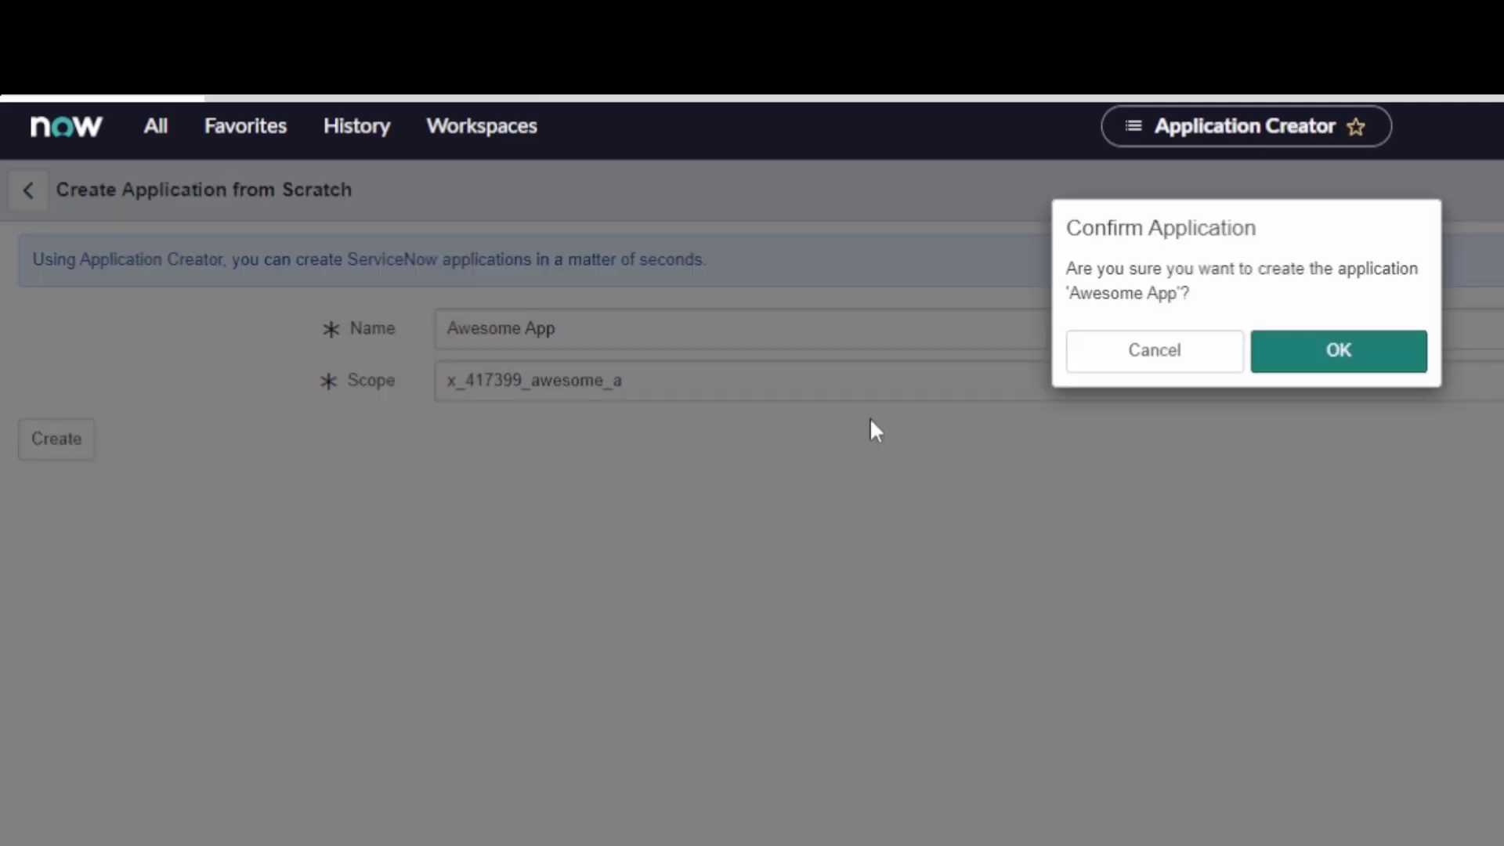
{"action": "left_click", "coordinate": [1338, 350]}
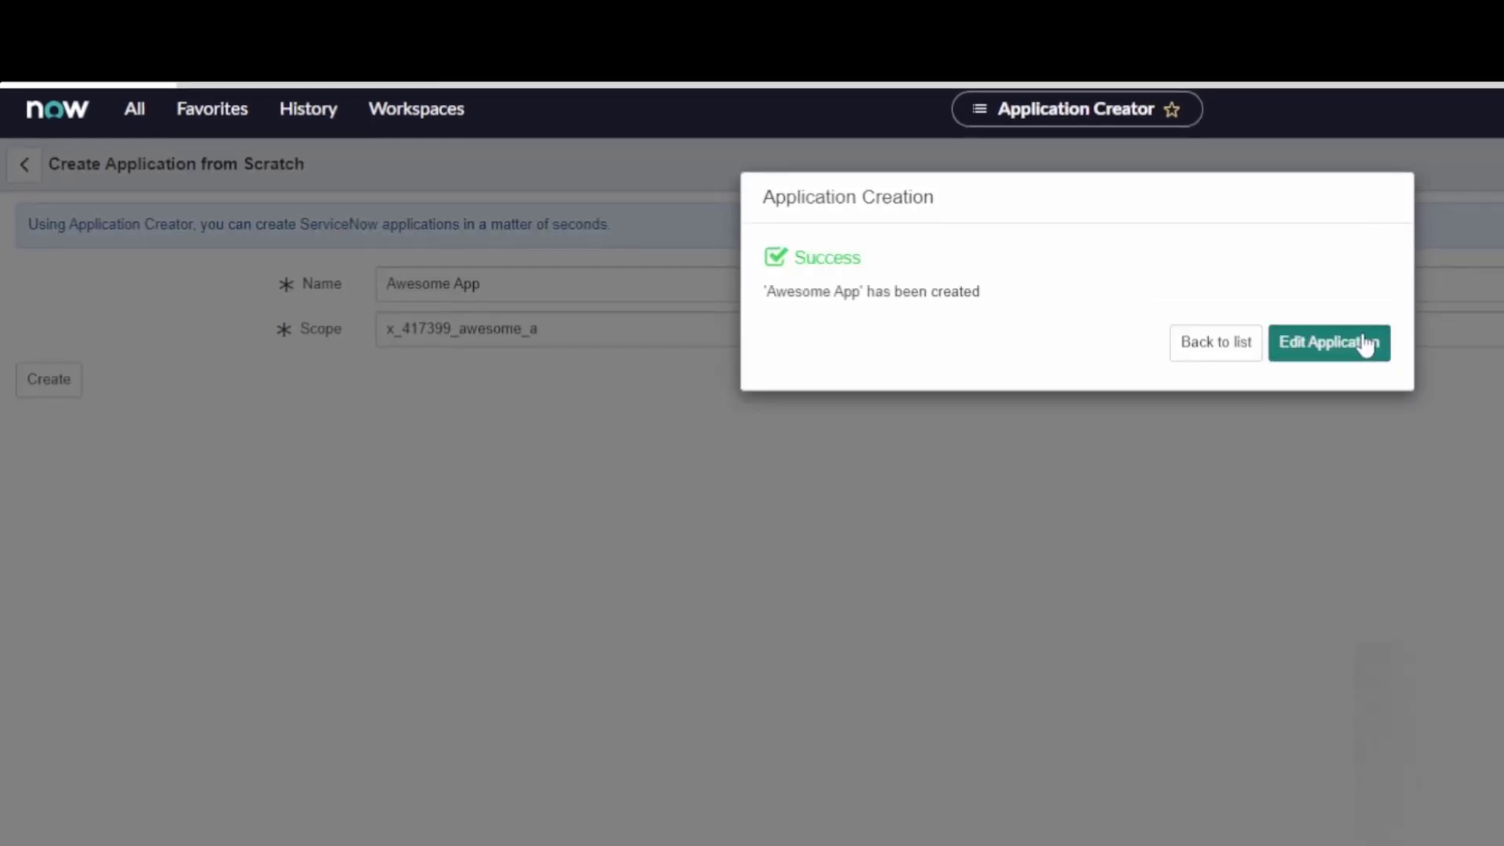
{"action": "left_click", "coordinate": [1329, 343]}
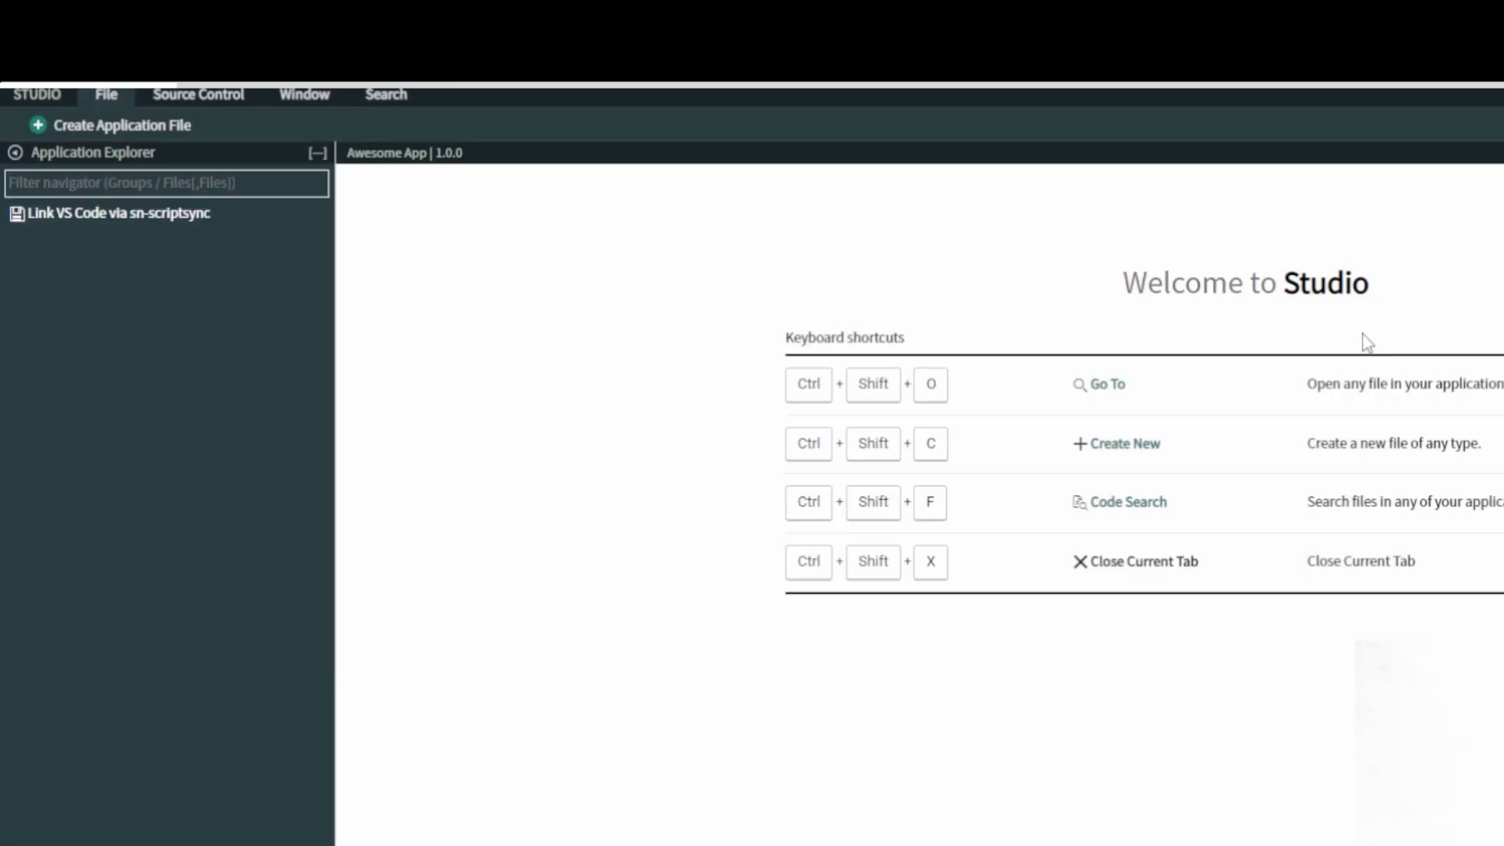
{"action": "mouse_move", "coordinate": [508, 506]}
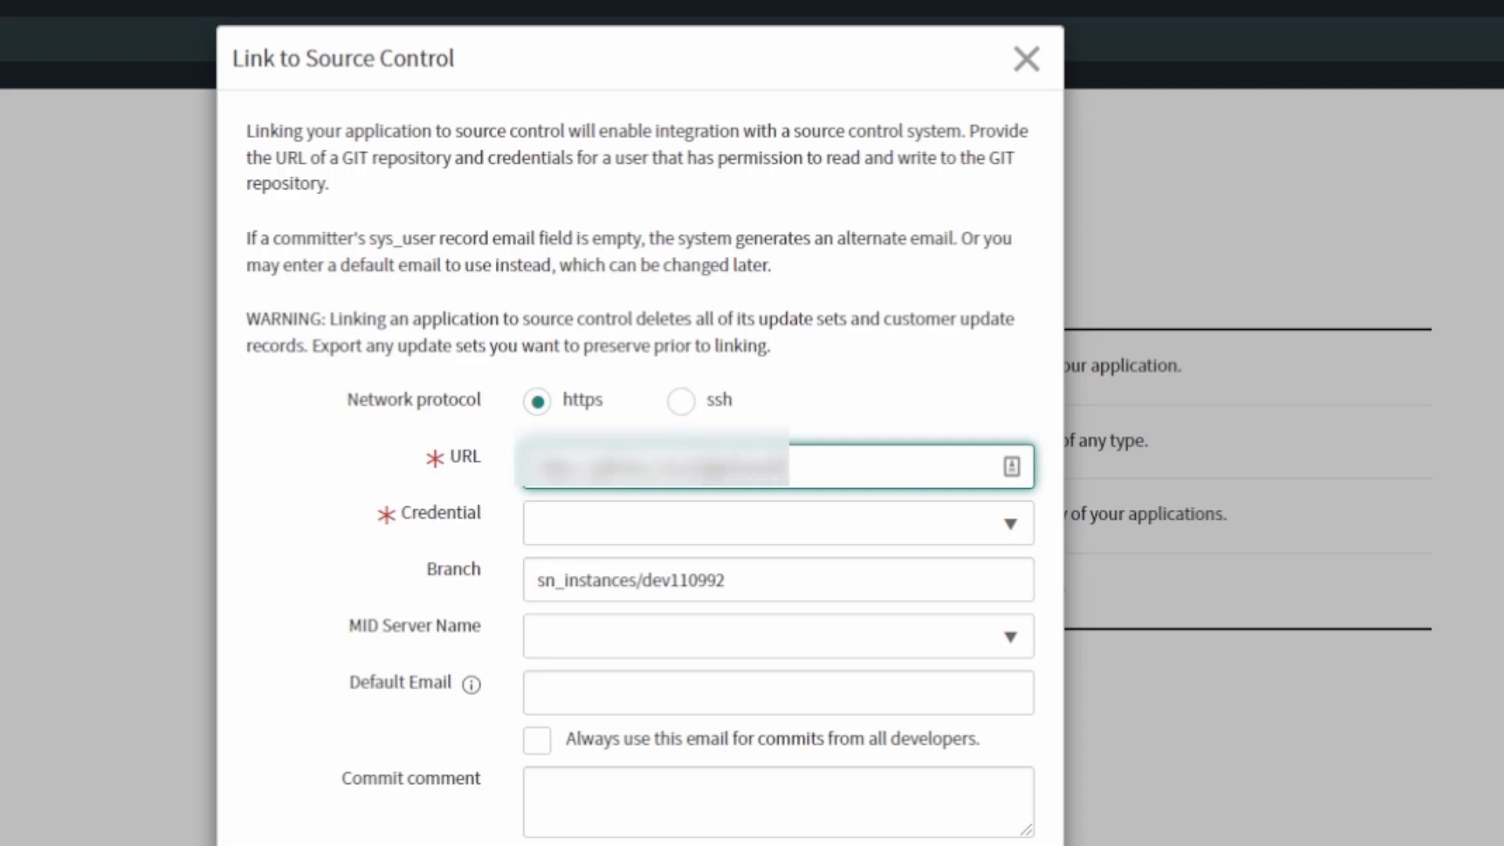
Step: Link Awesome App to the /awesome-app repository on master using the GitHub credential
{"action": "type", "text": "/awesome-app"}
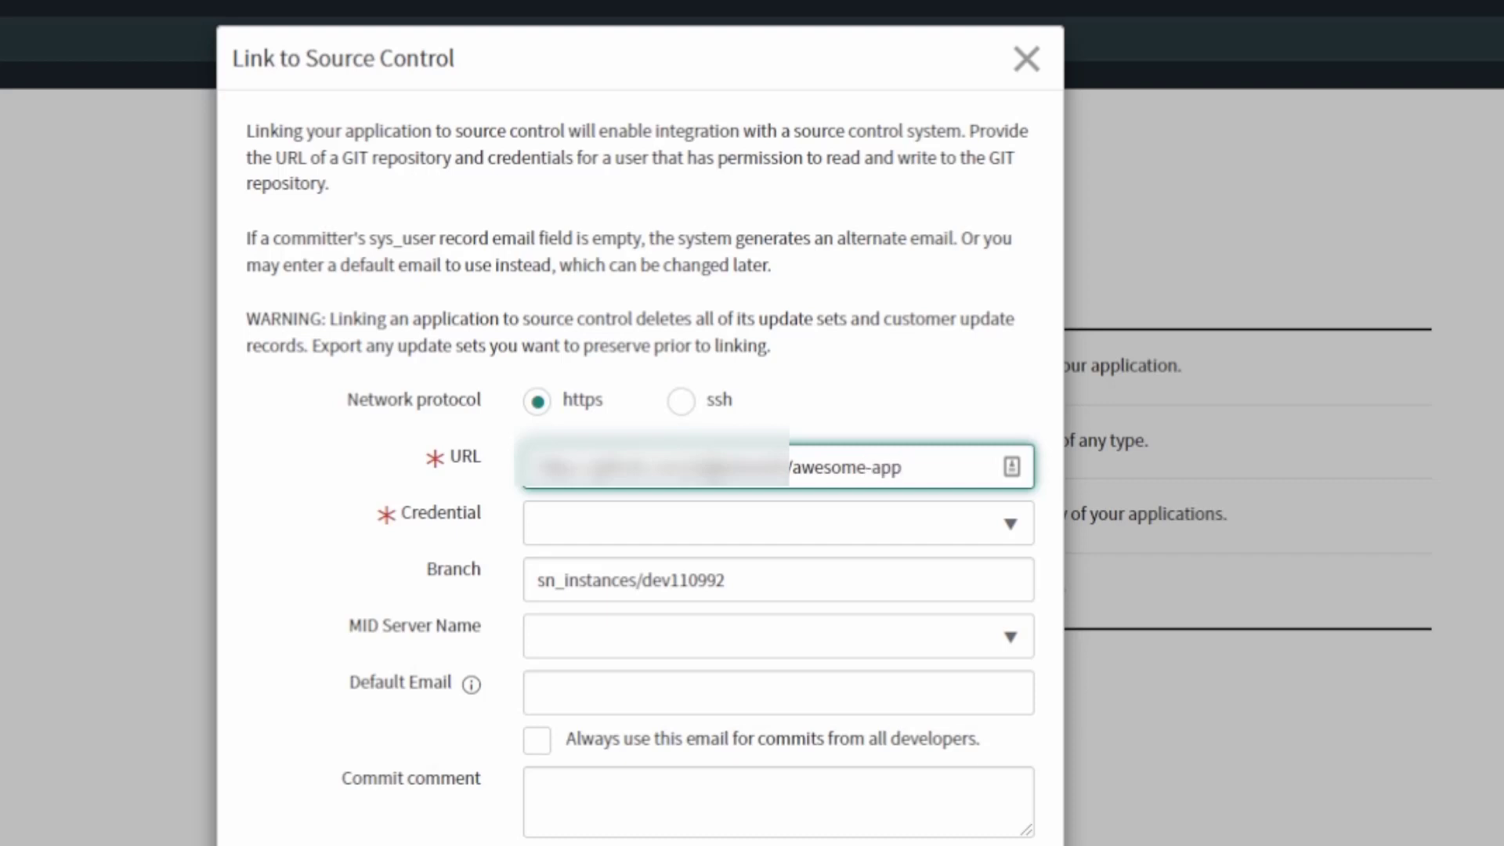
{"action": "left_click", "coordinate": [776, 523]}
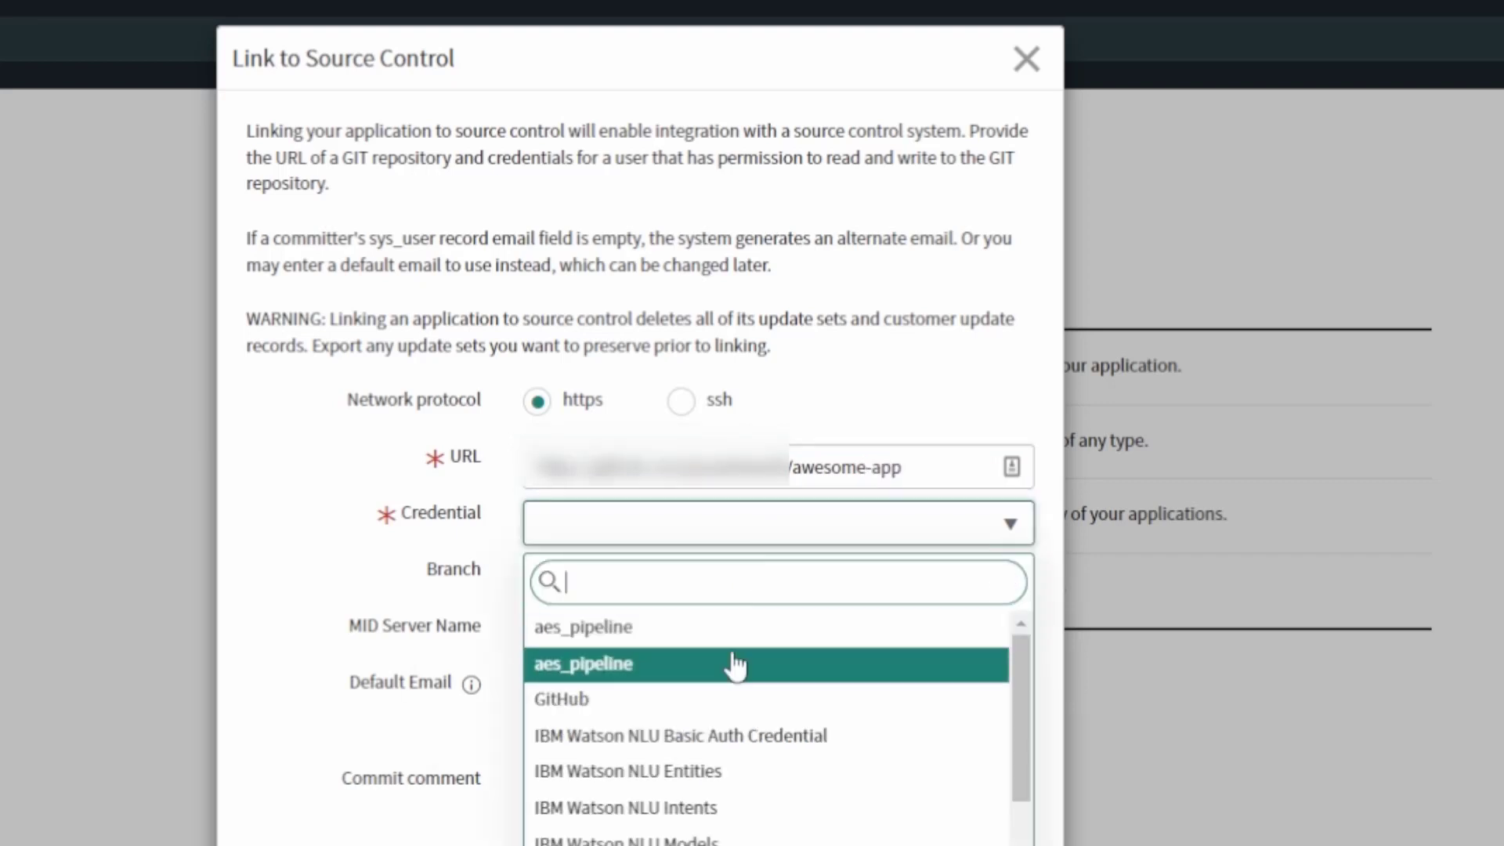
{"action": "left_click", "coordinate": [561, 699]}
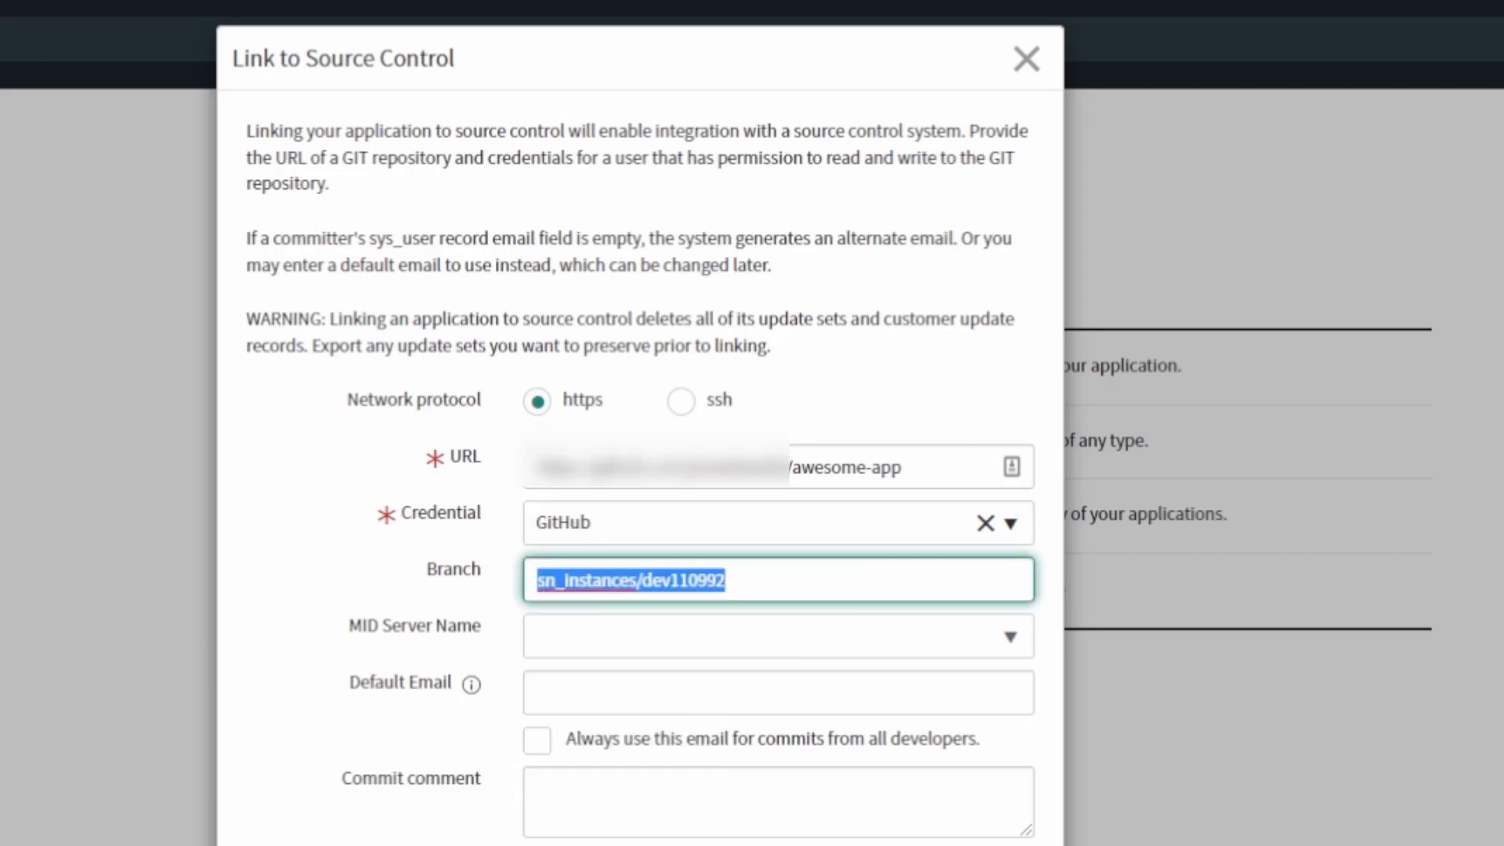
{"action": "type", "text": "master"}
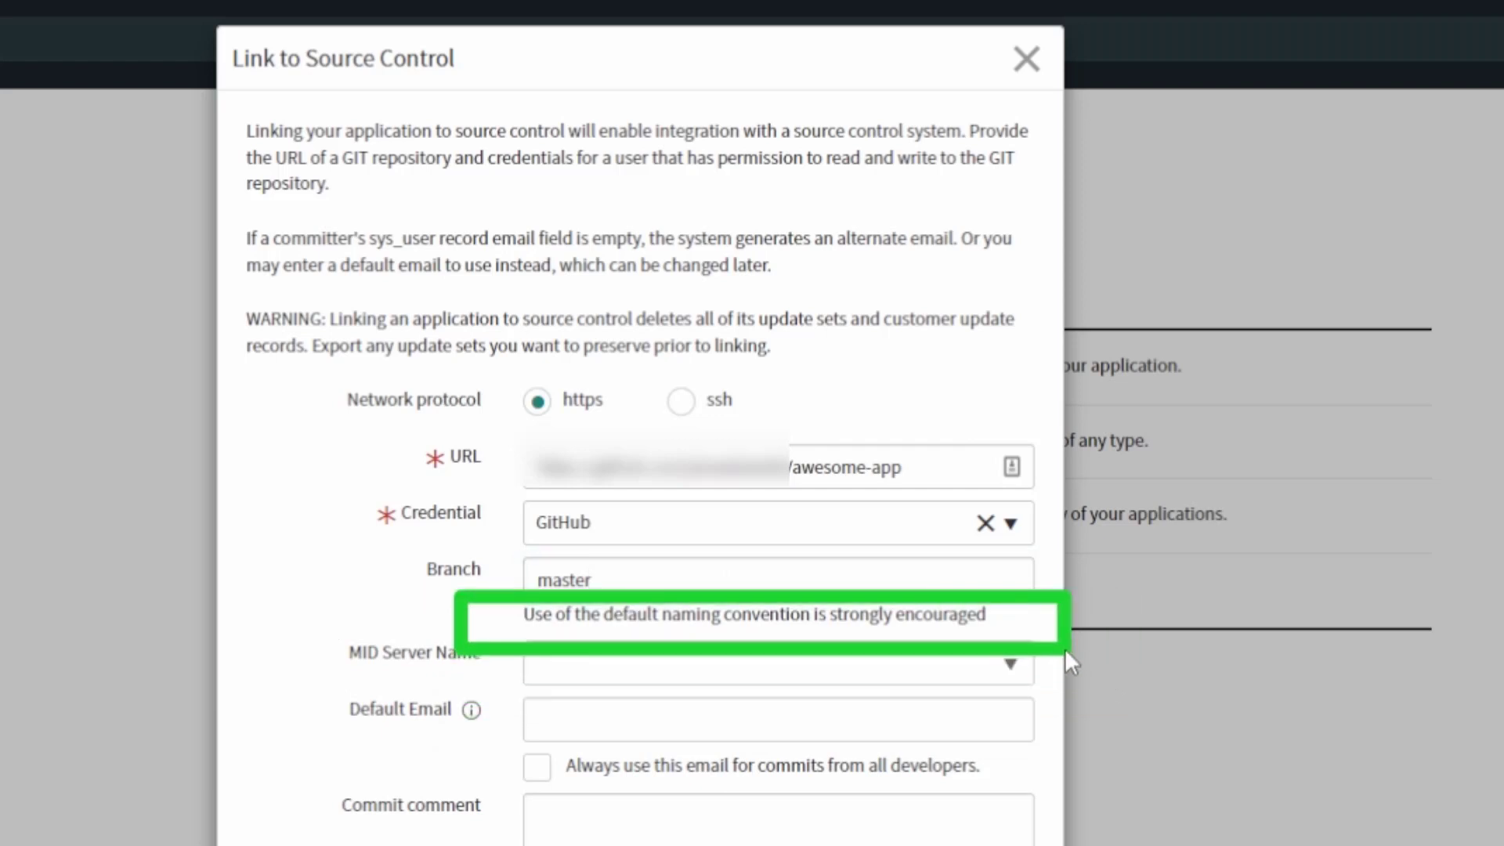
{"action": "mouse_move", "coordinate": [1056, 674]}
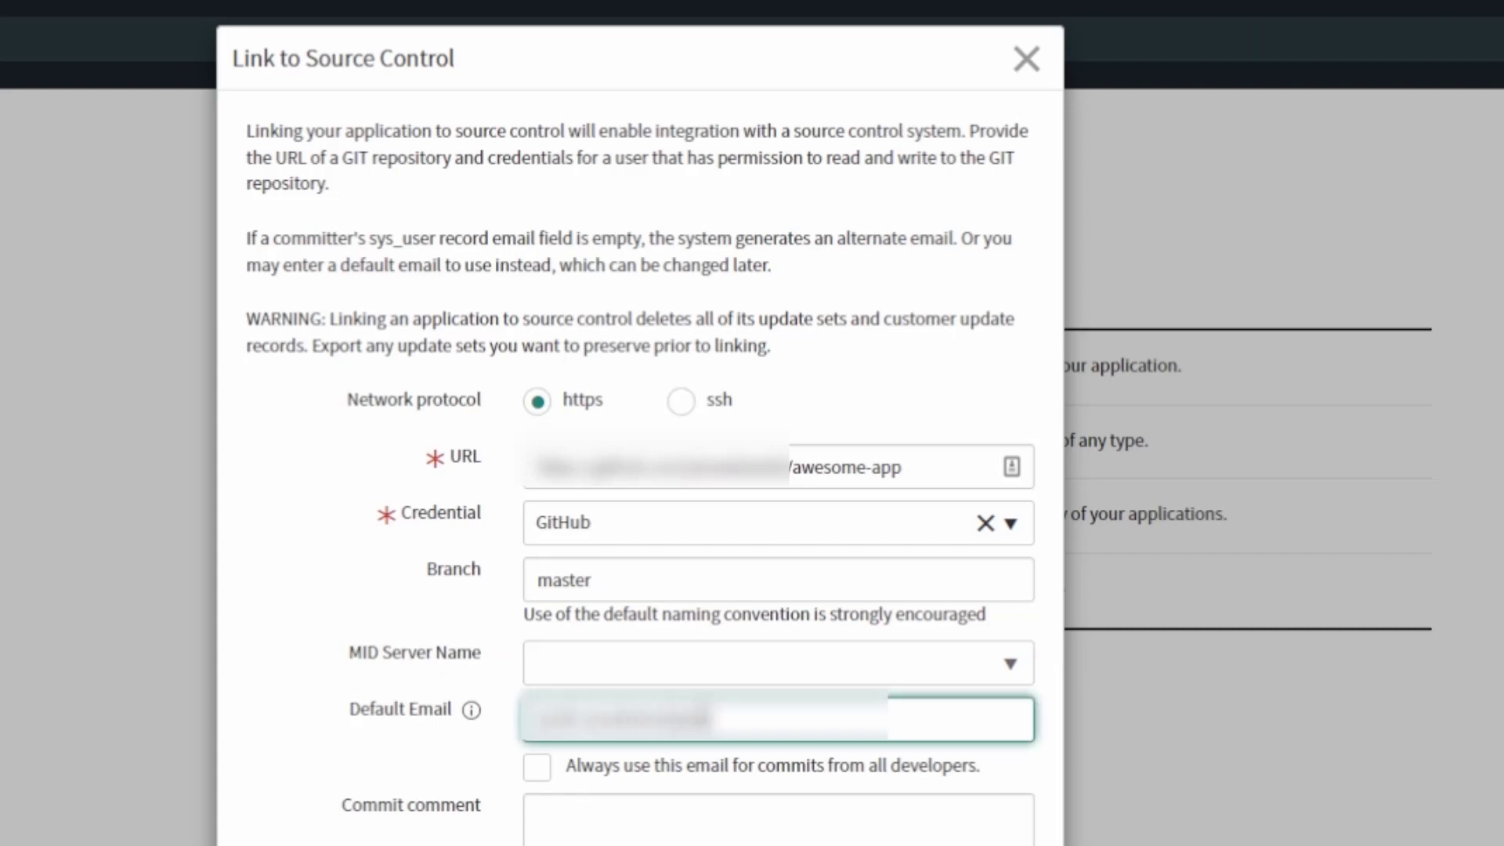
{"action": "left_click", "coordinate": [768, 831]}
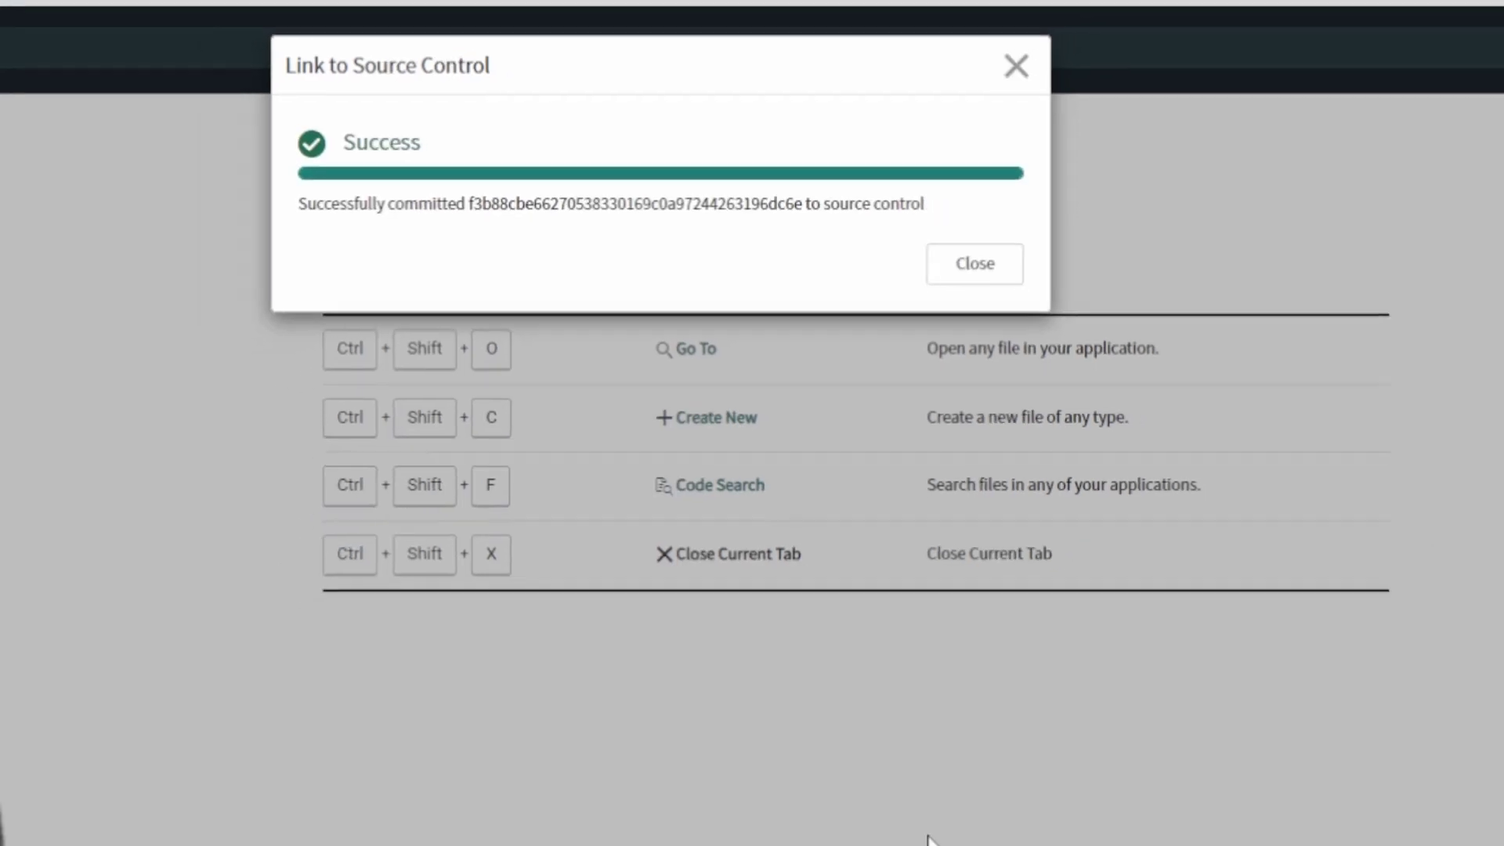
{"action": "left_click", "coordinate": [974, 264]}
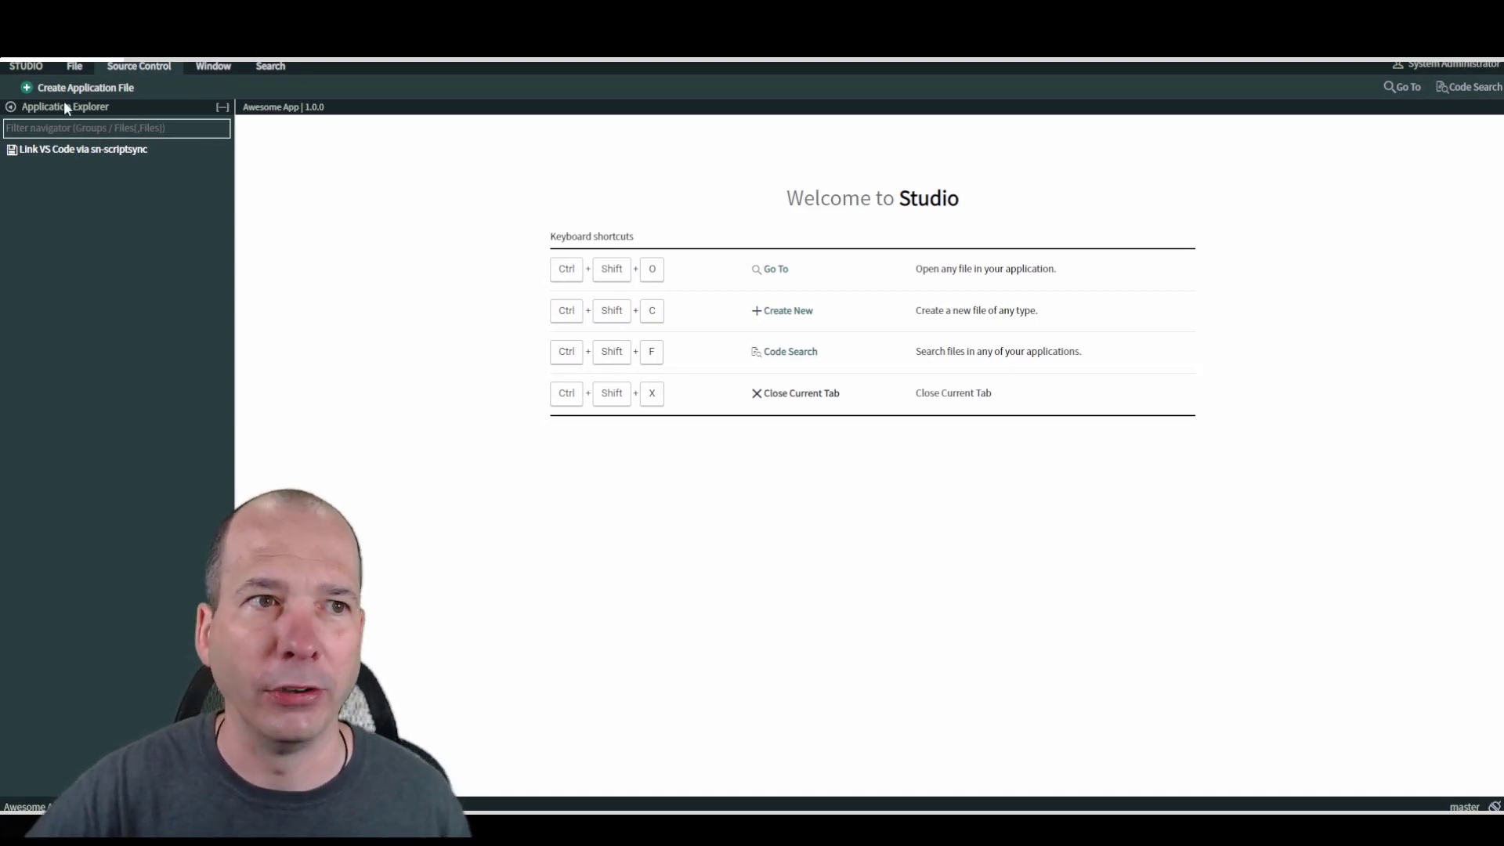
Step: Open the Create Application File dialog
{"action": "left_click", "coordinate": [68, 87]}
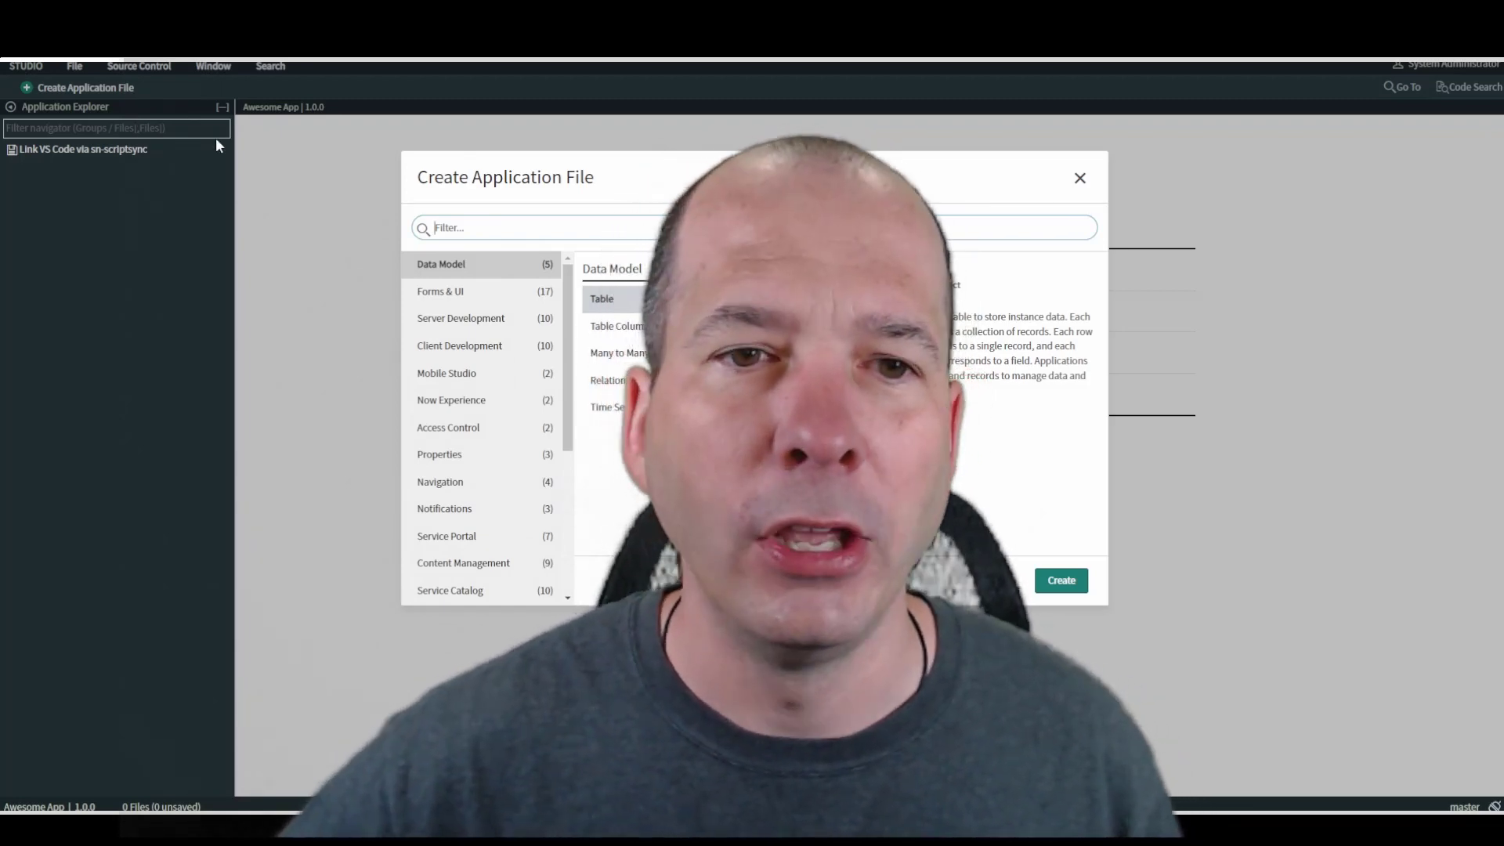
Step: Start a legacy Workflow application file, then close the Workflow Editor window
{"action": "scroll", "scroll_direction": "down", "scroll_amount": 3}
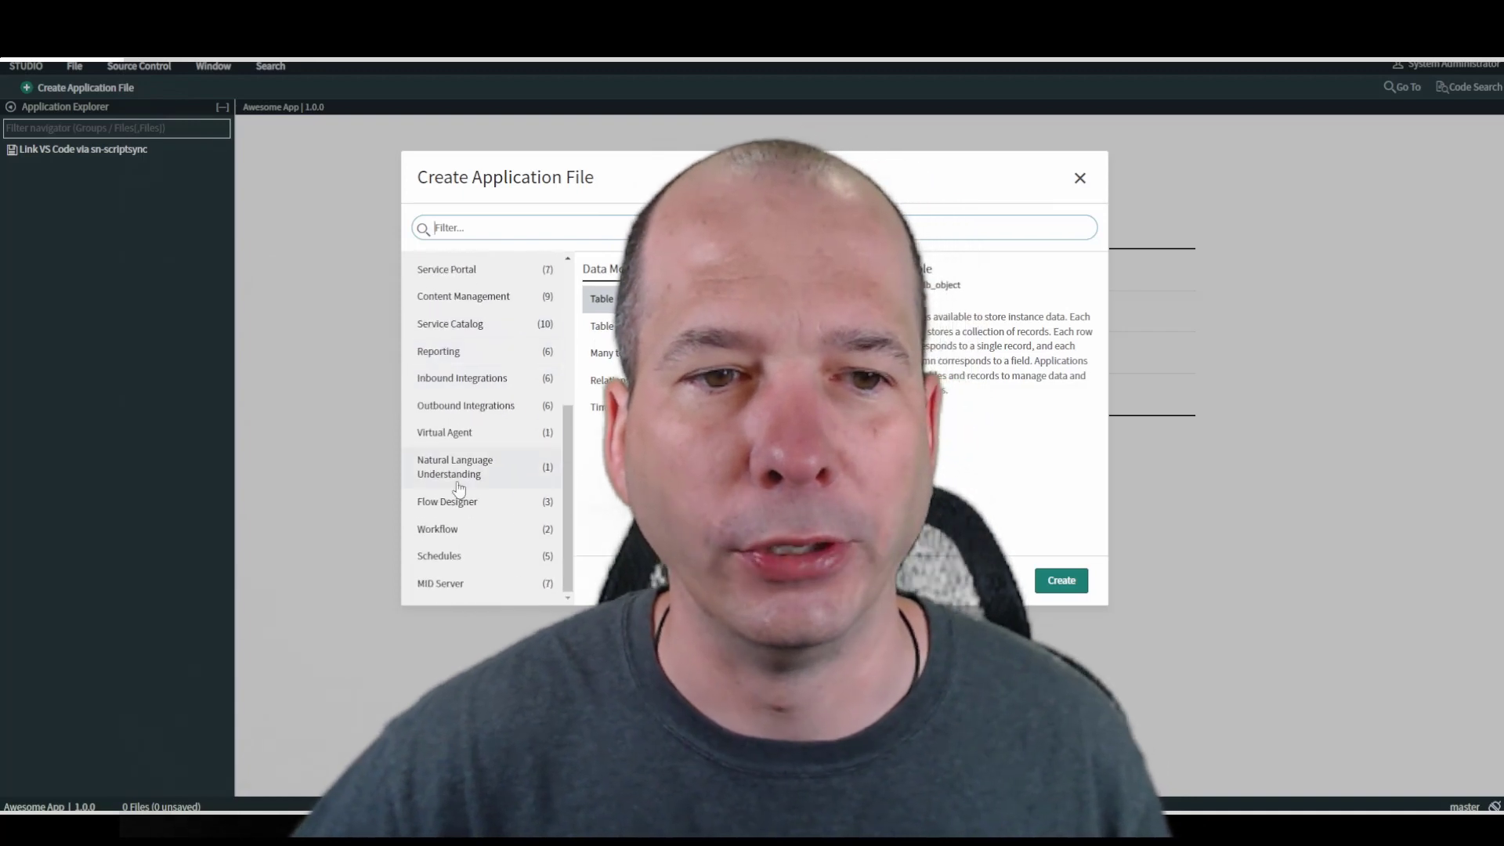
{"action": "left_click", "coordinate": [437, 529]}
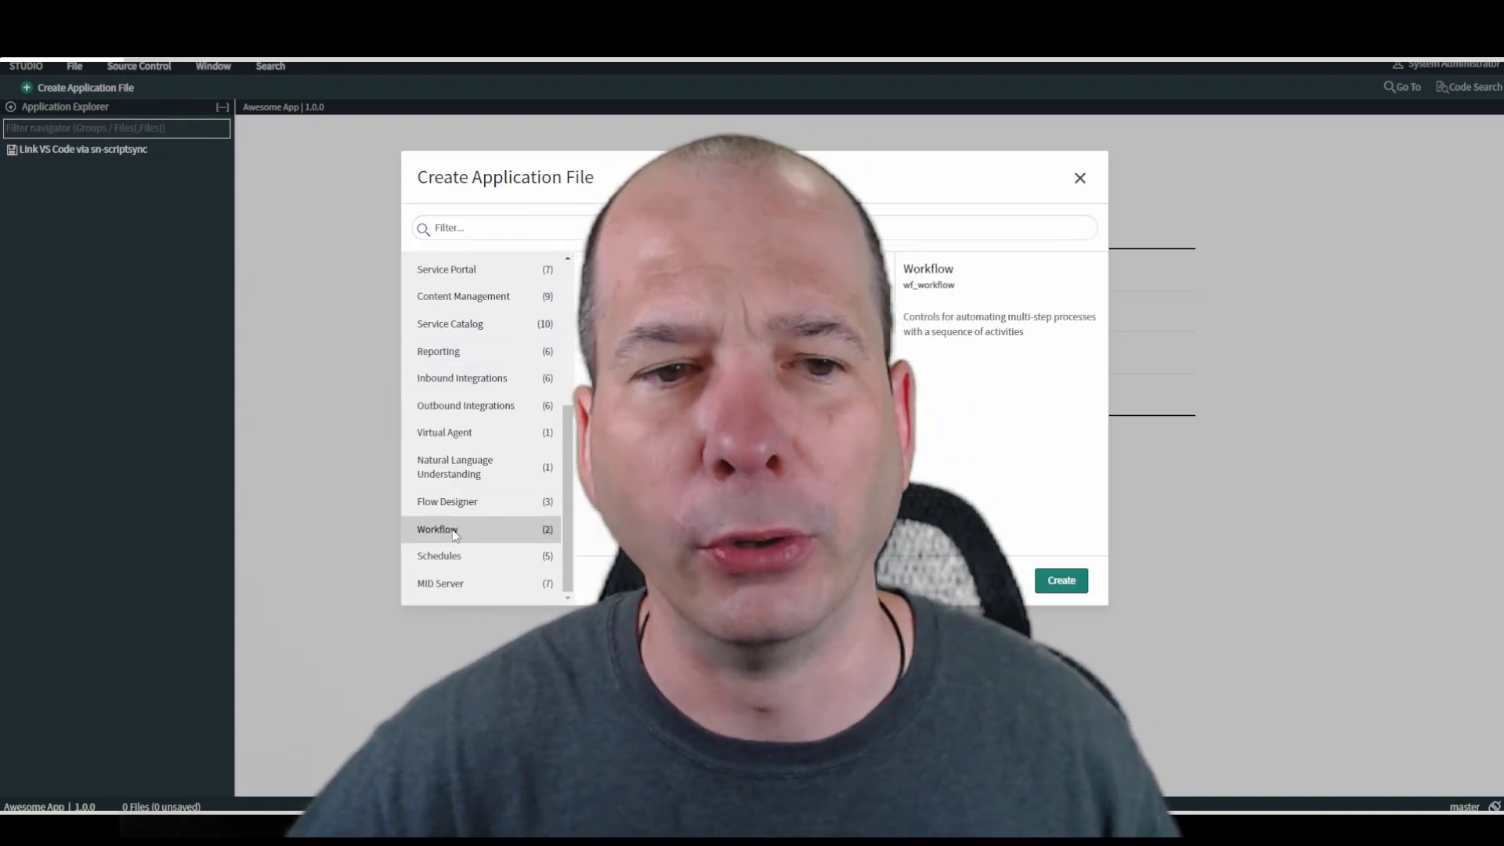
{"action": "left_click", "coordinate": [437, 529]}
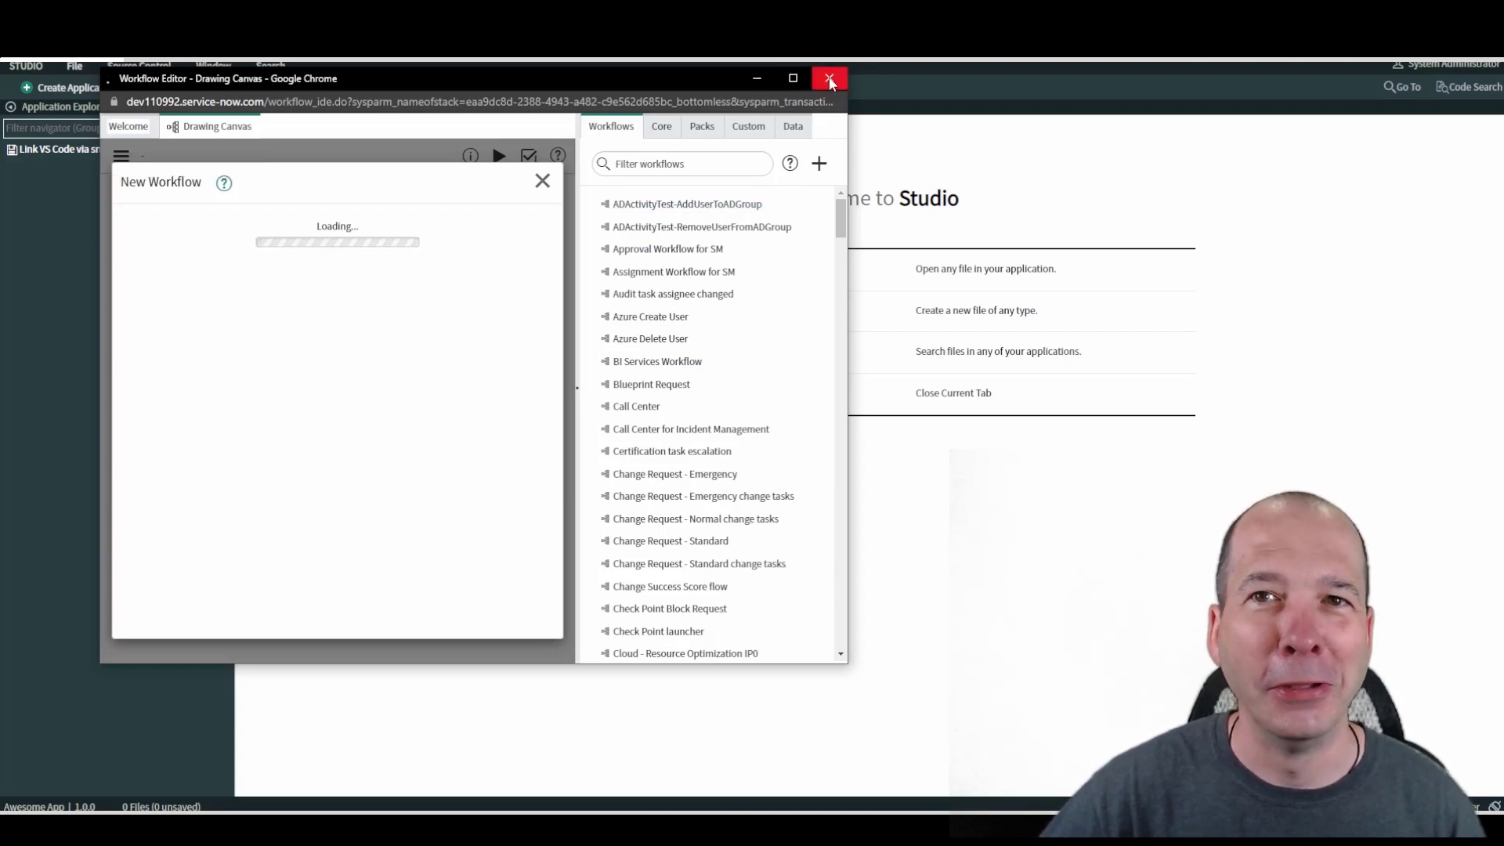
{"action": "left_click", "coordinate": [828, 77]}
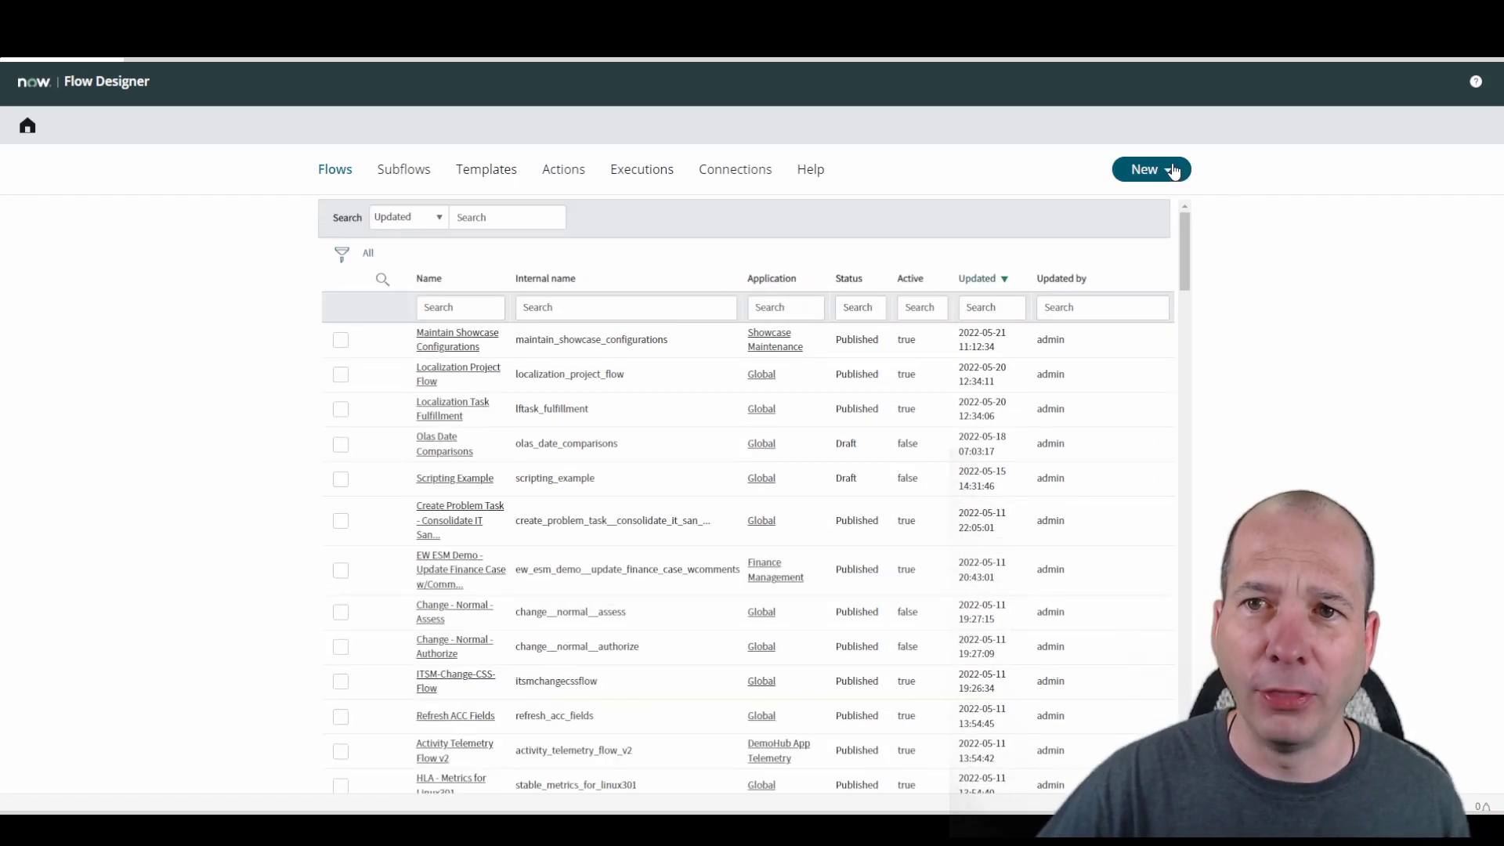
Step: Create the flow 'Awesome Workflow' for Awesome App with a short description
{"action": "left_click", "coordinate": [1151, 169]}
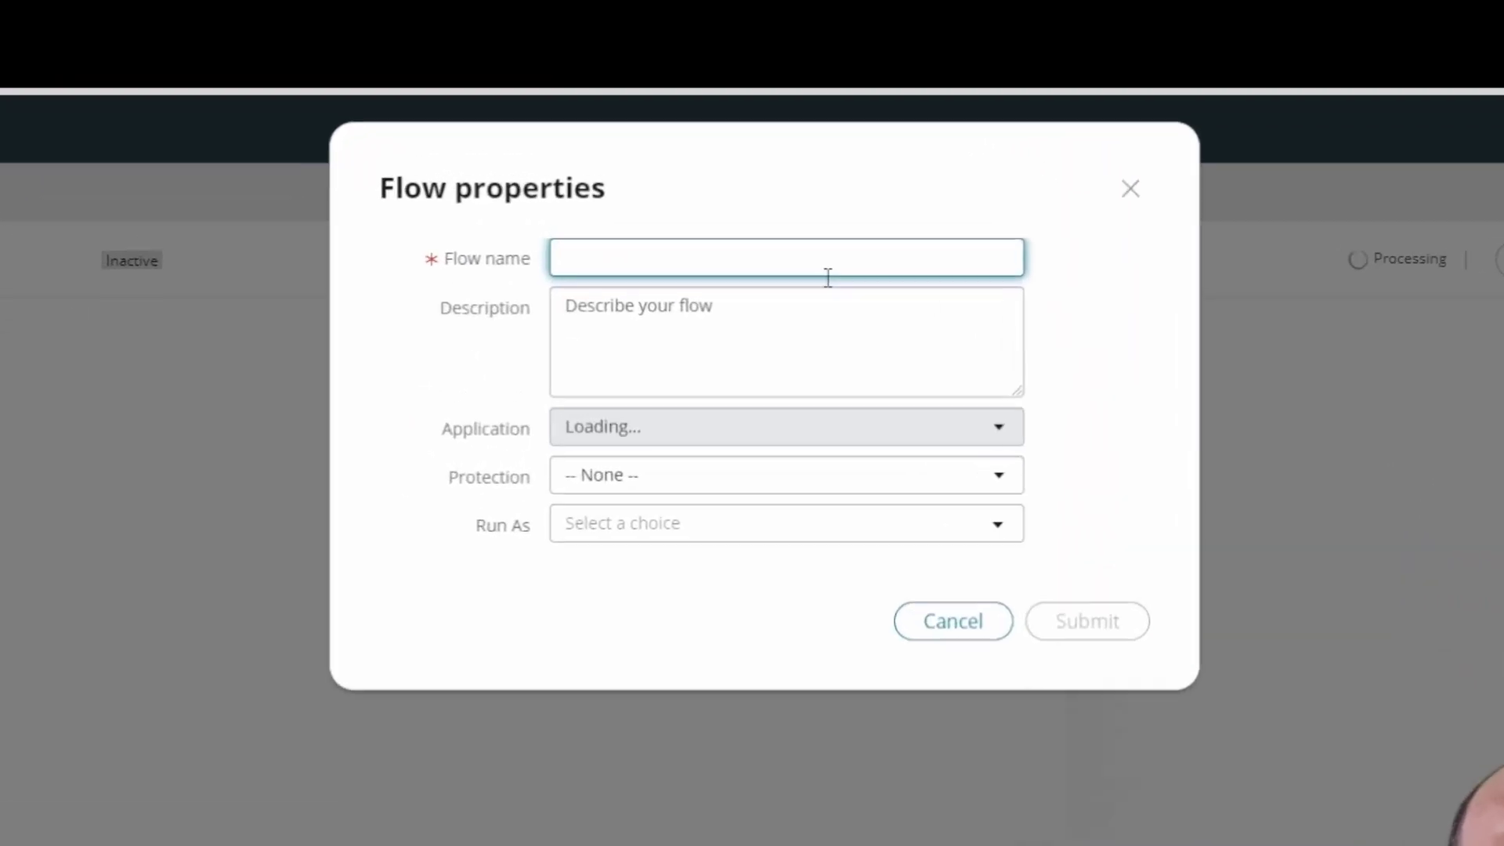
{"action": "type", "text": "A"}
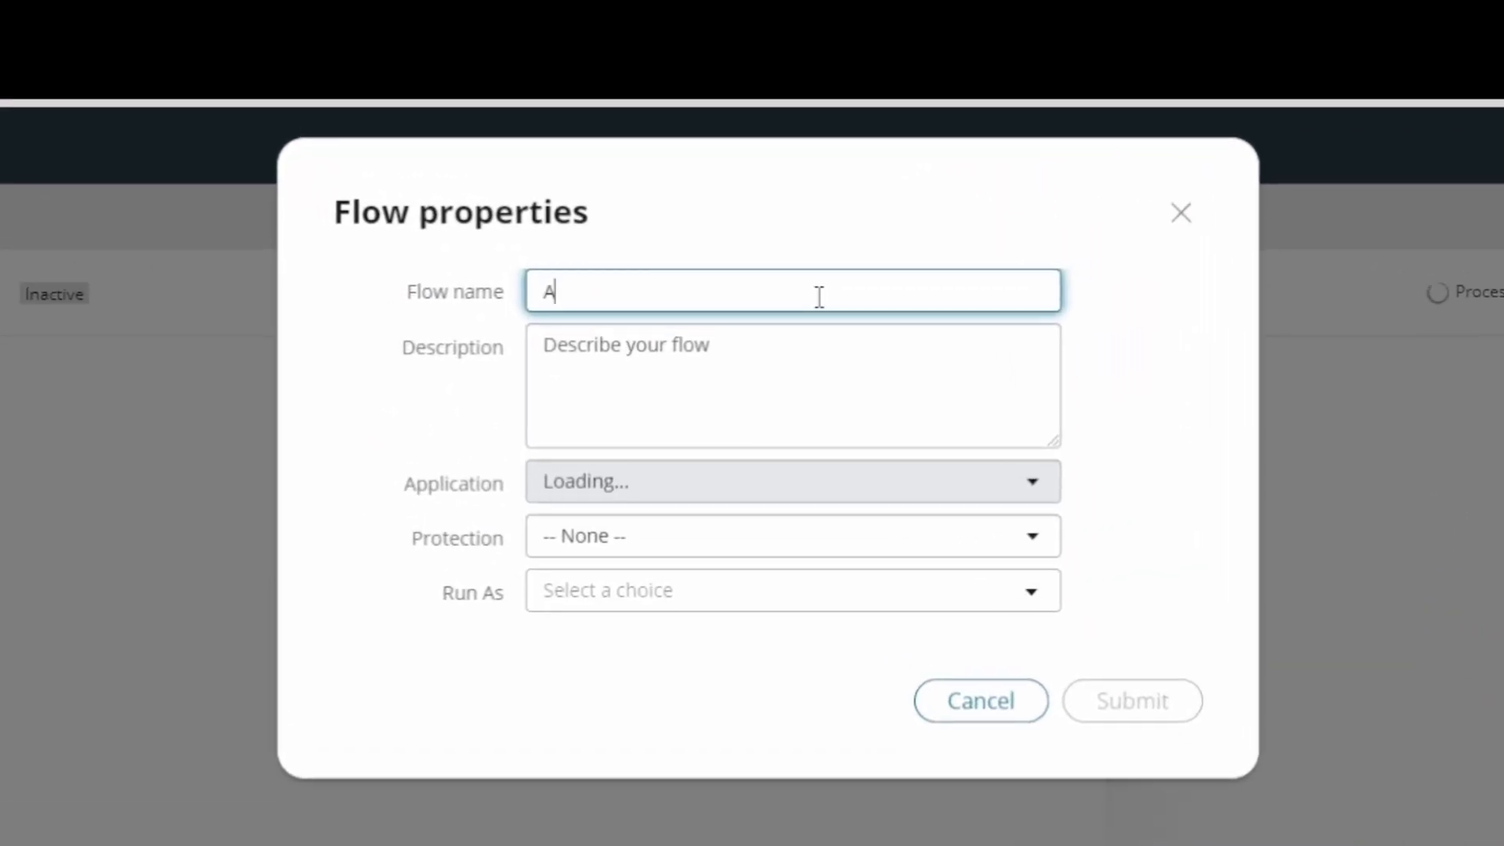
{"action": "type", "text": "wesome Workf"}
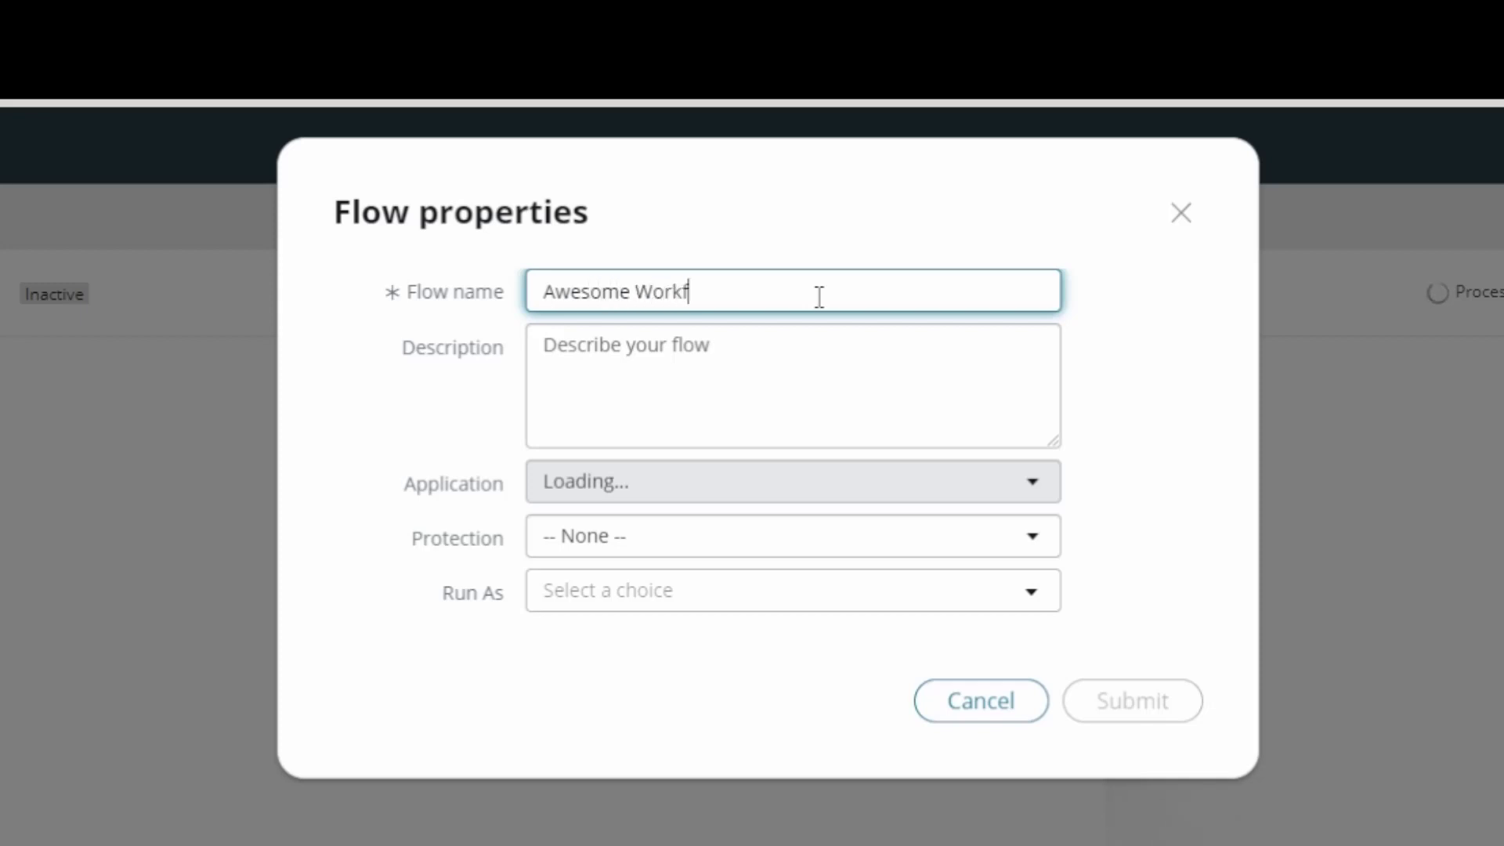
{"action": "type", "text": "Awesome worklfow"}
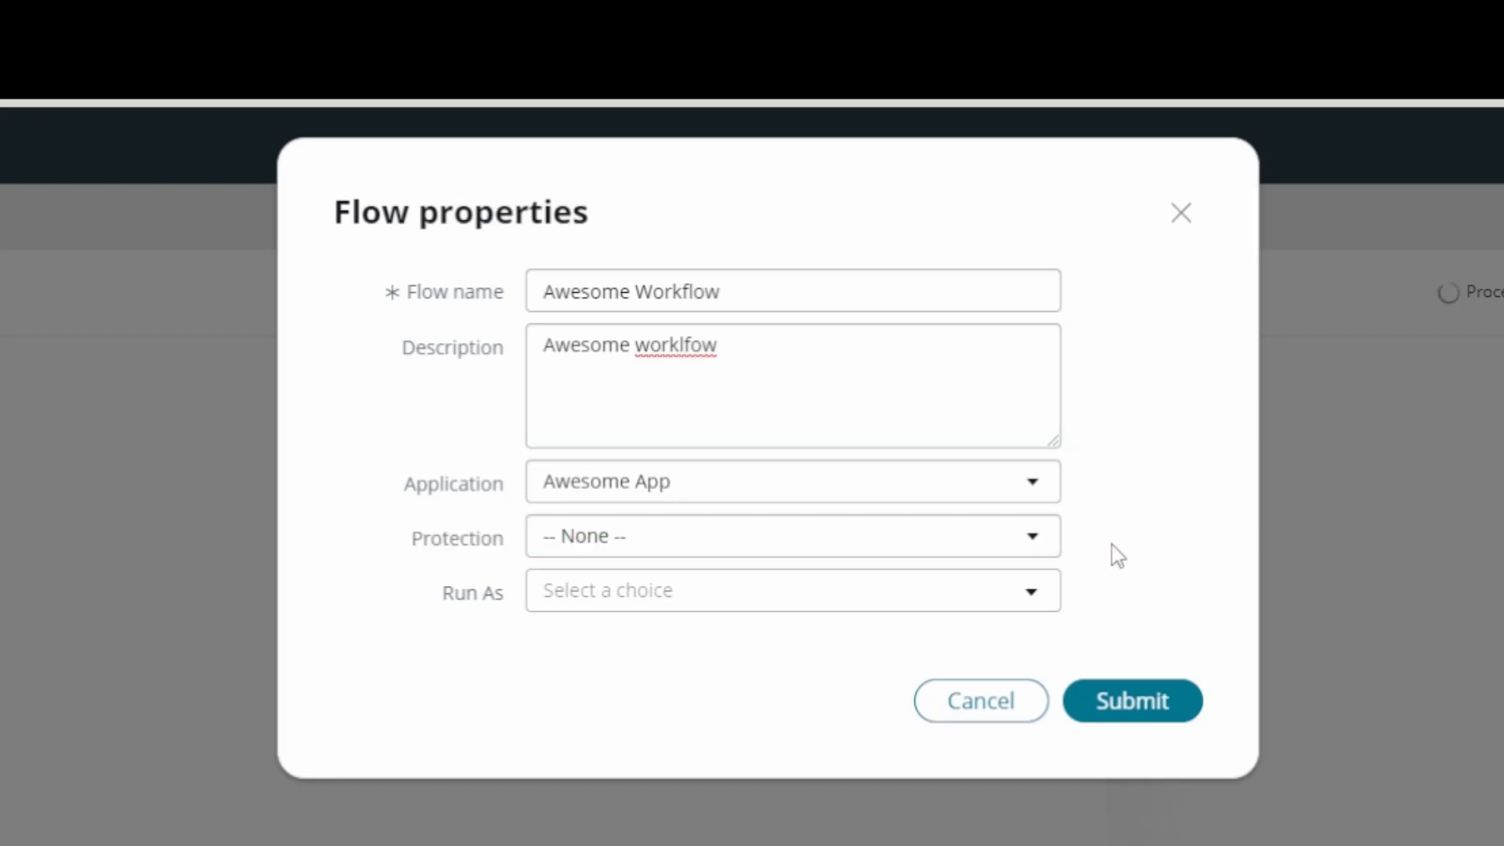
{"action": "left_click", "coordinate": [1133, 700]}
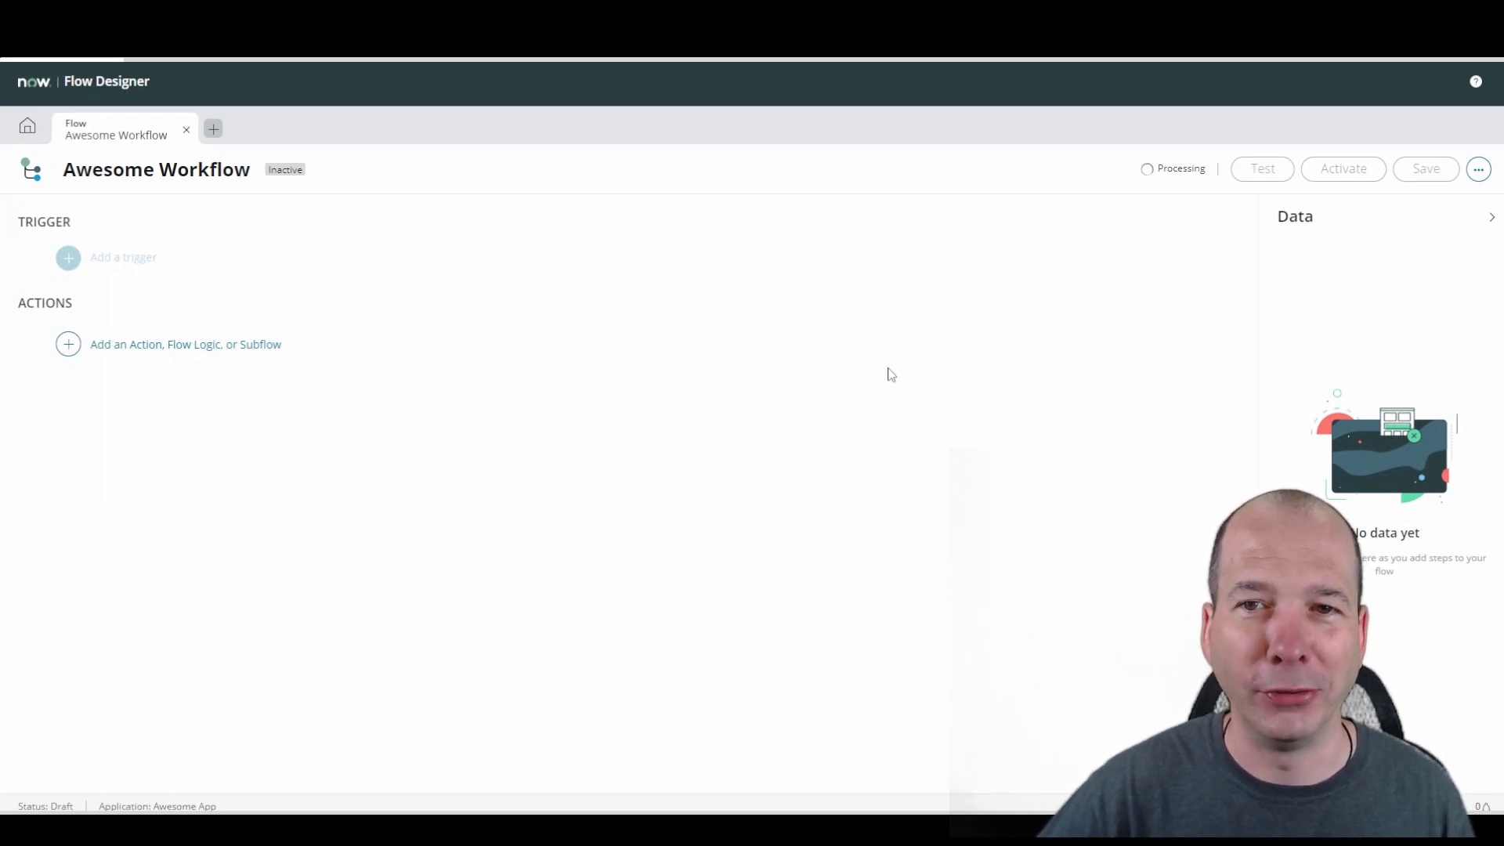
{"action": "mouse_move", "coordinate": [439, 327]}
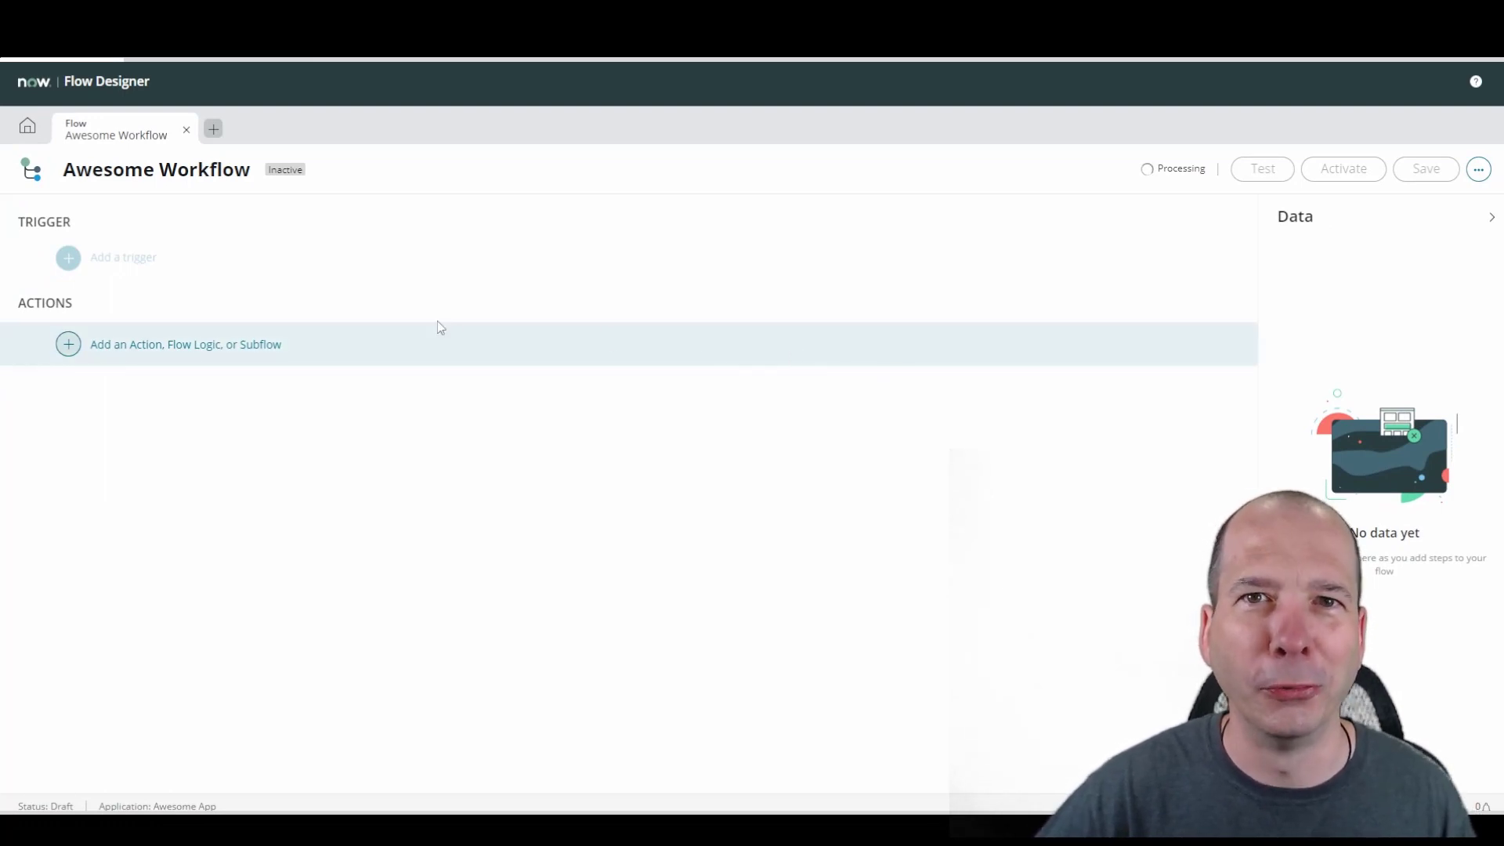
Step: Add a Service Catalog trigger and Create Task action to Awesome Workflow and save
{"action": "left_click", "coordinate": [67, 343]}
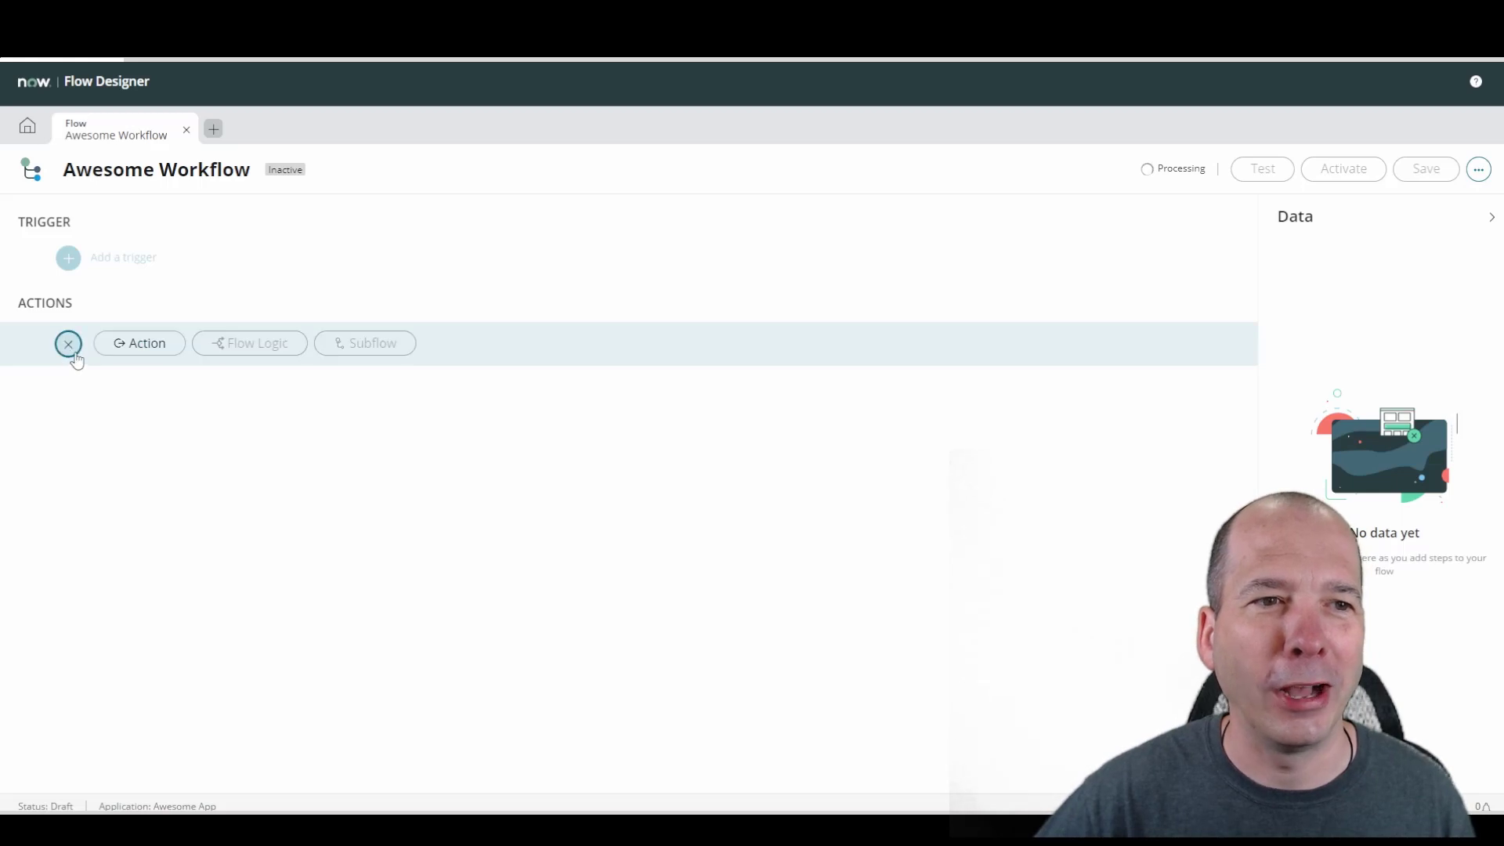
{"action": "left_click", "coordinate": [139, 343]}
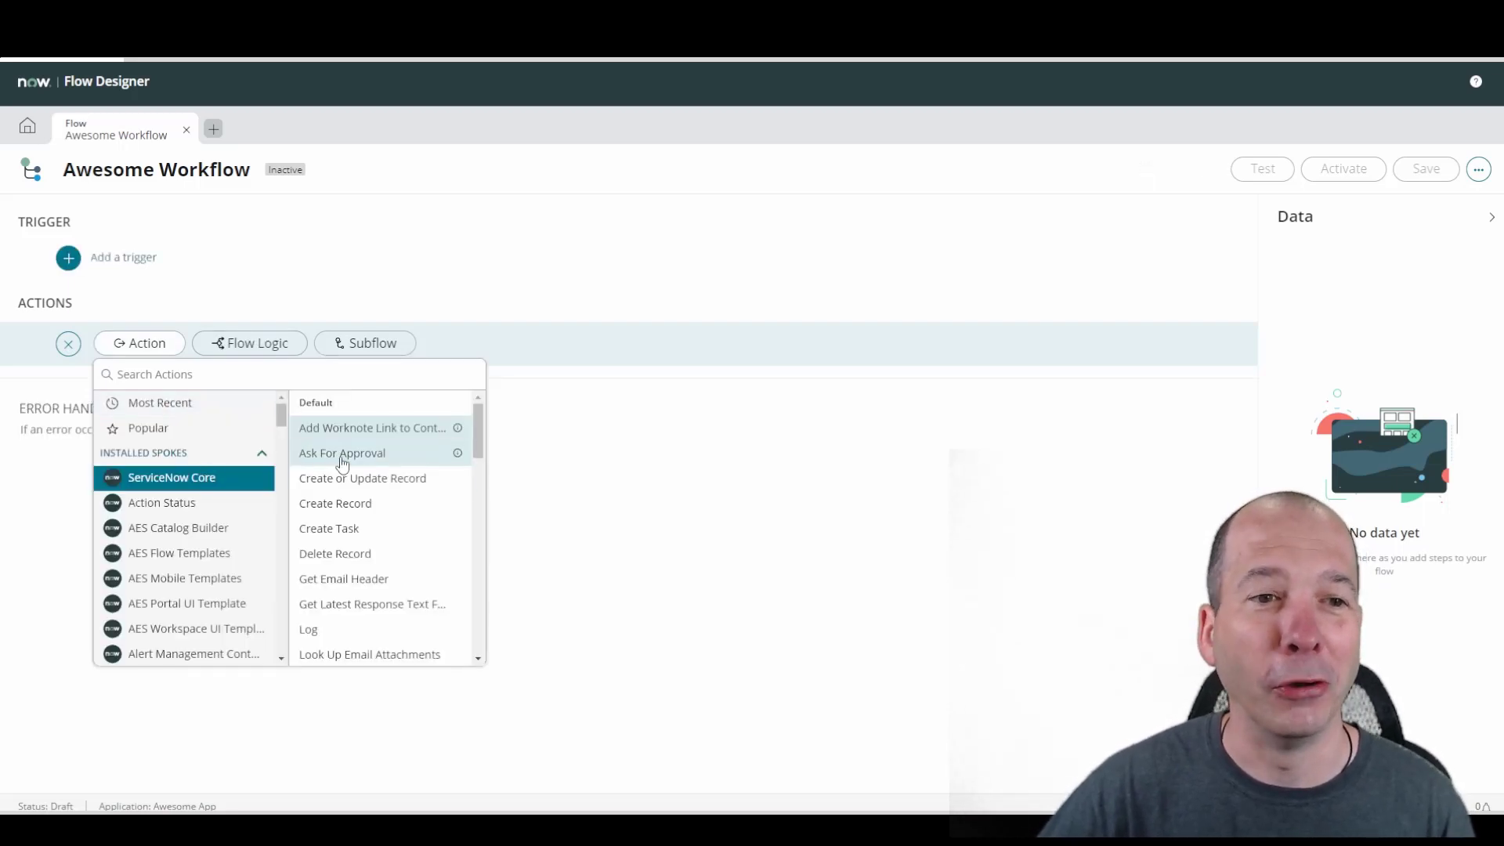
{"action": "mouse_move", "coordinate": [343, 530]}
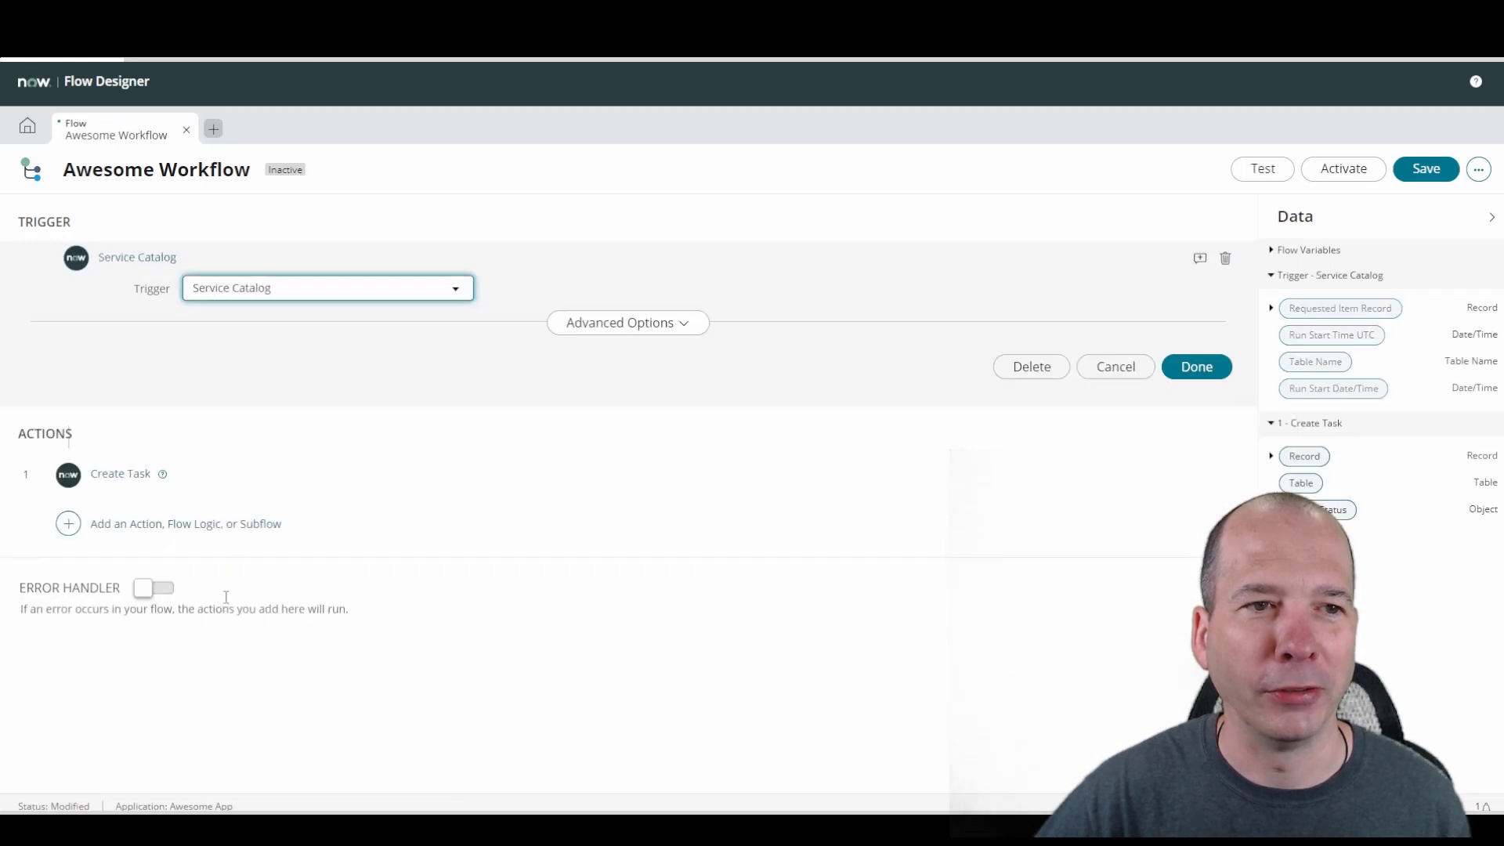
{"action": "left_click", "coordinate": [1196, 366]}
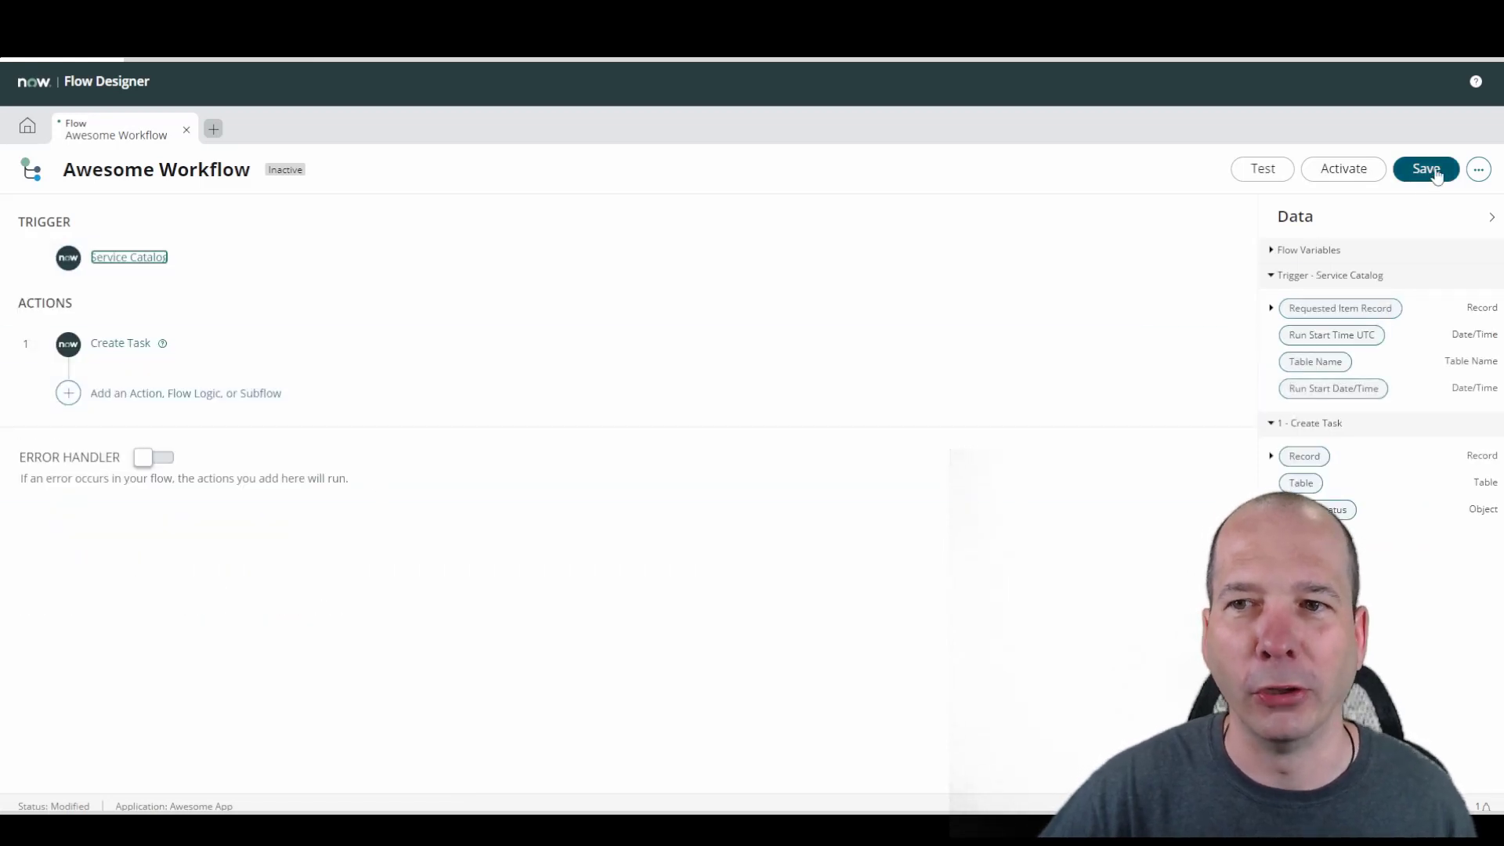
{"action": "left_click", "coordinate": [1425, 169]}
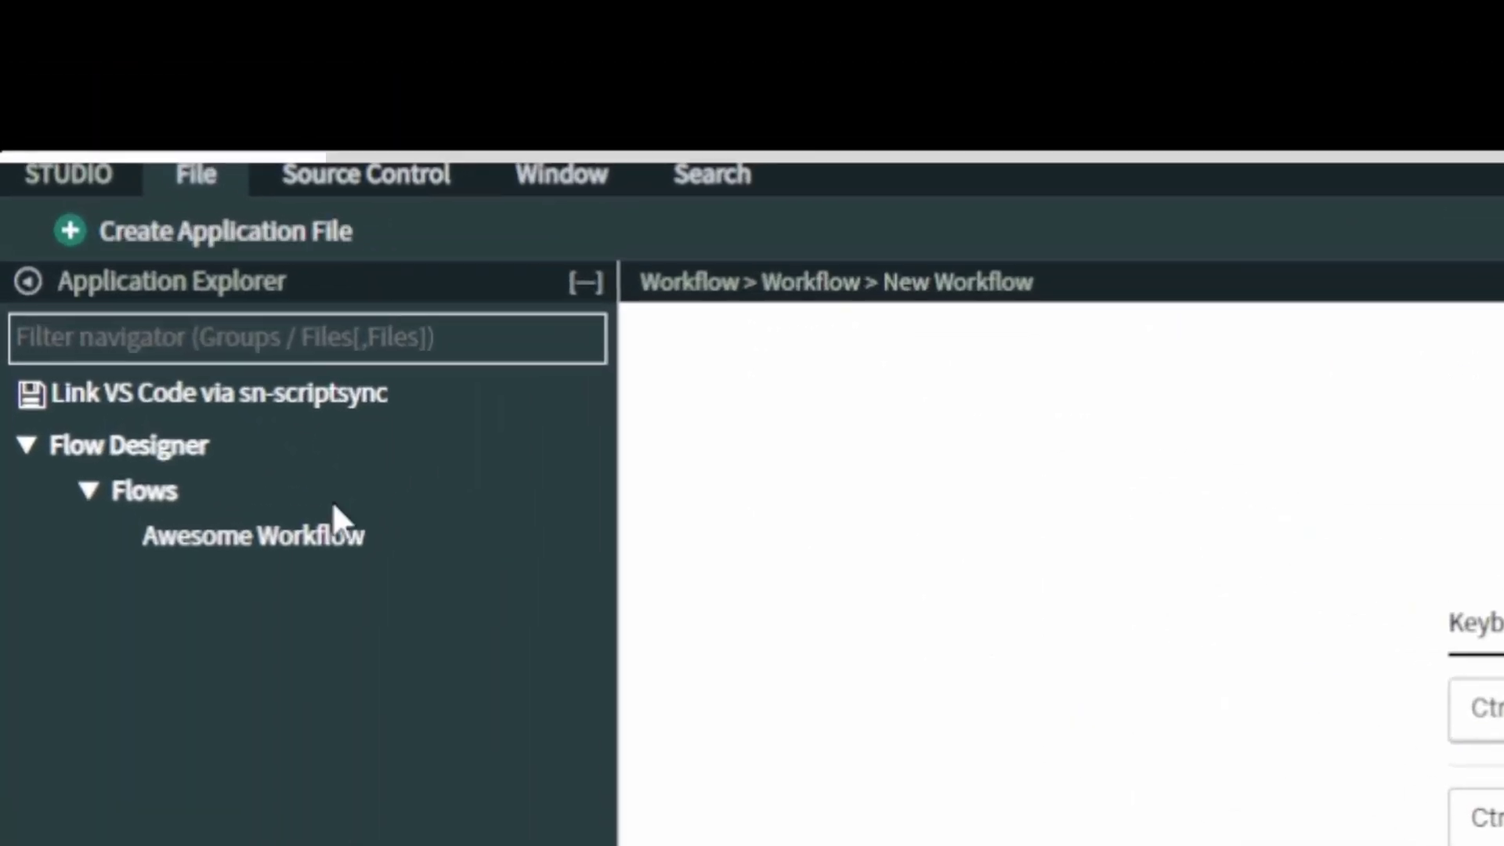
{"action": "mouse_move", "coordinate": [367, 814]}
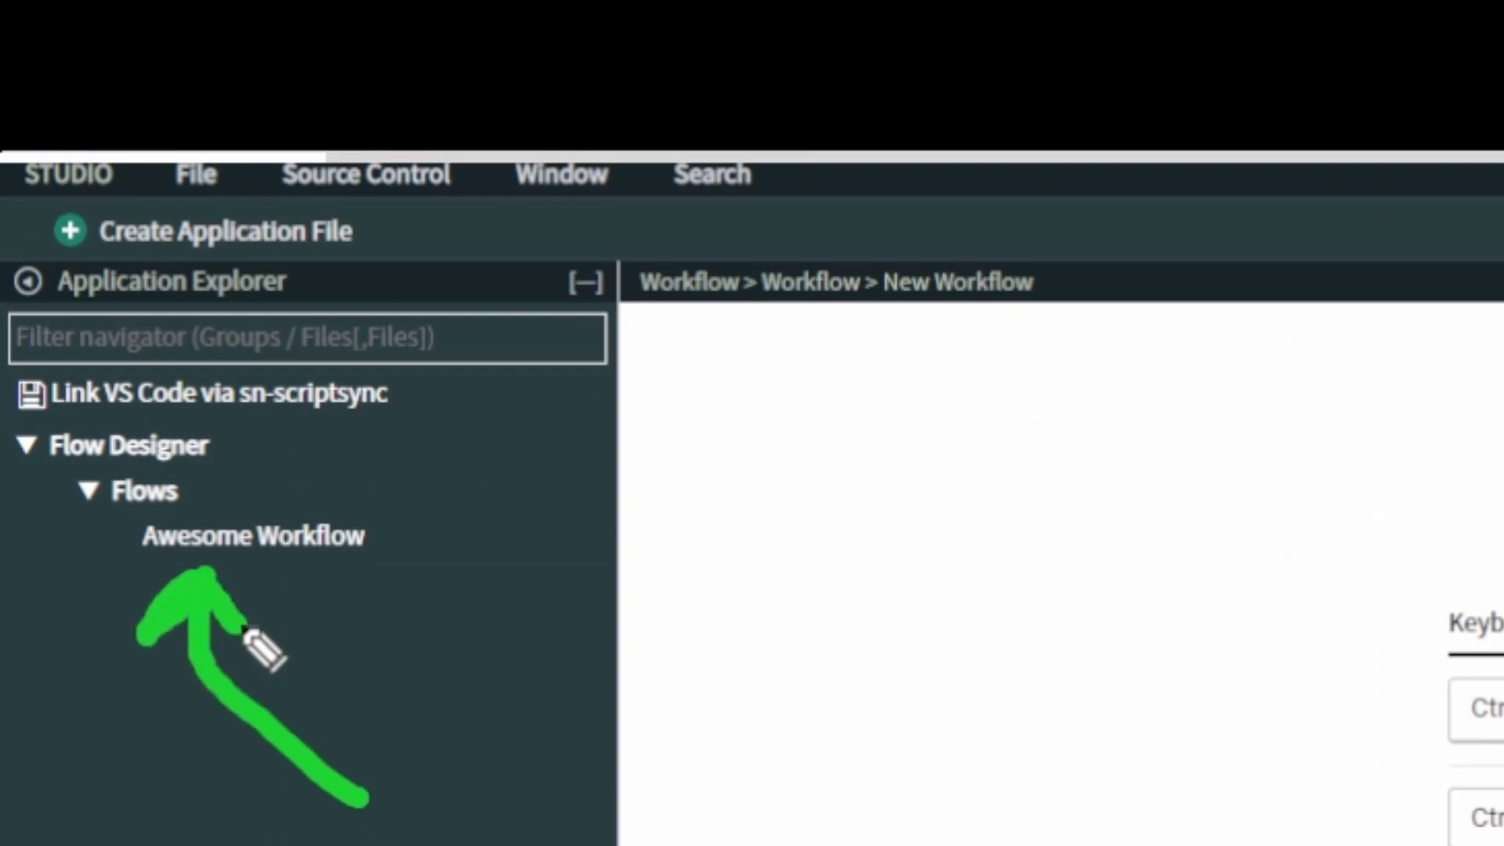
{"action": "mouse_move", "coordinate": [246, 646]}
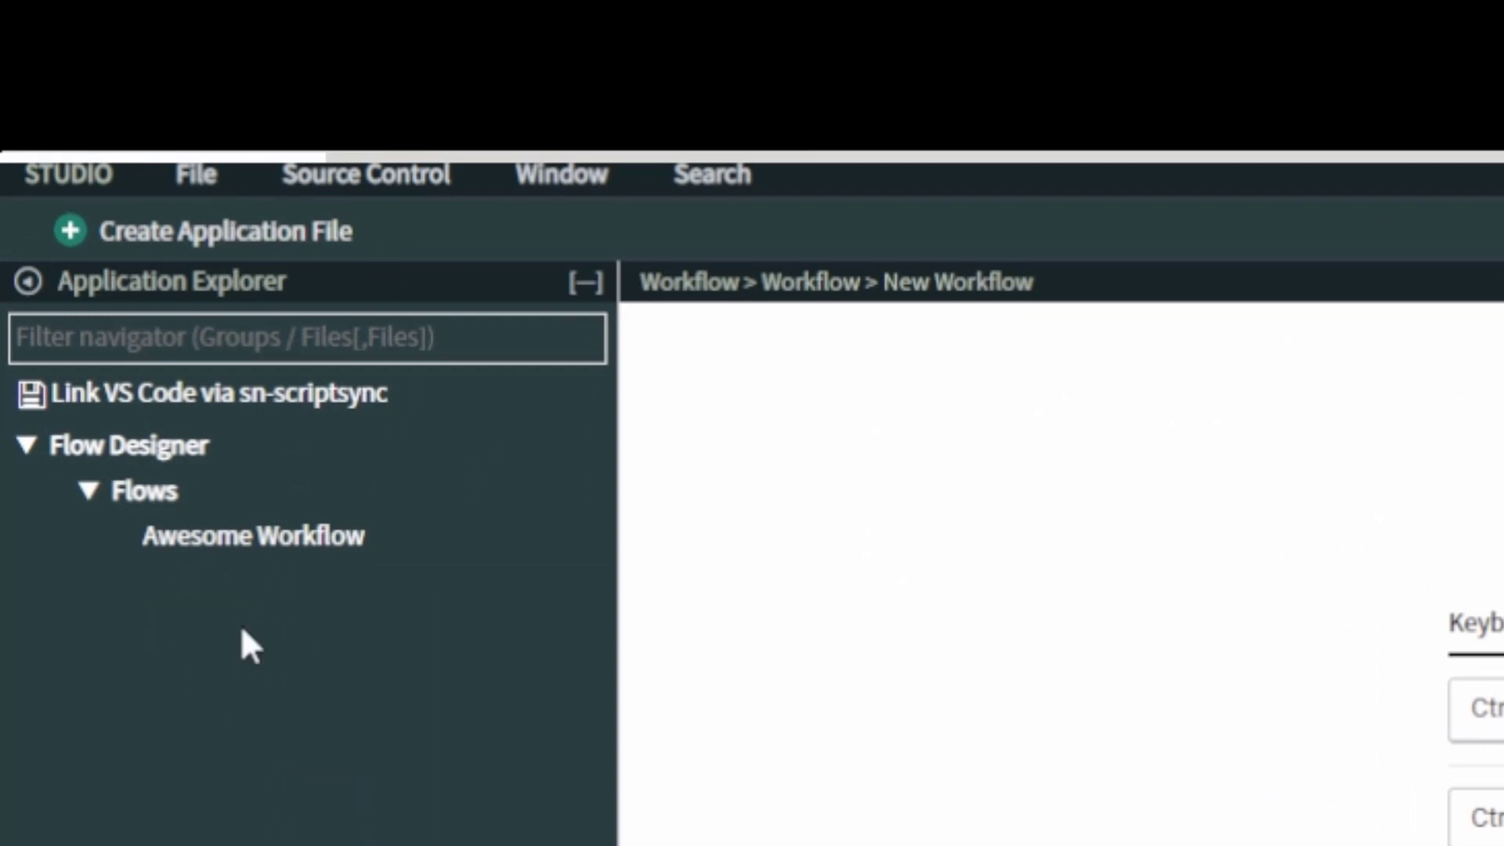
Step: Open Awesome App's Application Settings from the File menu
{"action": "left_click", "coordinate": [195, 174]}
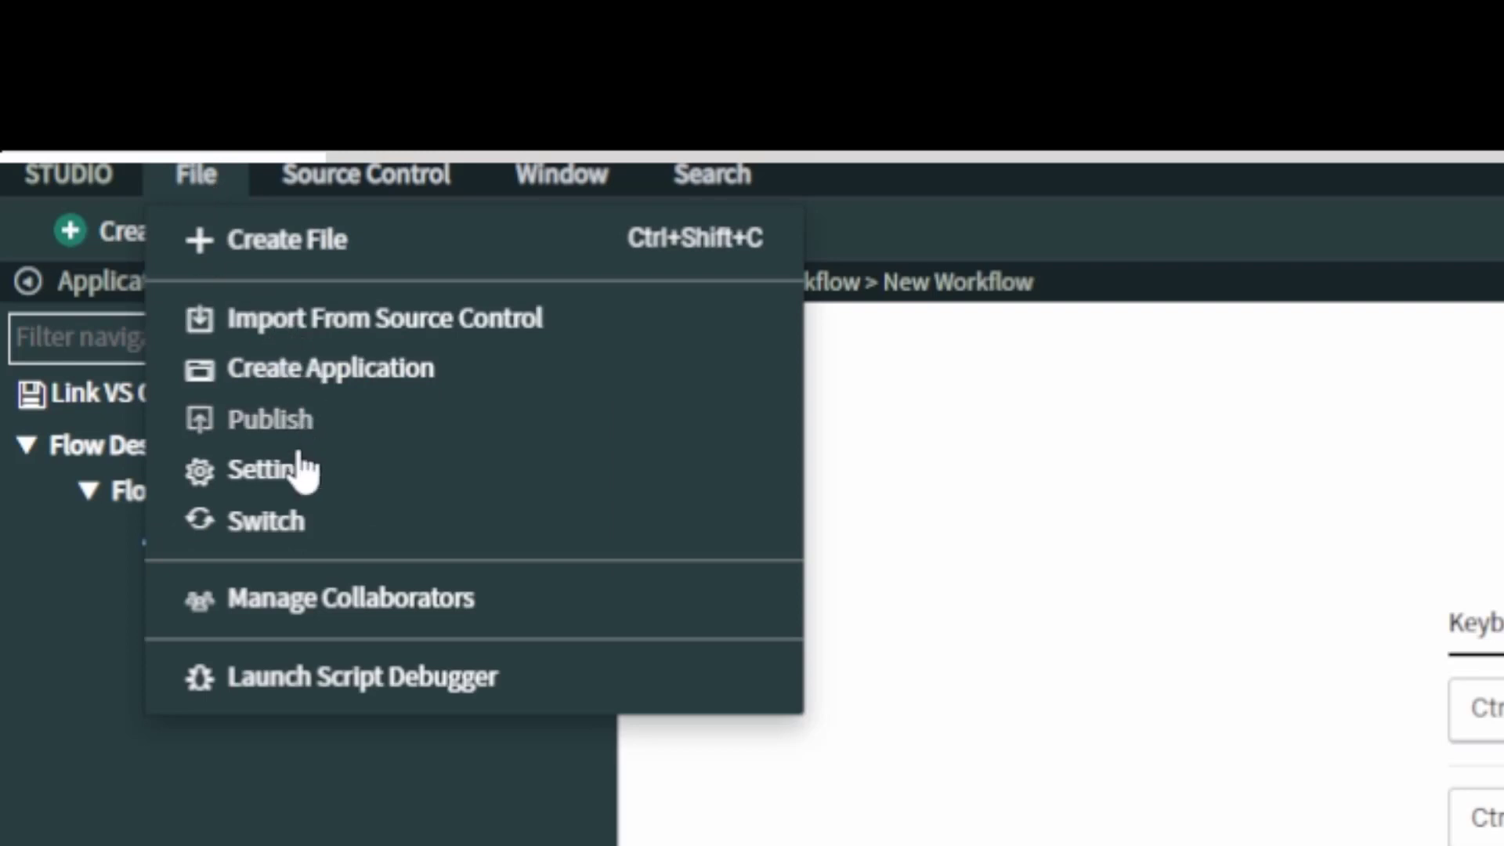
{"action": "left_click", "coordinate": [263, 470]}
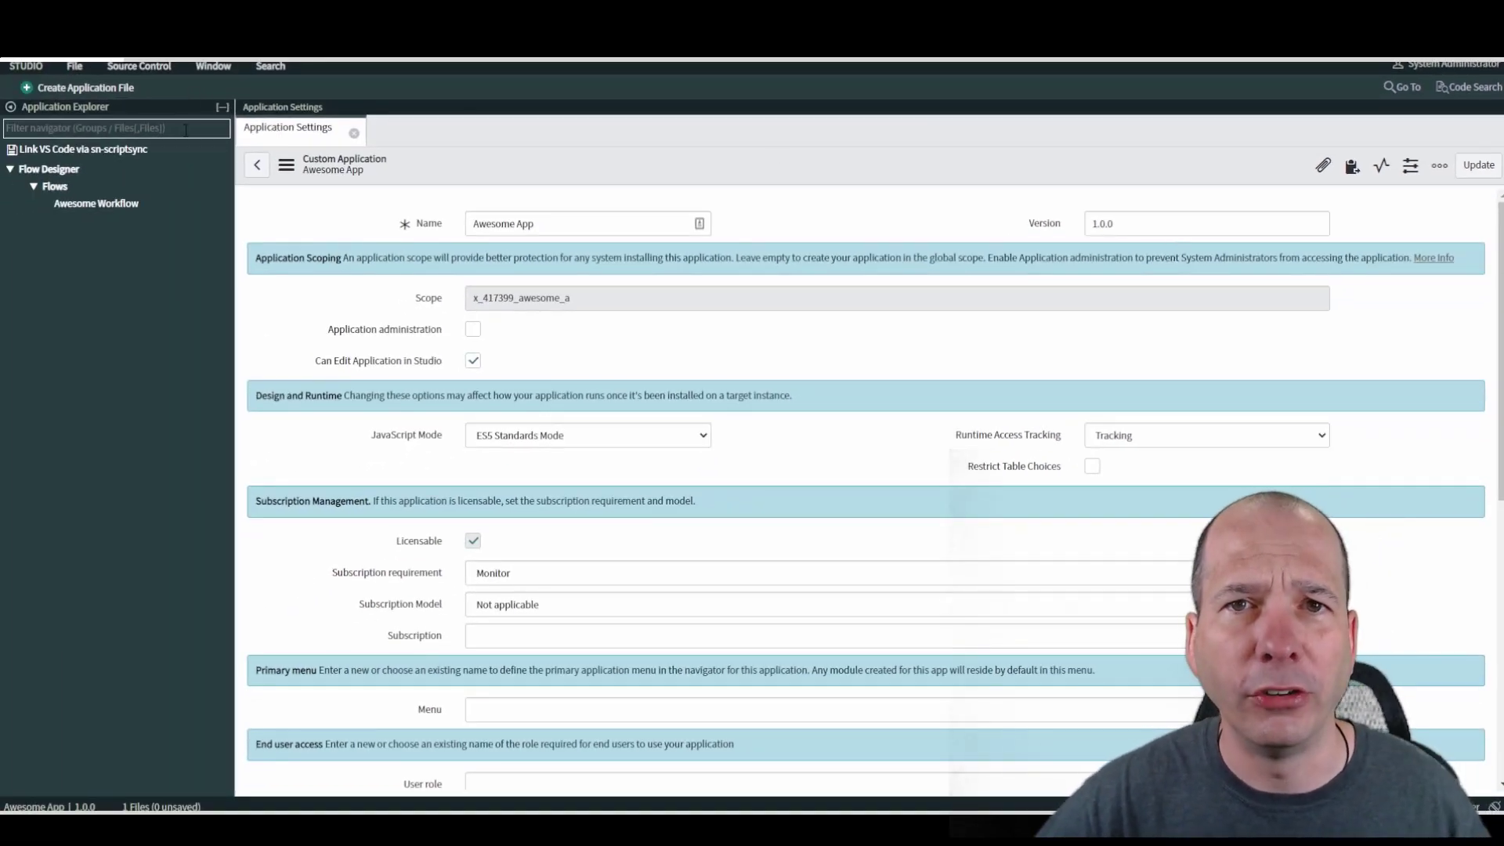
Step: Review the Source Control menu options, including Commit Changes and Stash Local Changes
{"action": "left_click", "coordinate": [140, 66]}
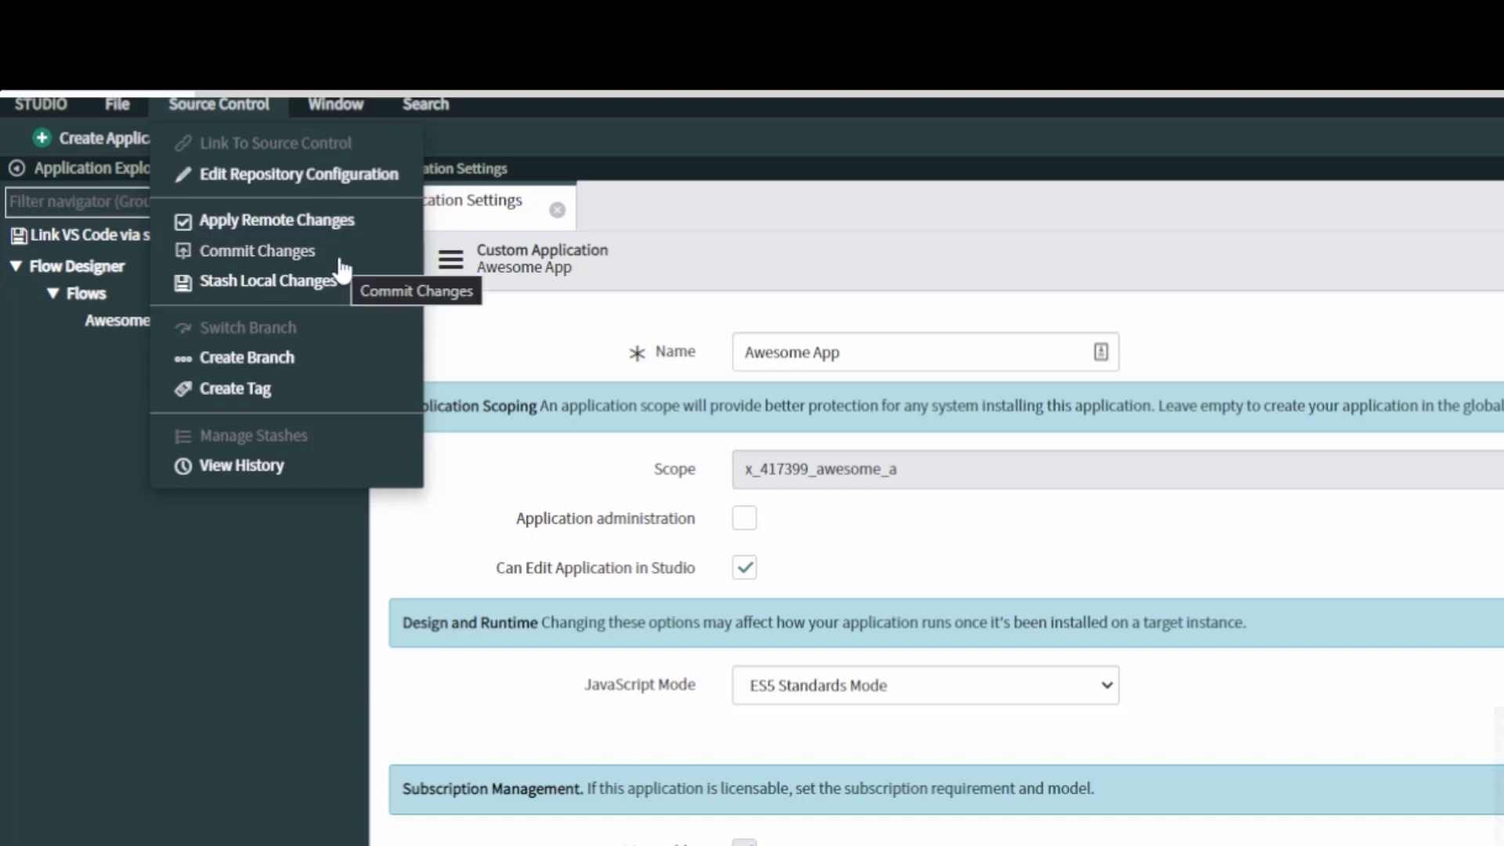
{"action": "mouse_move", "coordinate": [320, 292]}
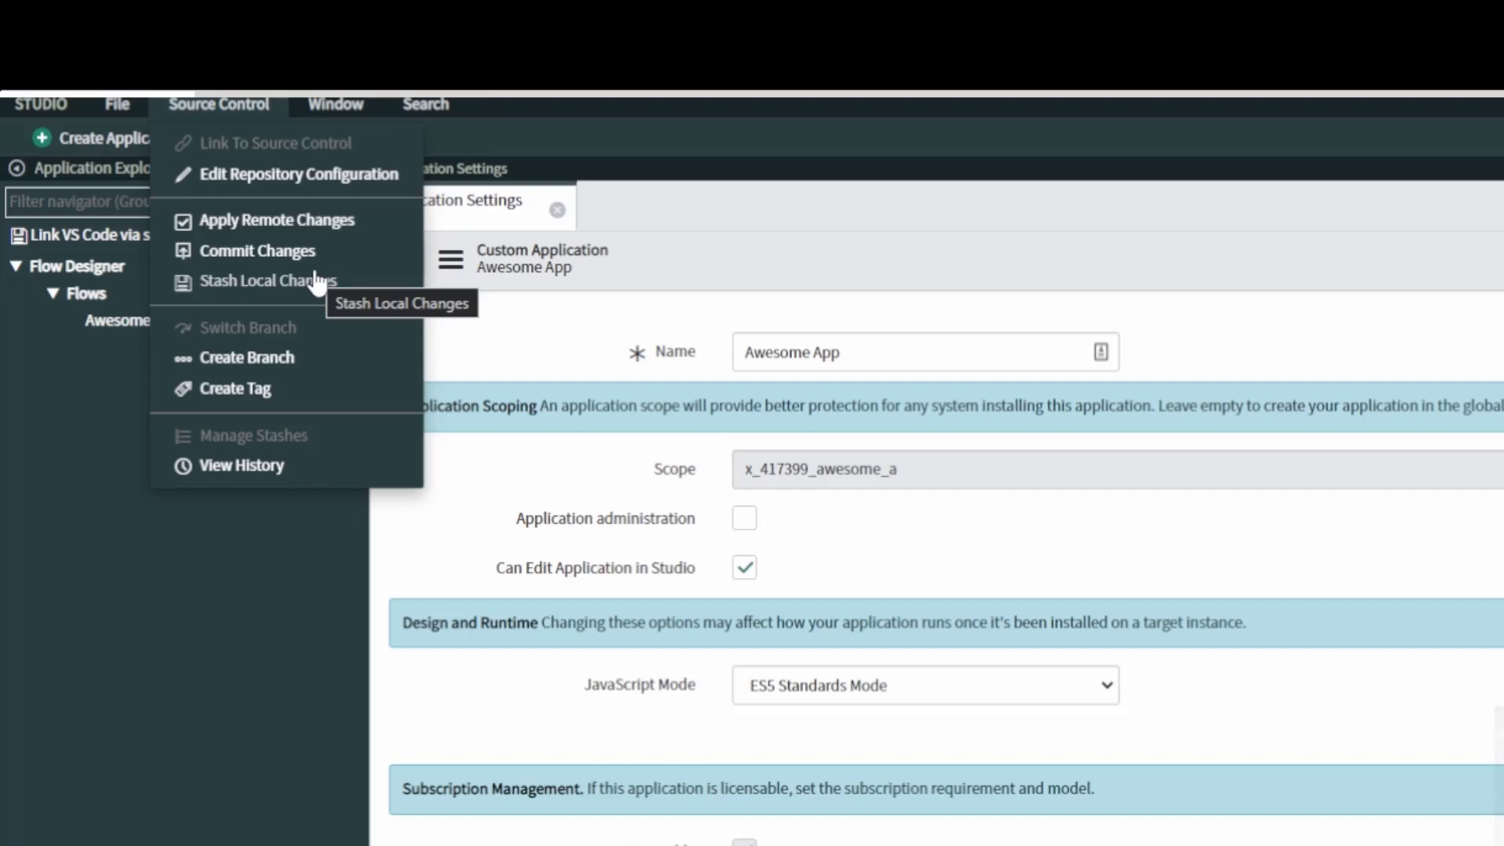
{"action": "mouse_move", "coordinate": [300, 263]}
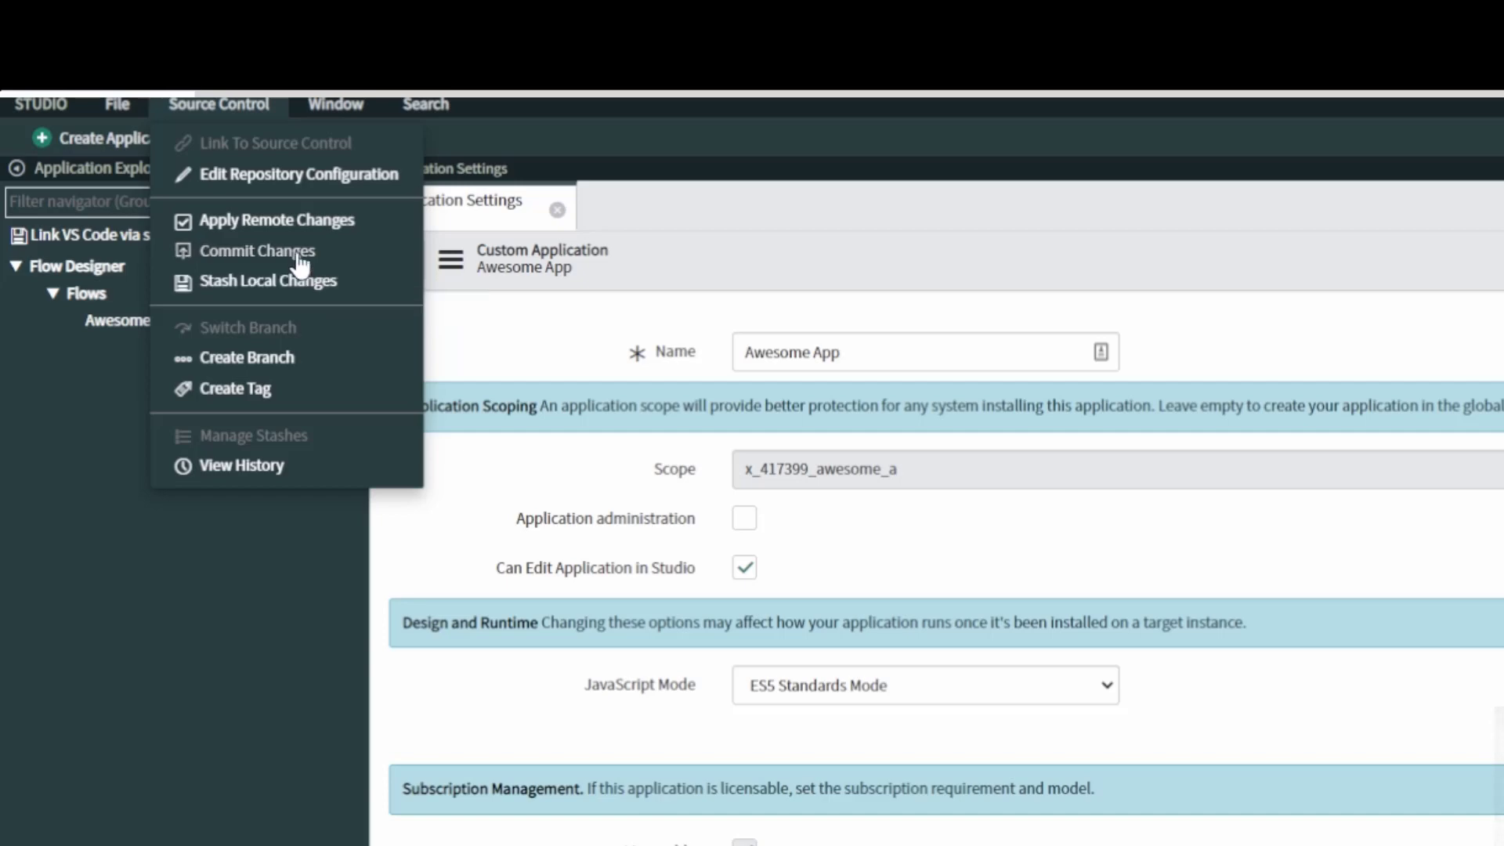
{"action": "mouse_move", "coordinate": [302, 258]}
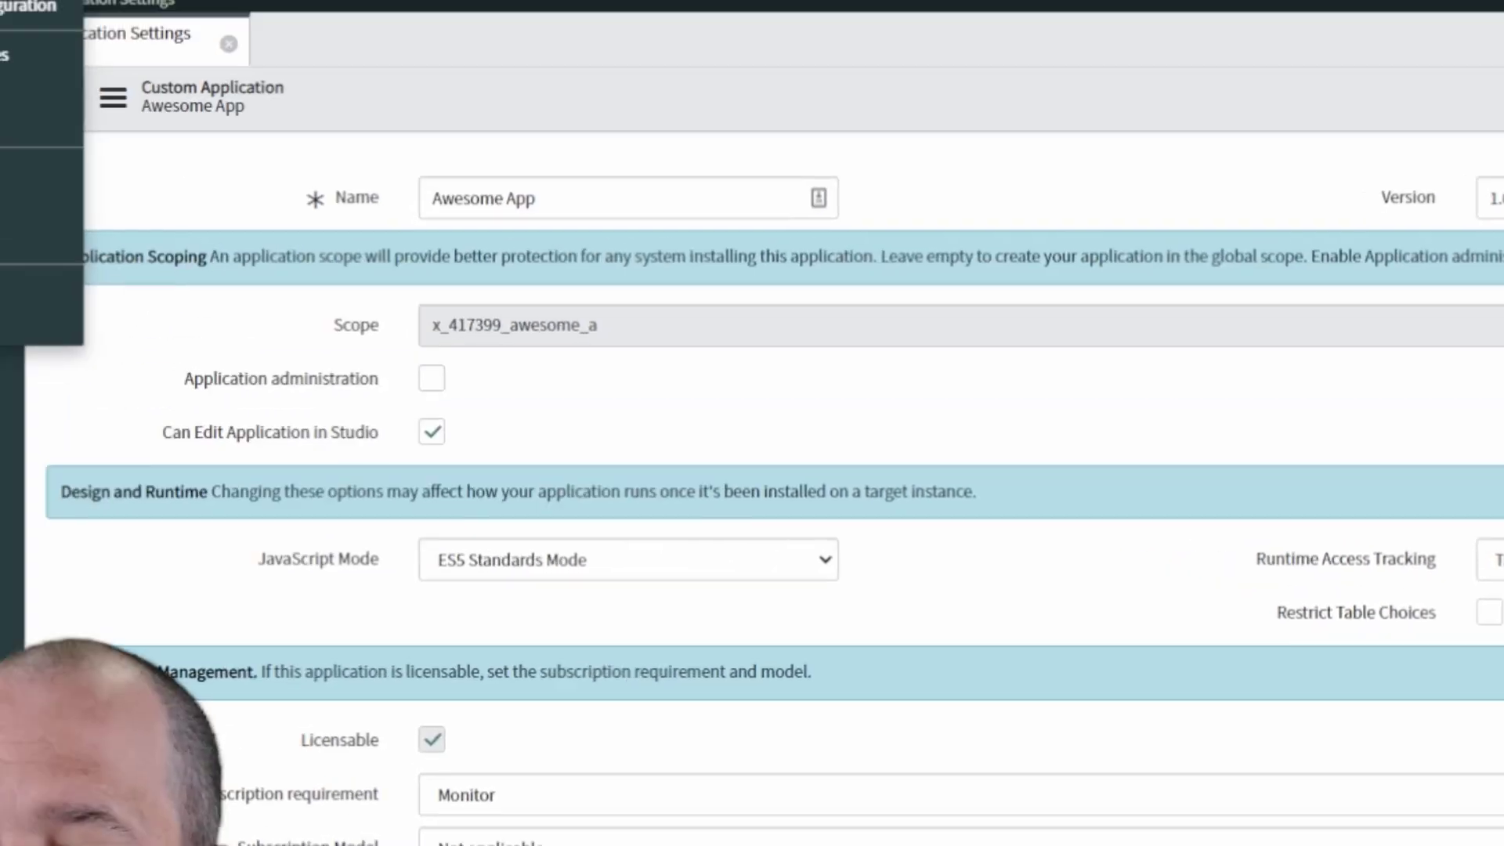
{"action": "left_click", "coordinate": [251, 120]}
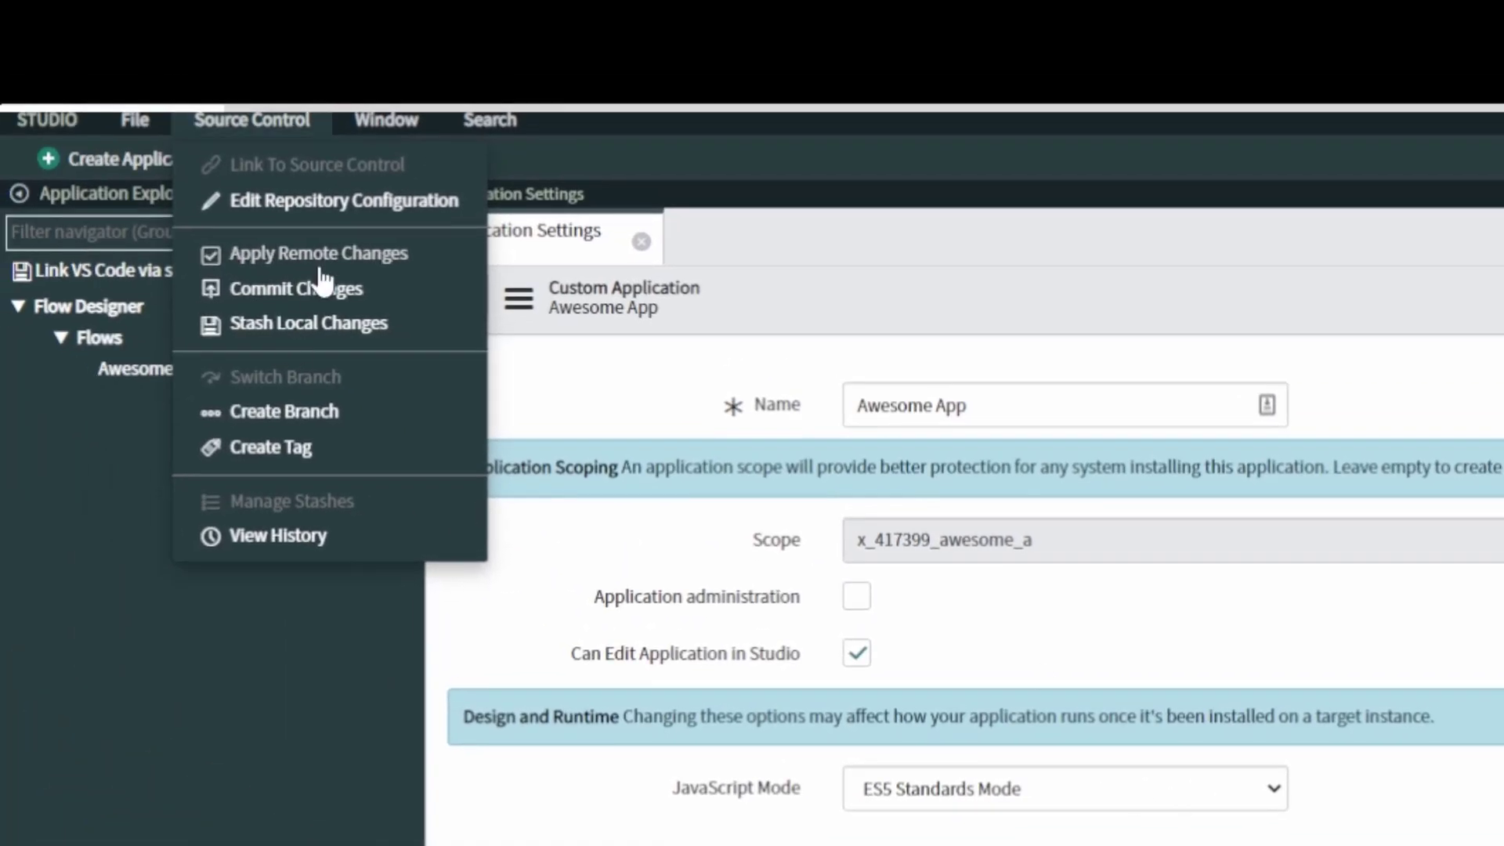
Step: Commit Awesome Workflow with the comment 'Created an awesome workflow in Flow Designer.'
{"action": "left_click", "coordinate": [296, 288]}
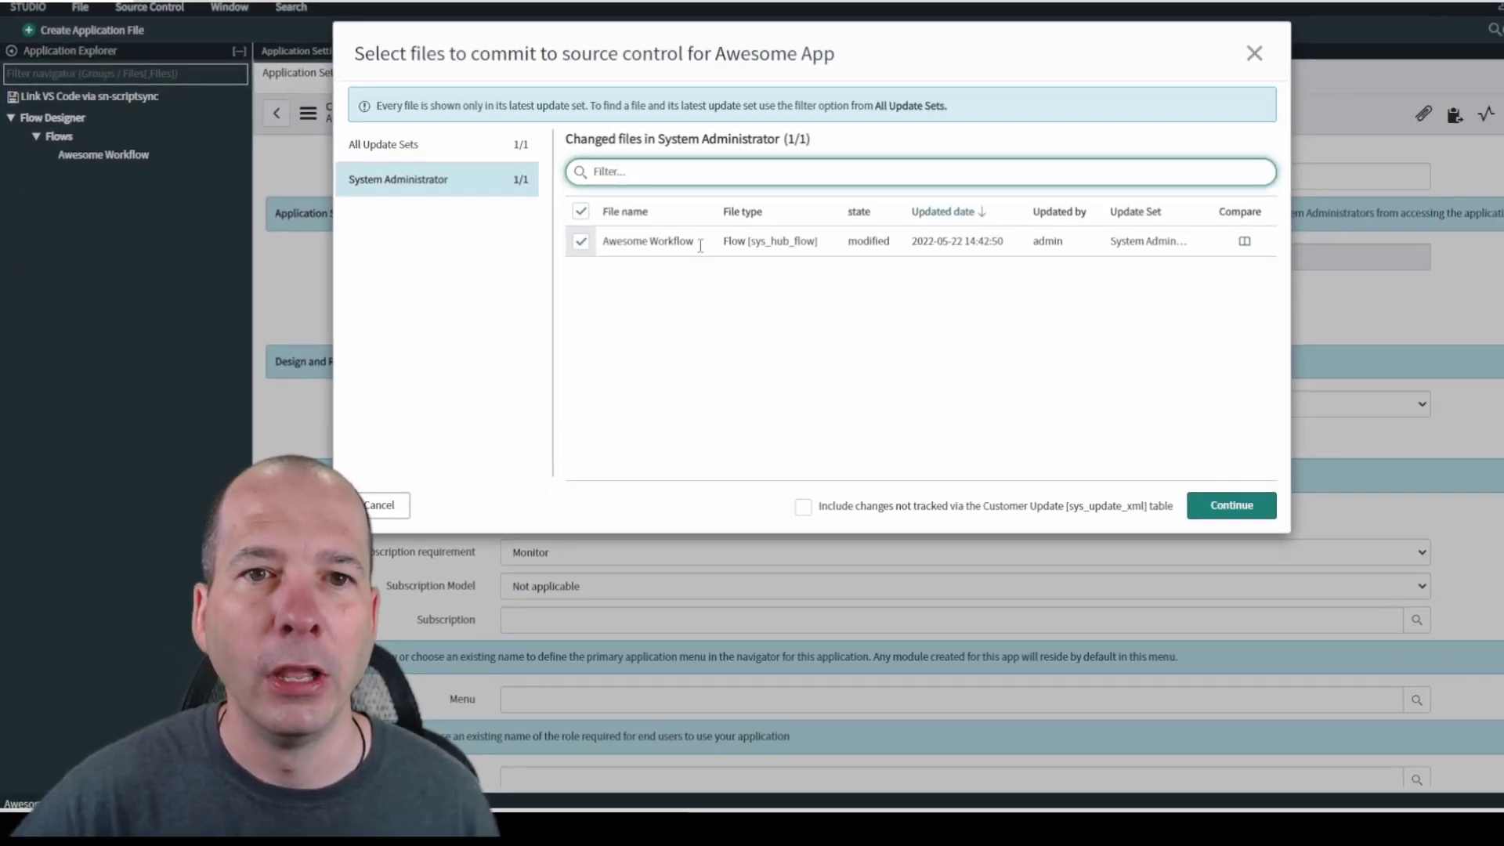
{"action": "mouse_move", "coordinate": [739, 280]}
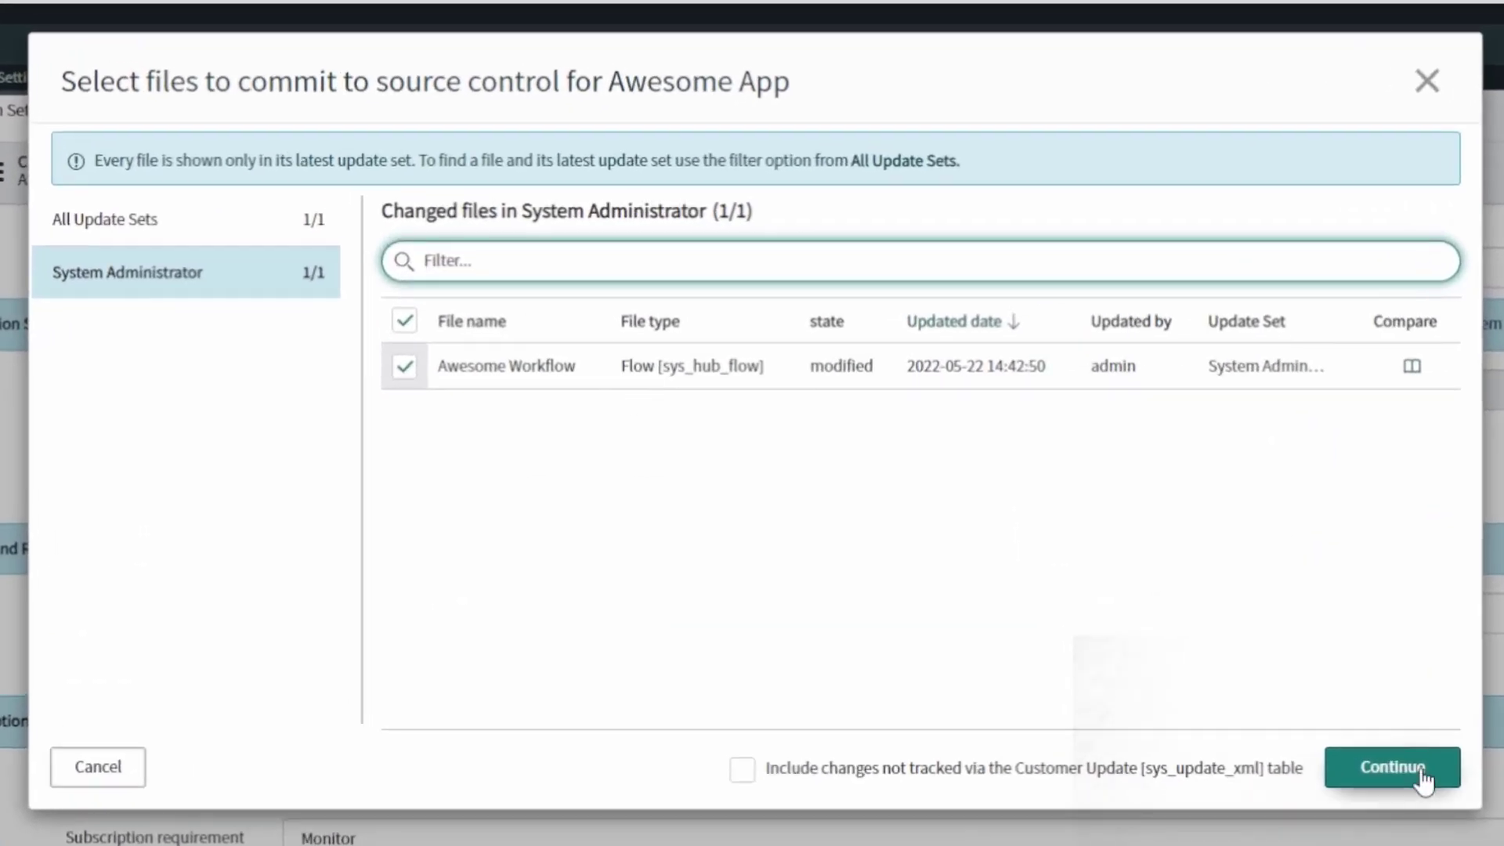
{"action": "left_click", "coordinate": [1393, 768]}
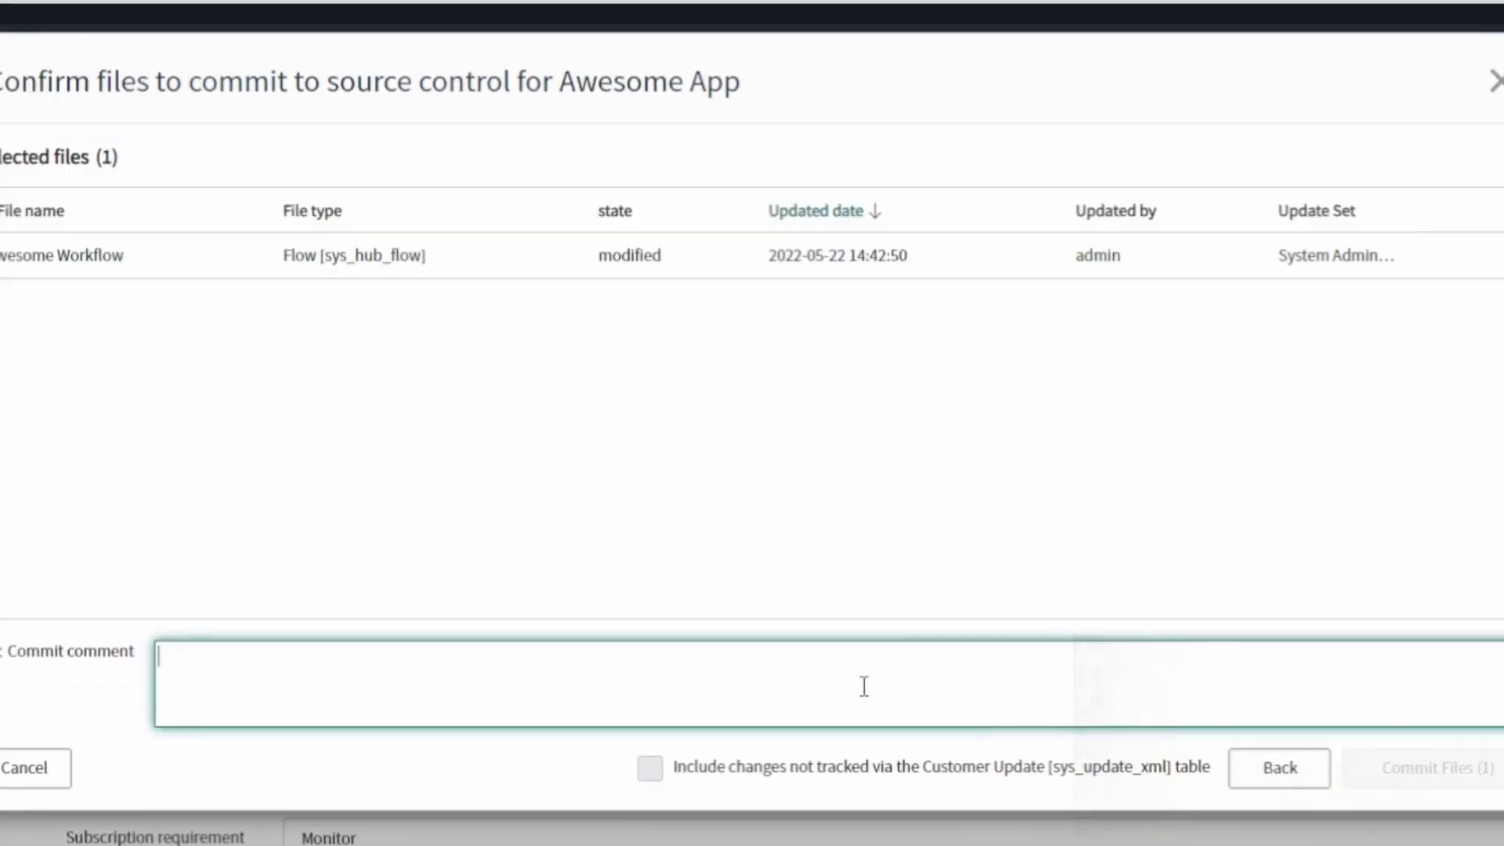
{"action": "type", "text": "c"}
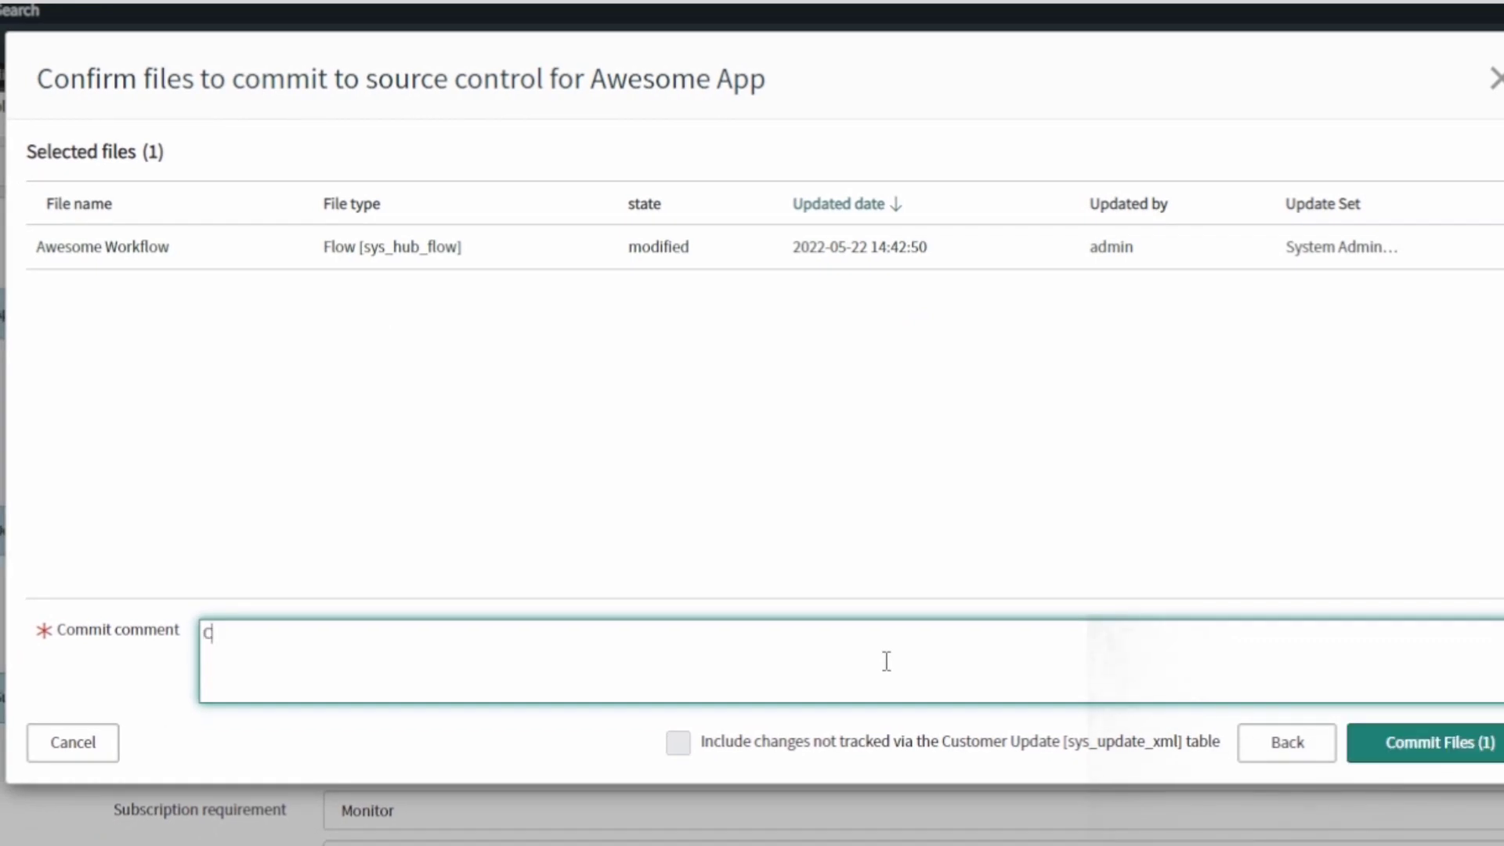
{"action": "type", "text": "Created an awesome"}
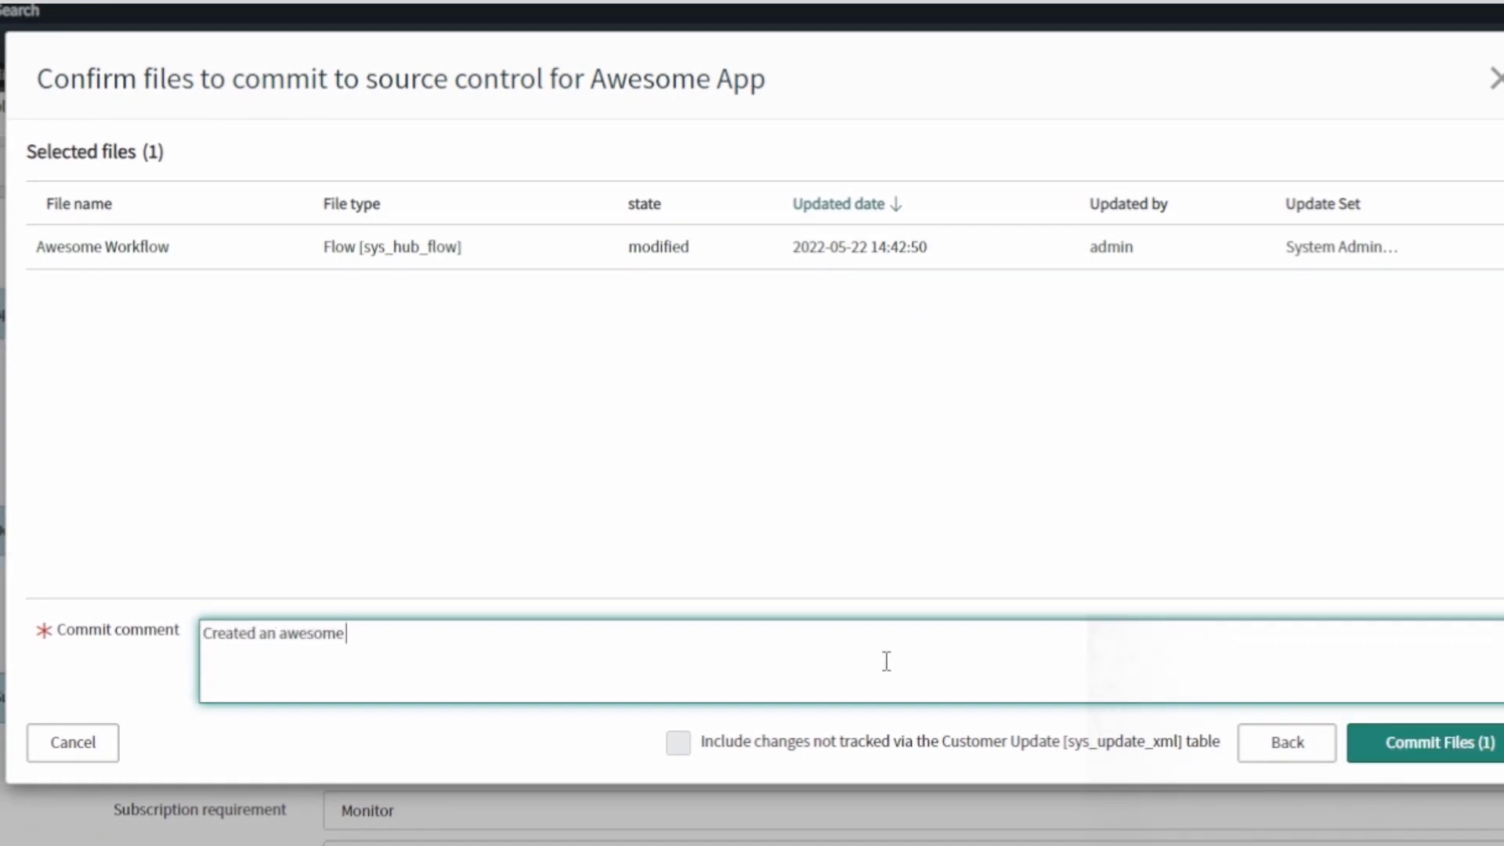
{"action": "type", "text": "work"}
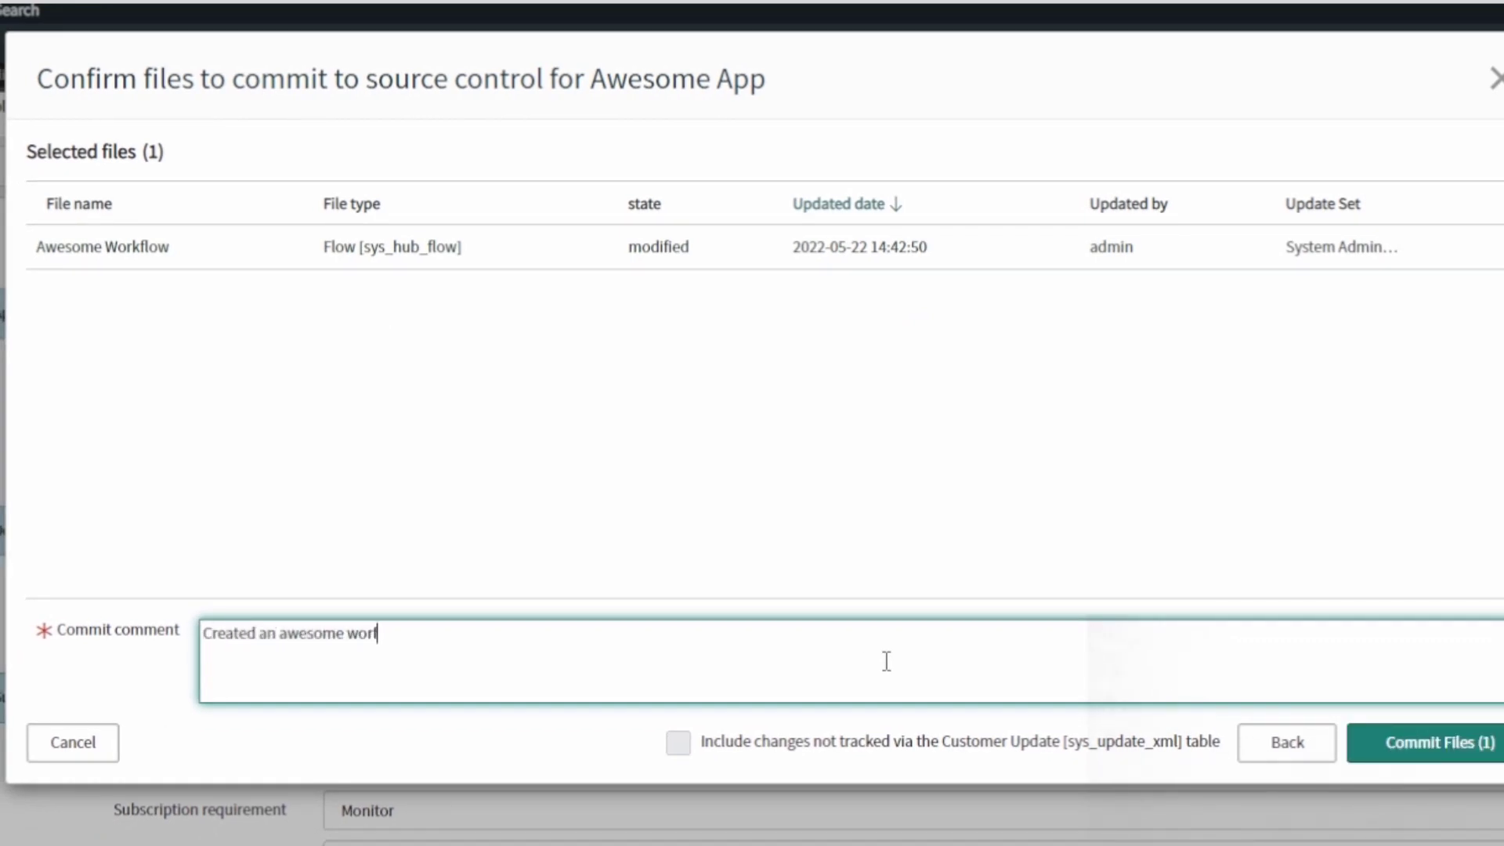
{"action": "type", "text": "flow in Flow"}
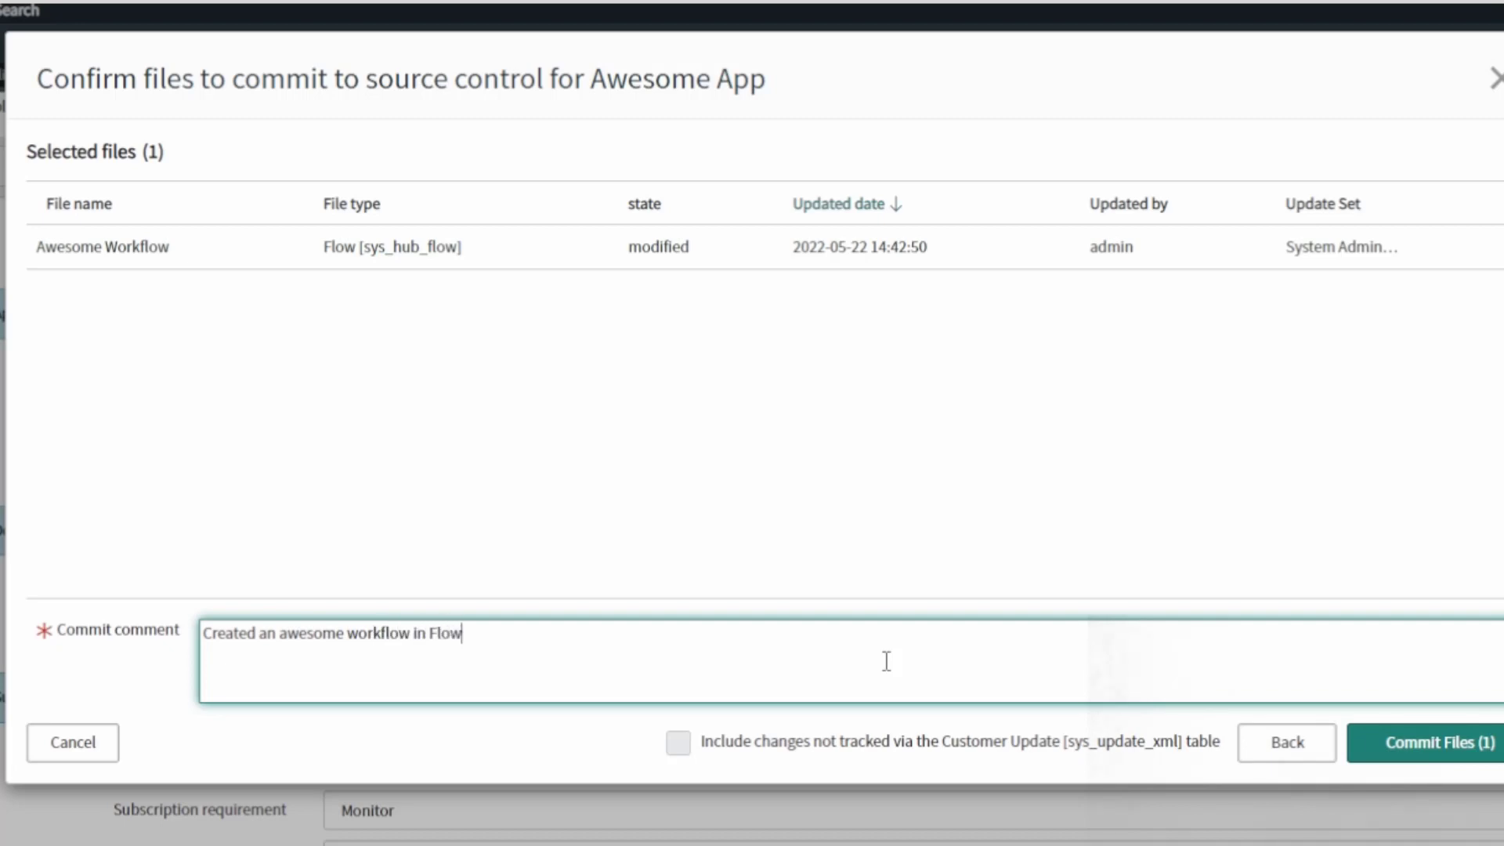
{"action": "type", "text": "Designer."}
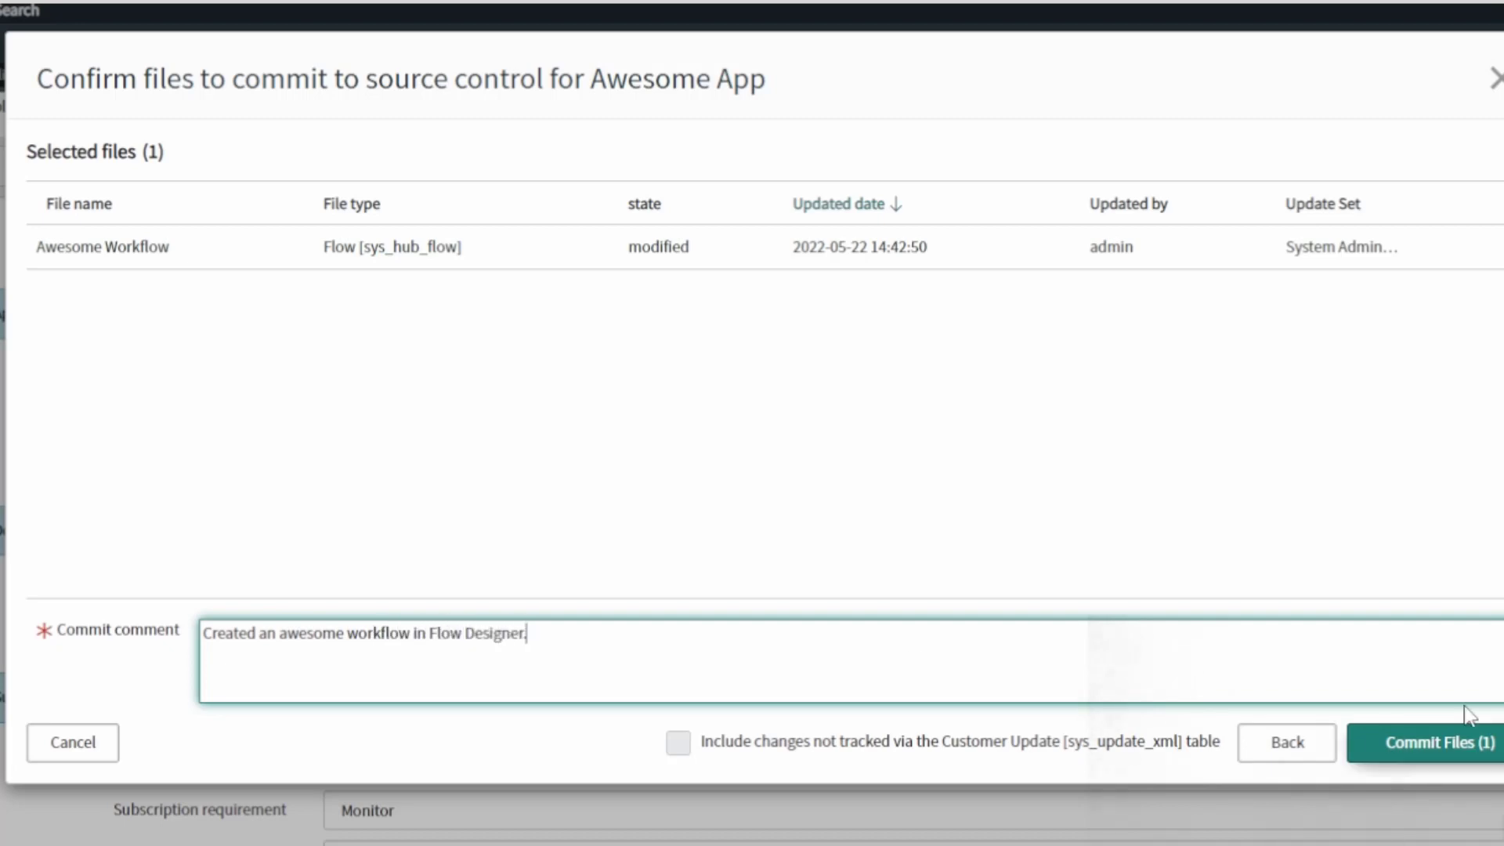
{"action": "left_click", "coordinate": [1435, 742]}
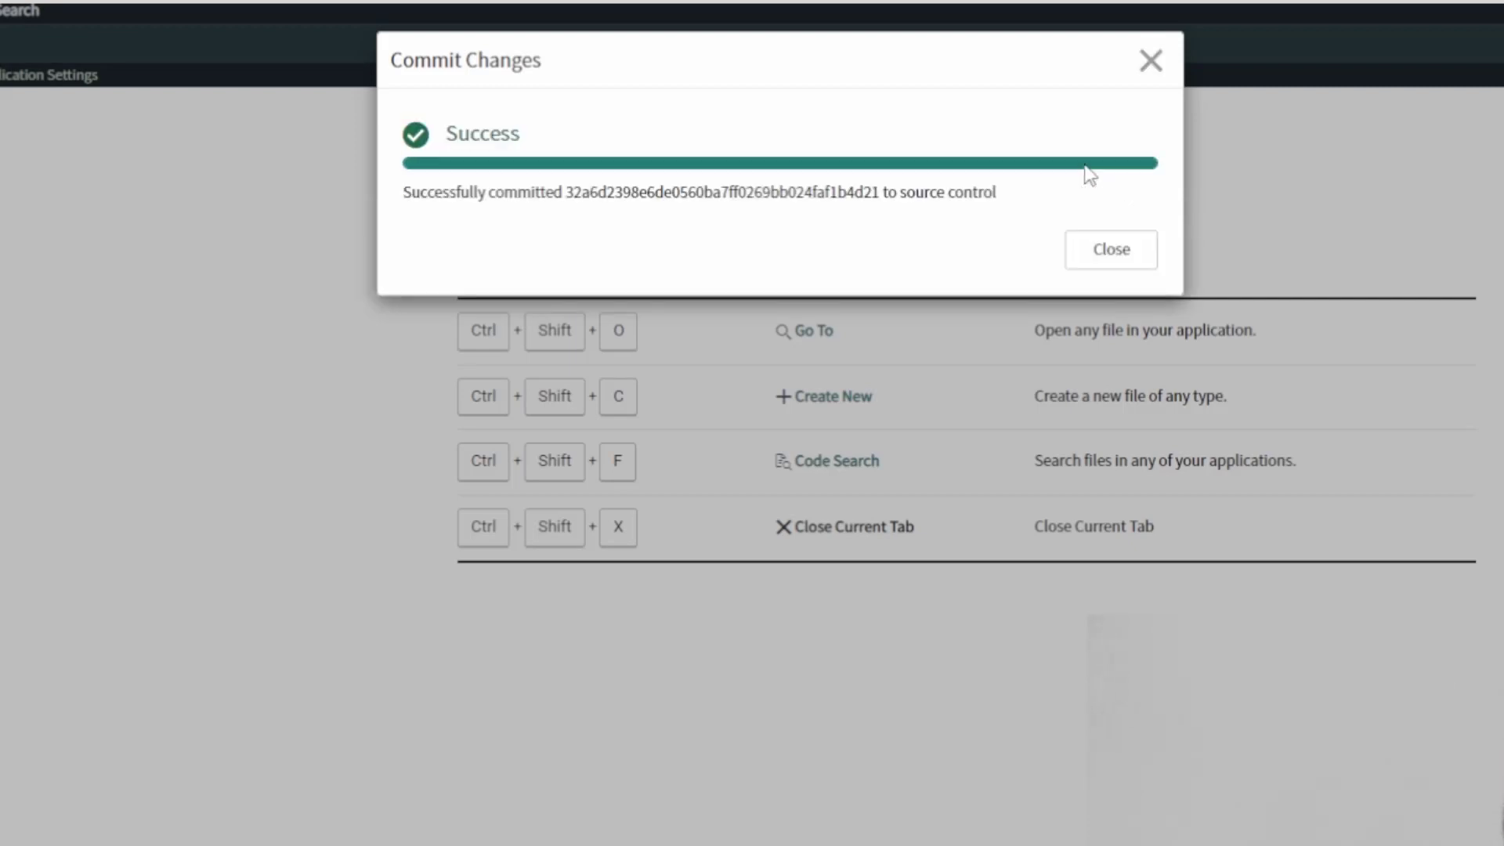
{"action": "left_click", "coordinate": [1110, 250]}
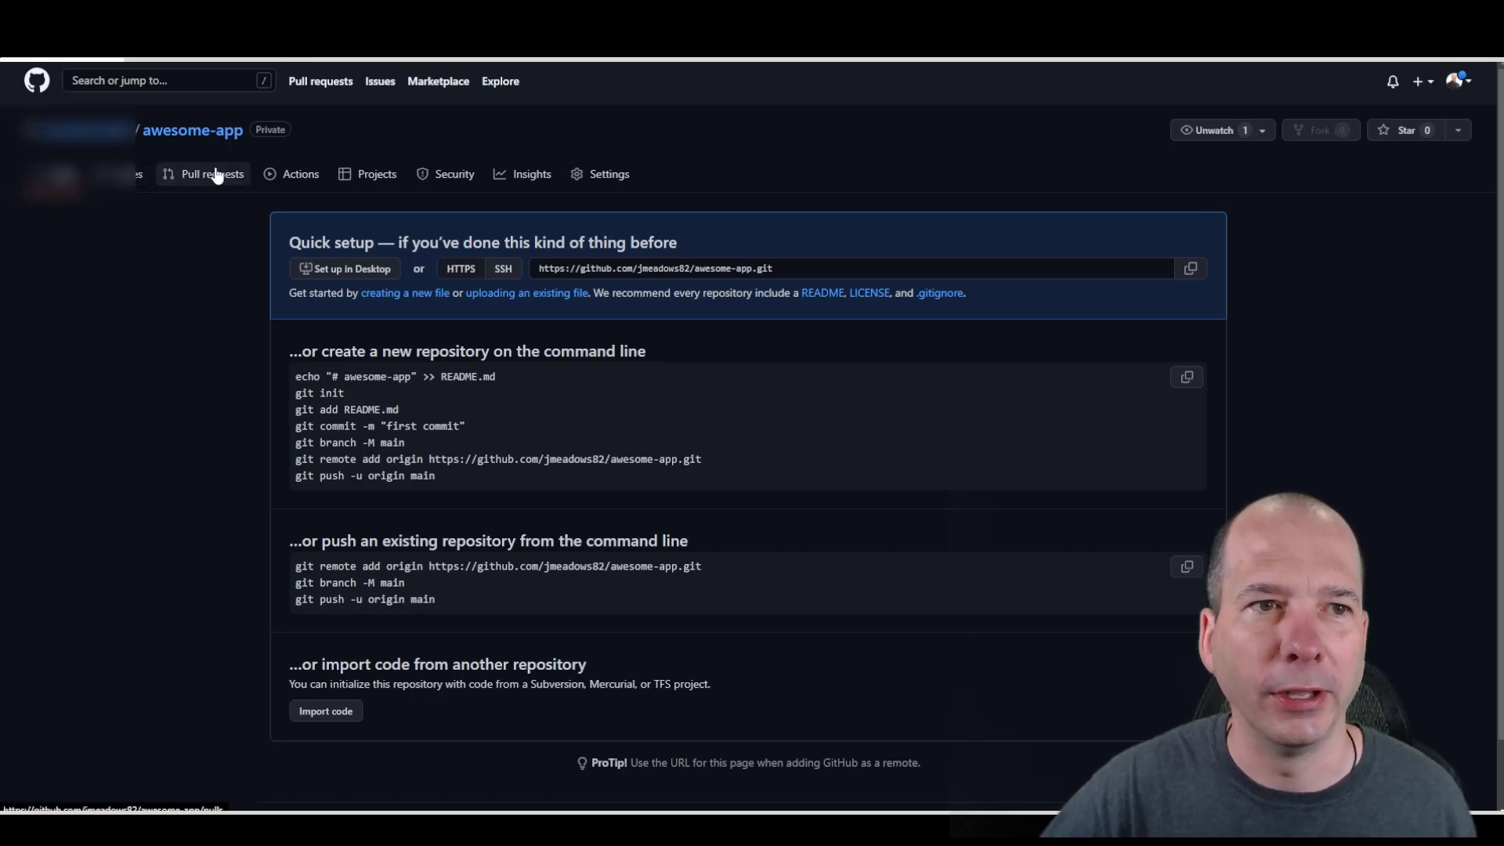
Step: Show the awesome-app repository's files with the new Flow Designer commit on master
{"action": "left_click", "coordinate": [132, 174]}
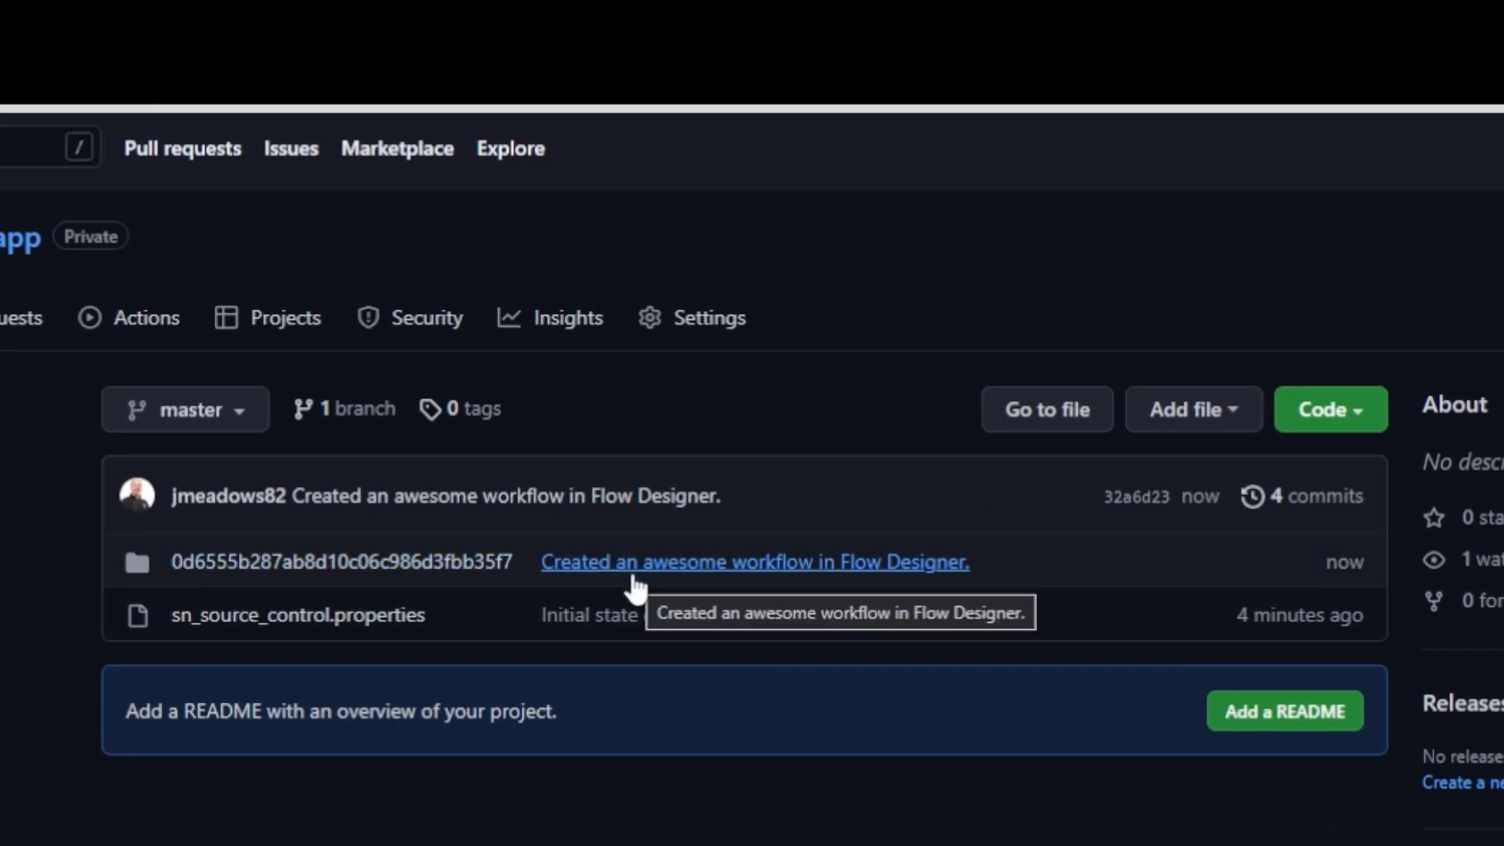
{"action": "mouse_move", "coordinate": [1267, 325]}
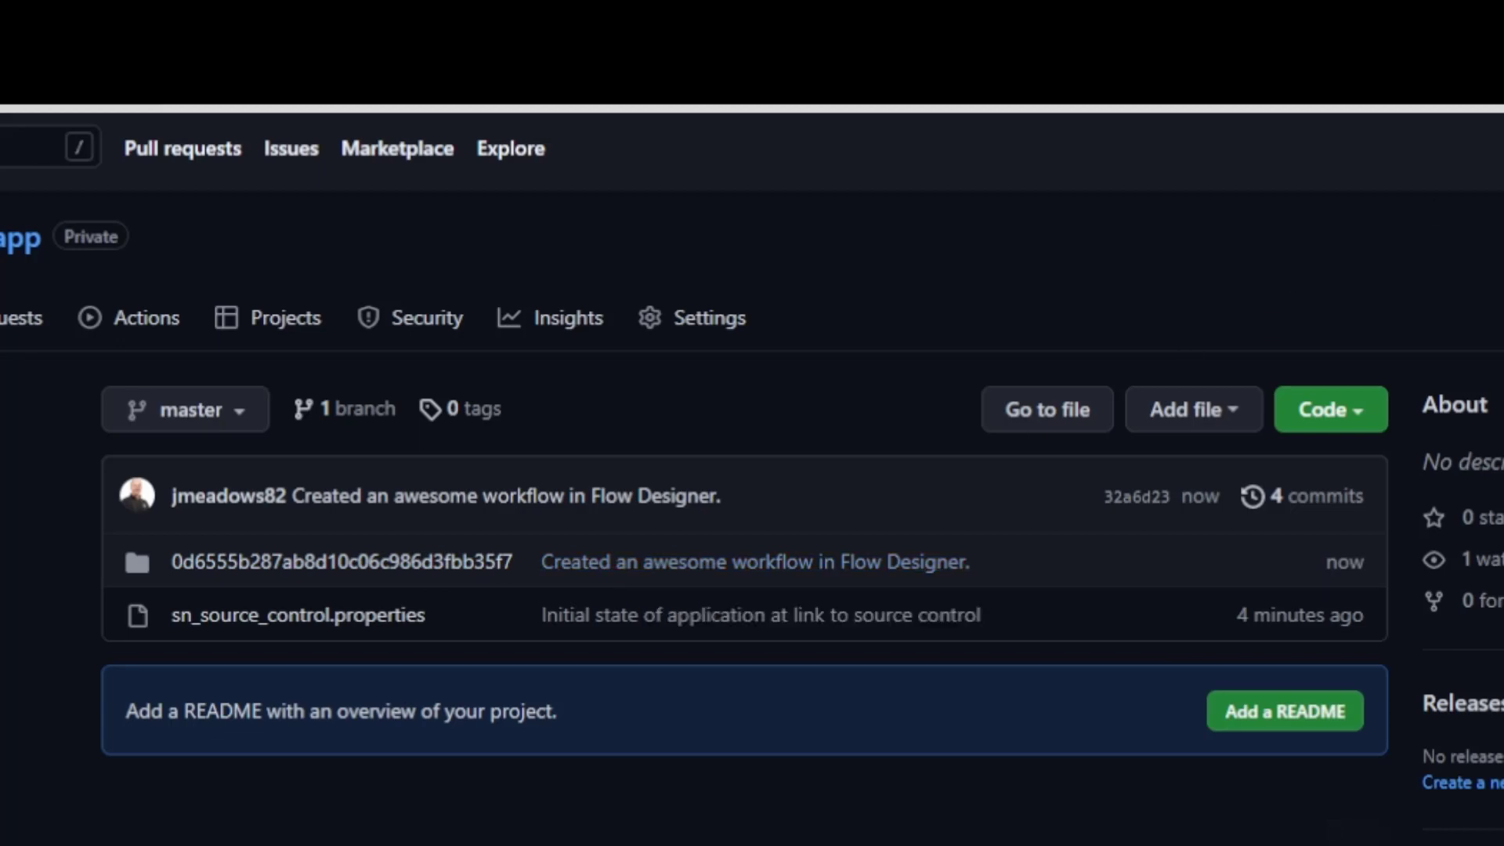
{"action": "mouse_move", "coordinate": [849, 137]}
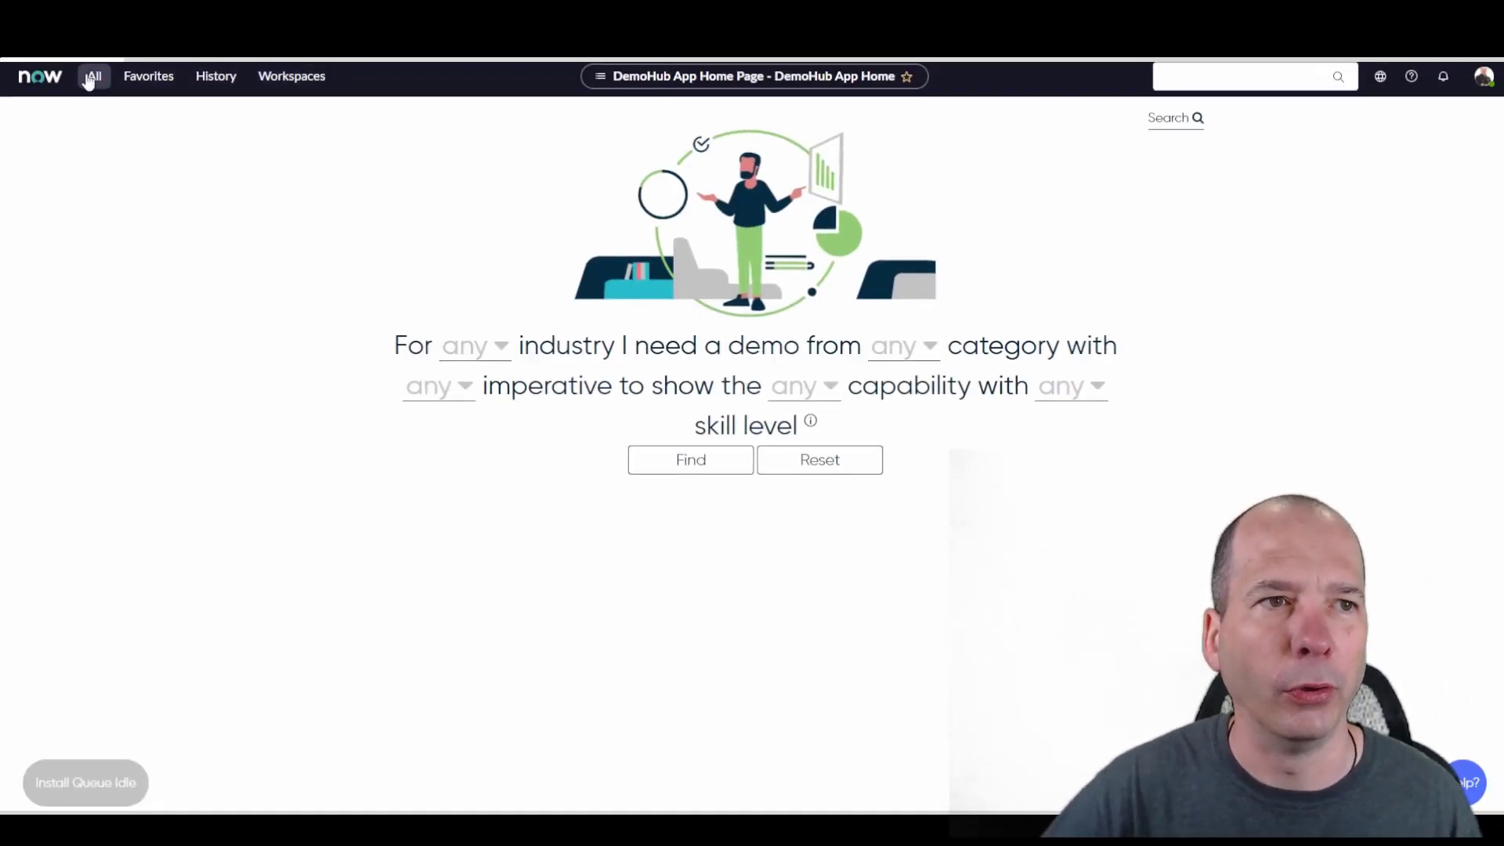
Step: Launch Studio by filtering the application navigator for 'st'
{"action": "left_click", "coordinate": [96, 76]}
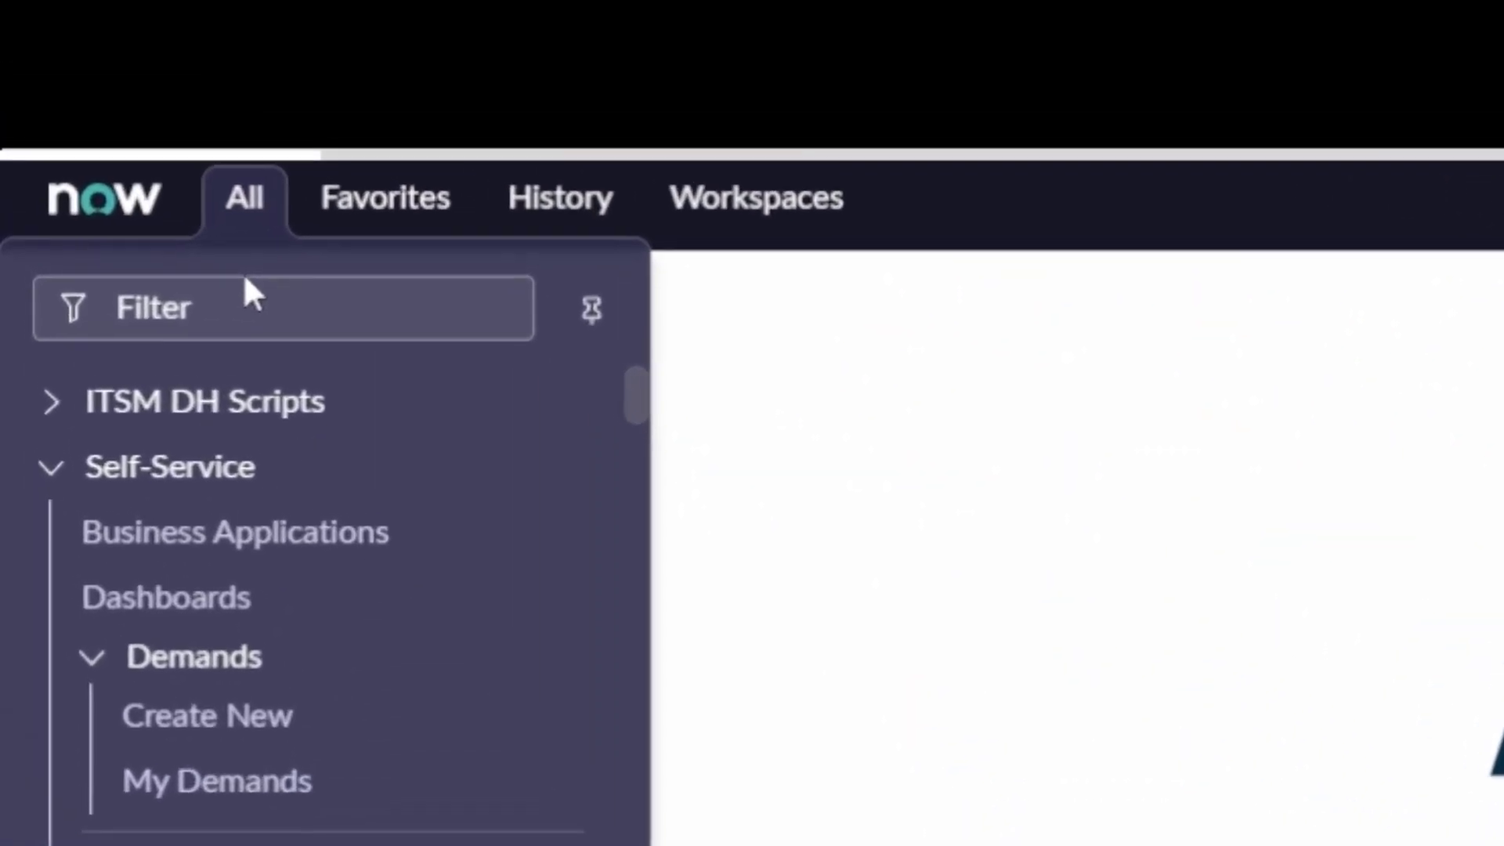
{"action": "type", "text": "studio"}
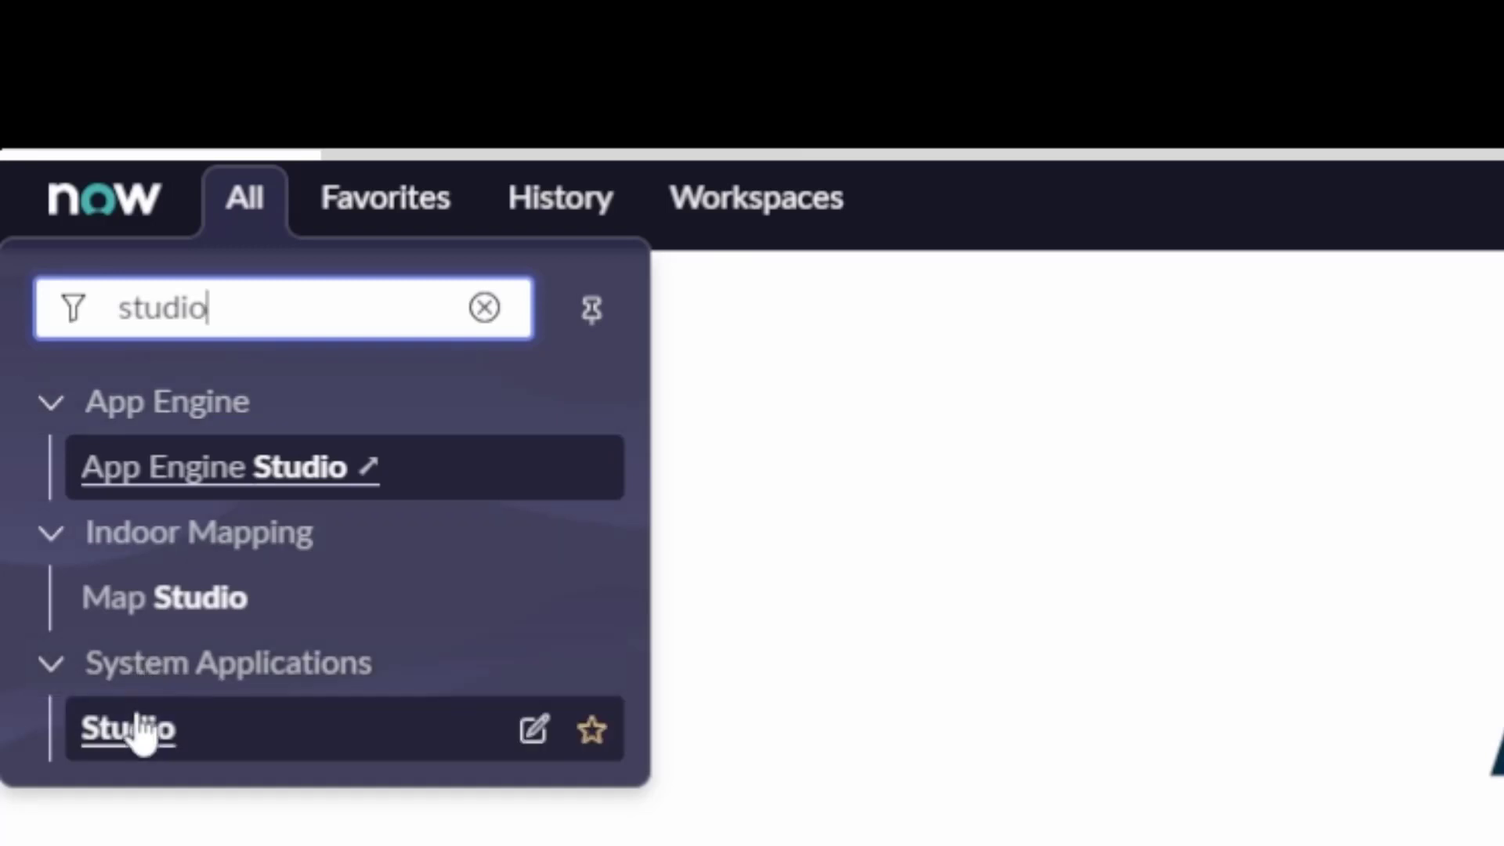
{"action": "left_click", "coordinate": [125, 730]}
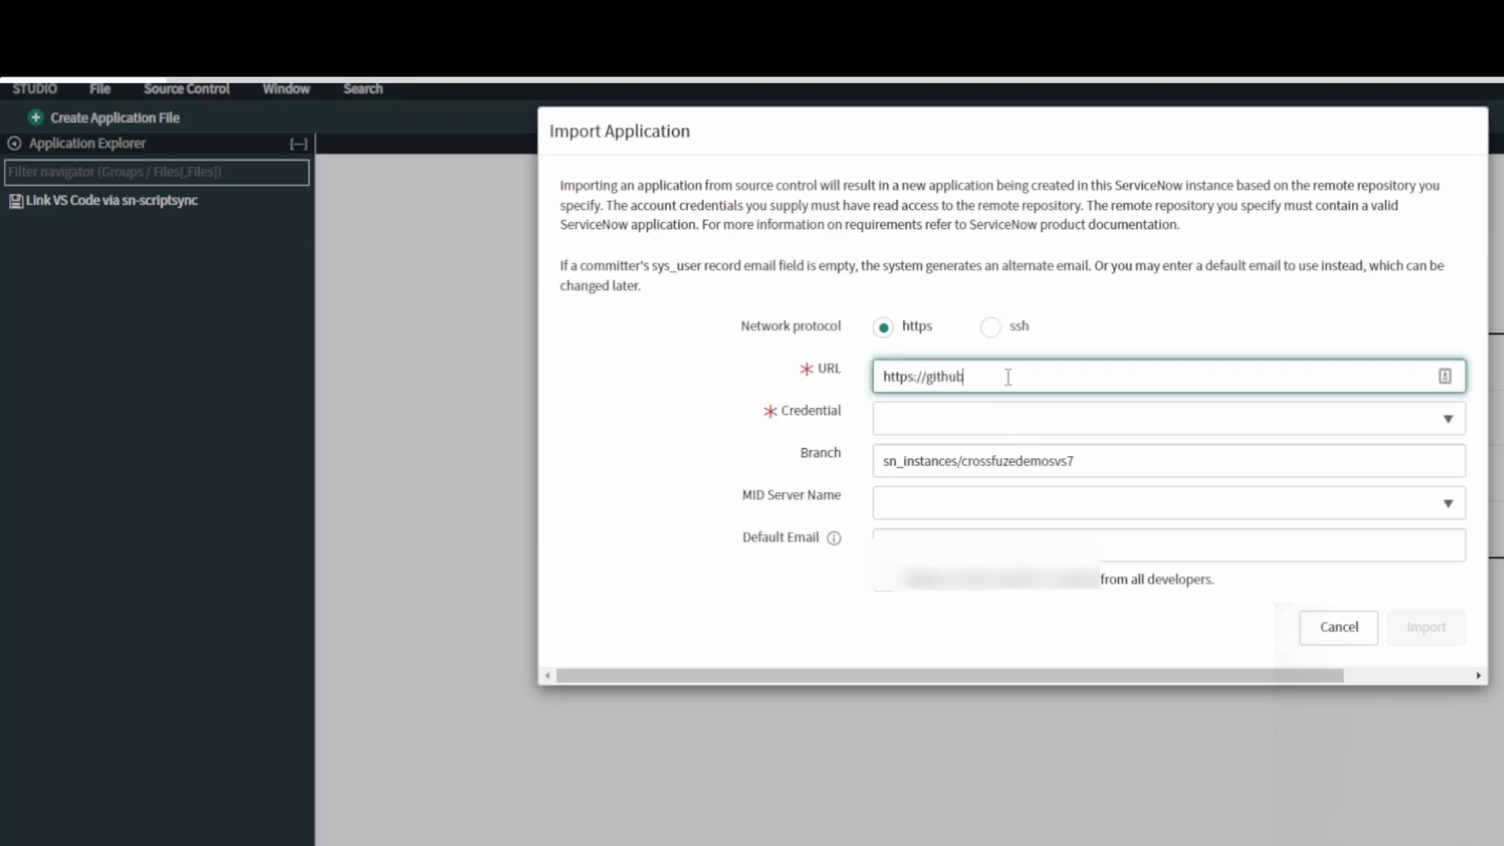
Step: Import awesome-app from its GitHub URL using the GitHub credential and branch master
{"action": "type", "text": ".com/jmeadows82/"}
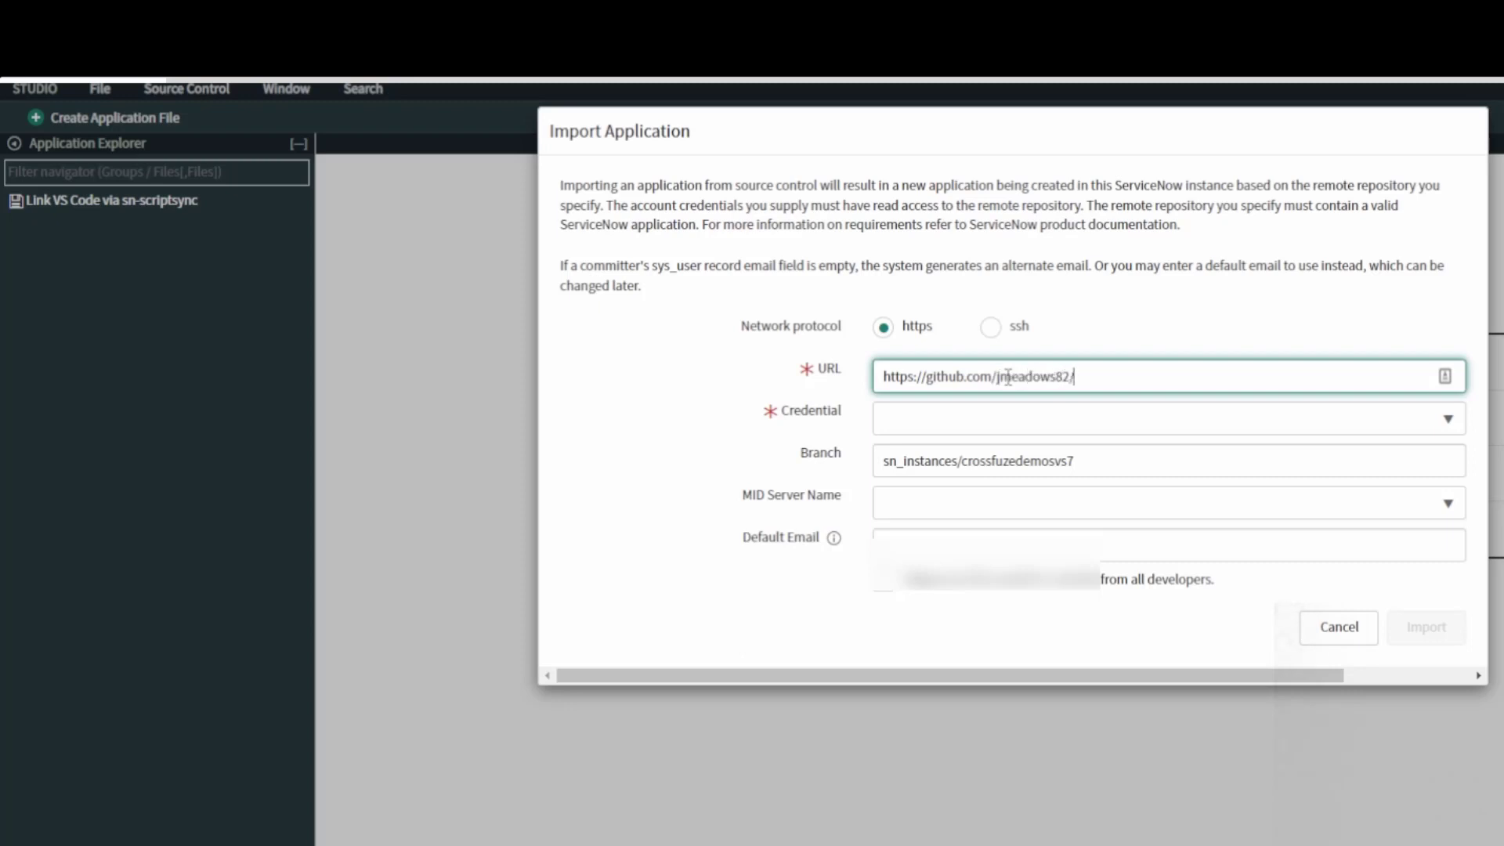
{"action": "type", "text": "awesome-app"}
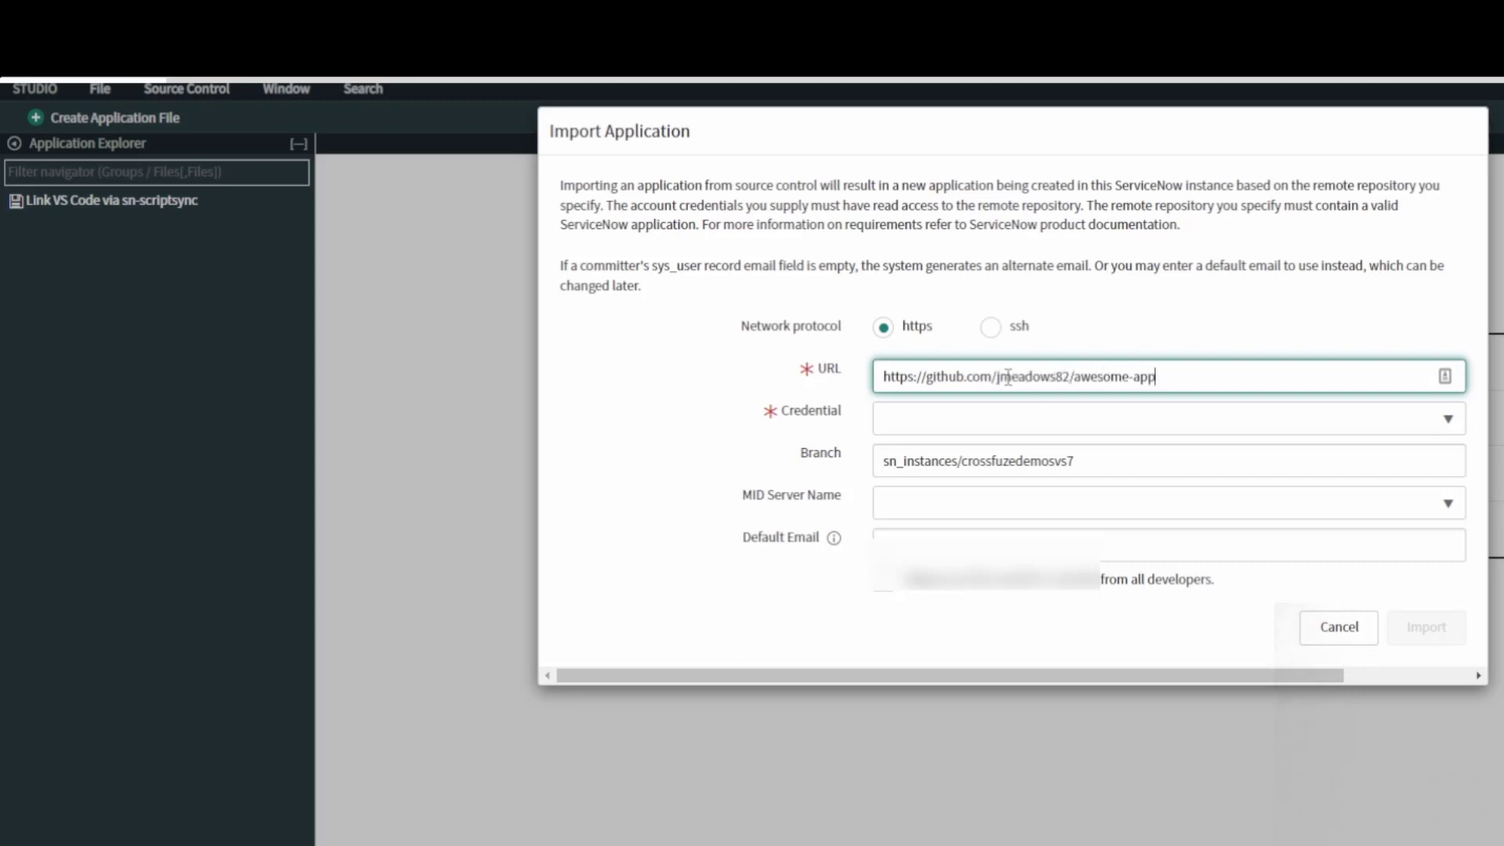
{"action": "left_click", "coordinate": [1167, 419]}
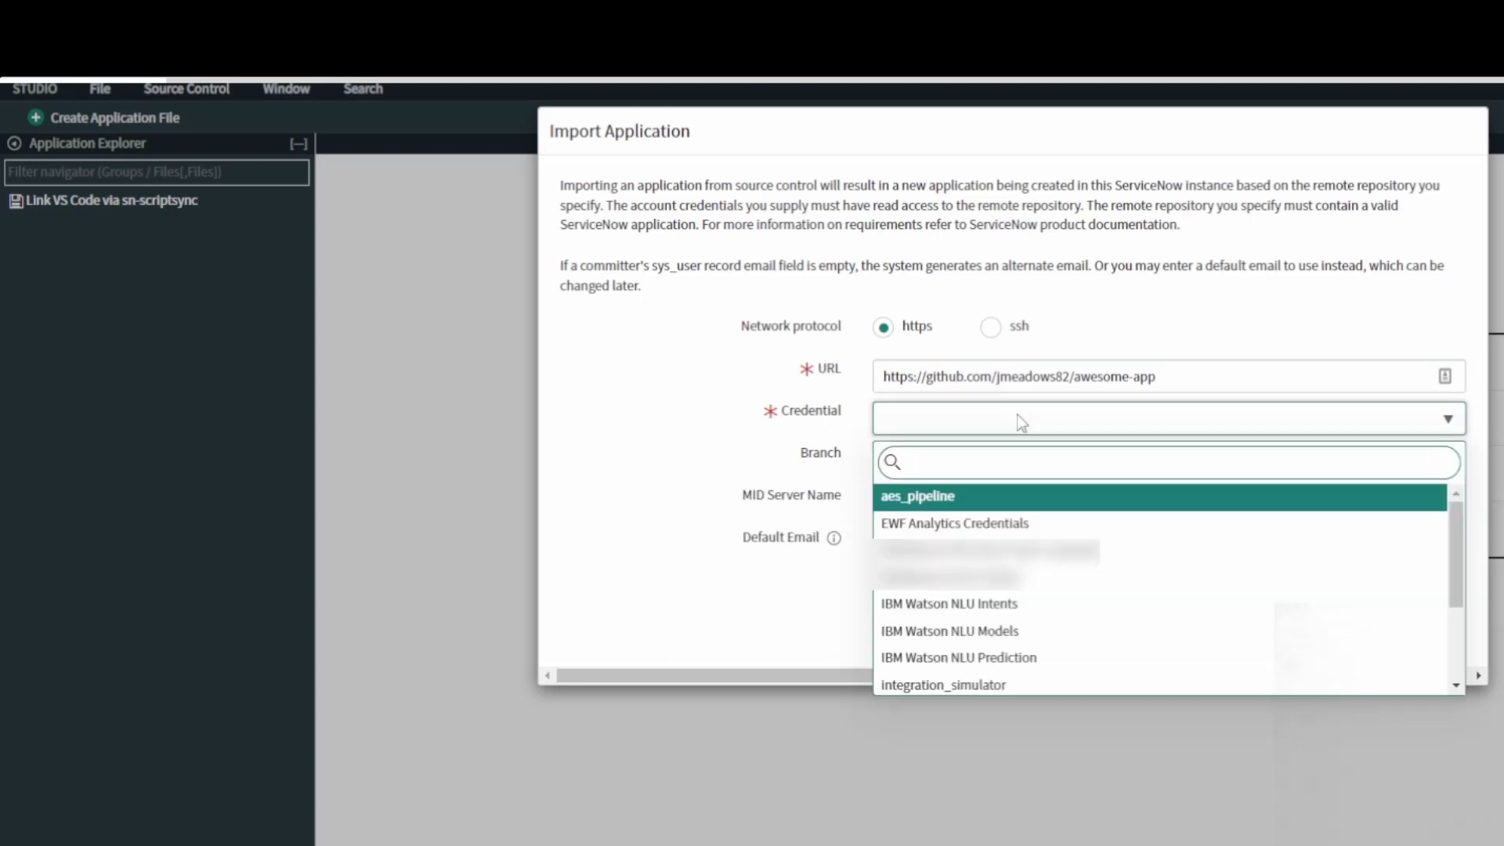
{"action": "type", "text": "git"}
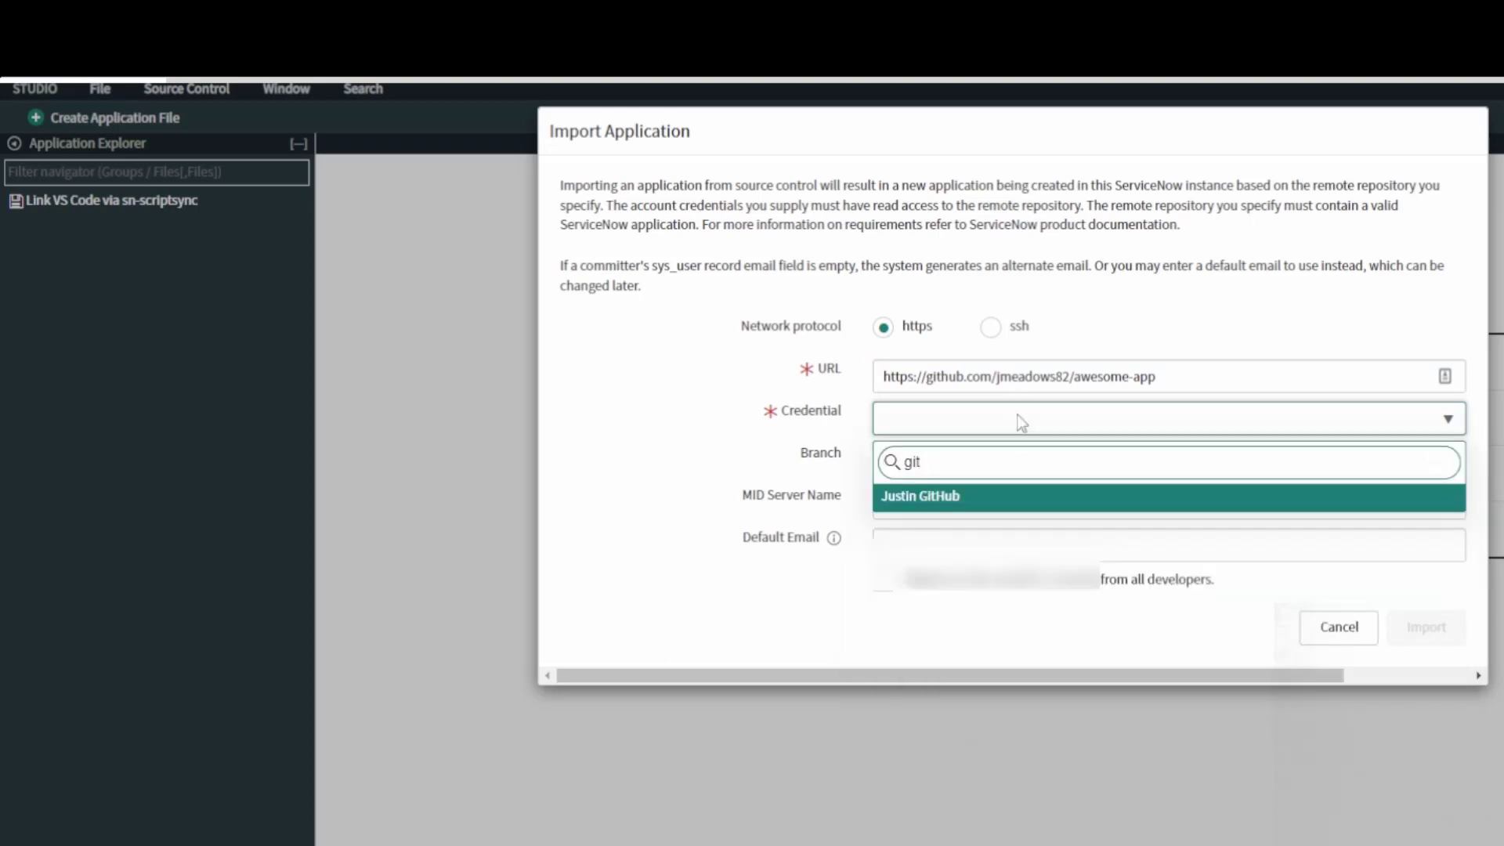
{"action": "left_click", "coordinate": [919, 496]}
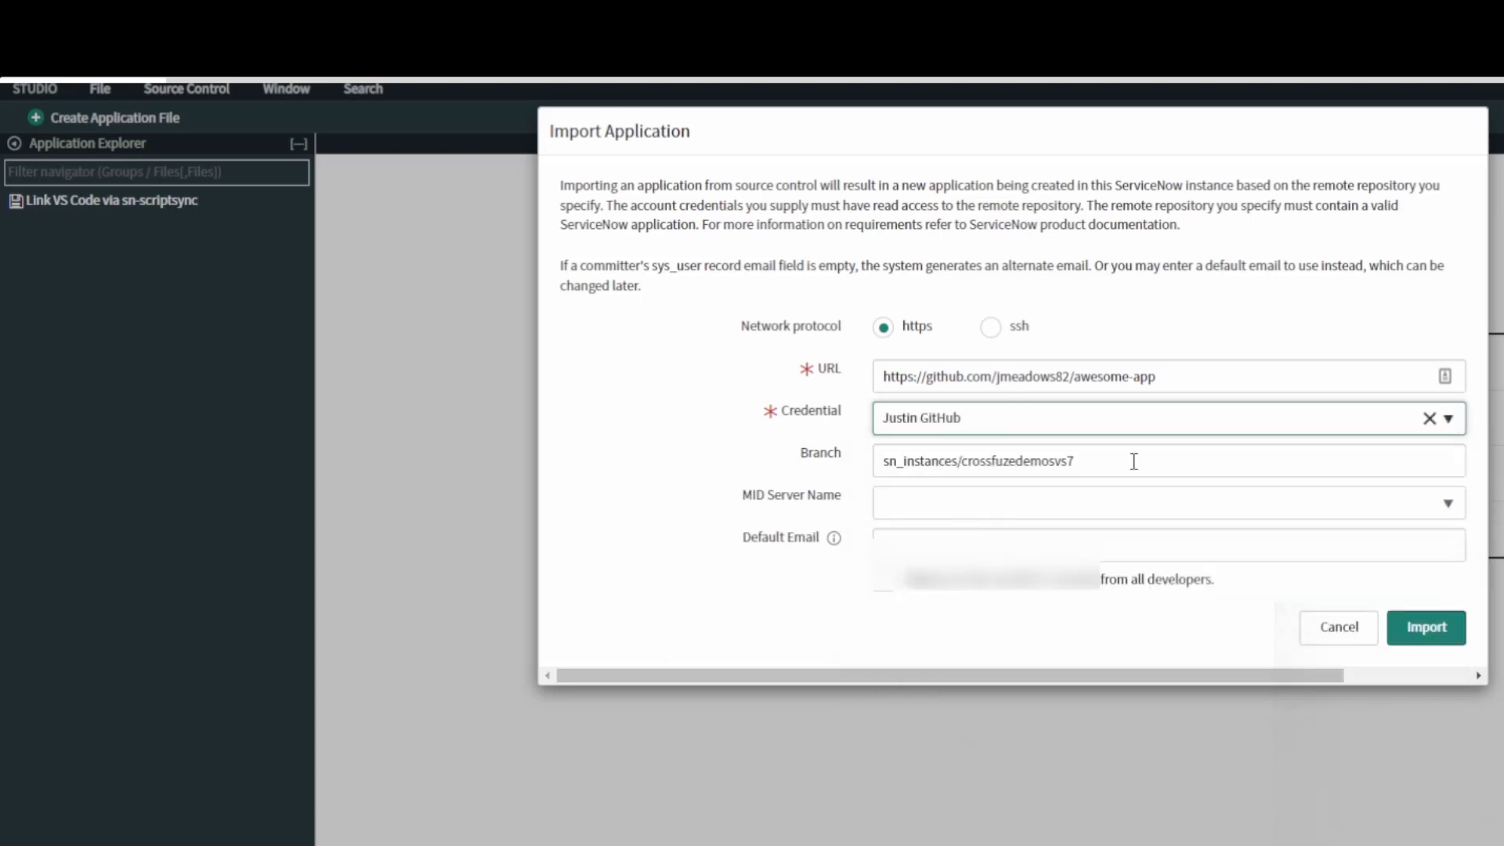
{"action": "type", "text": "master"}
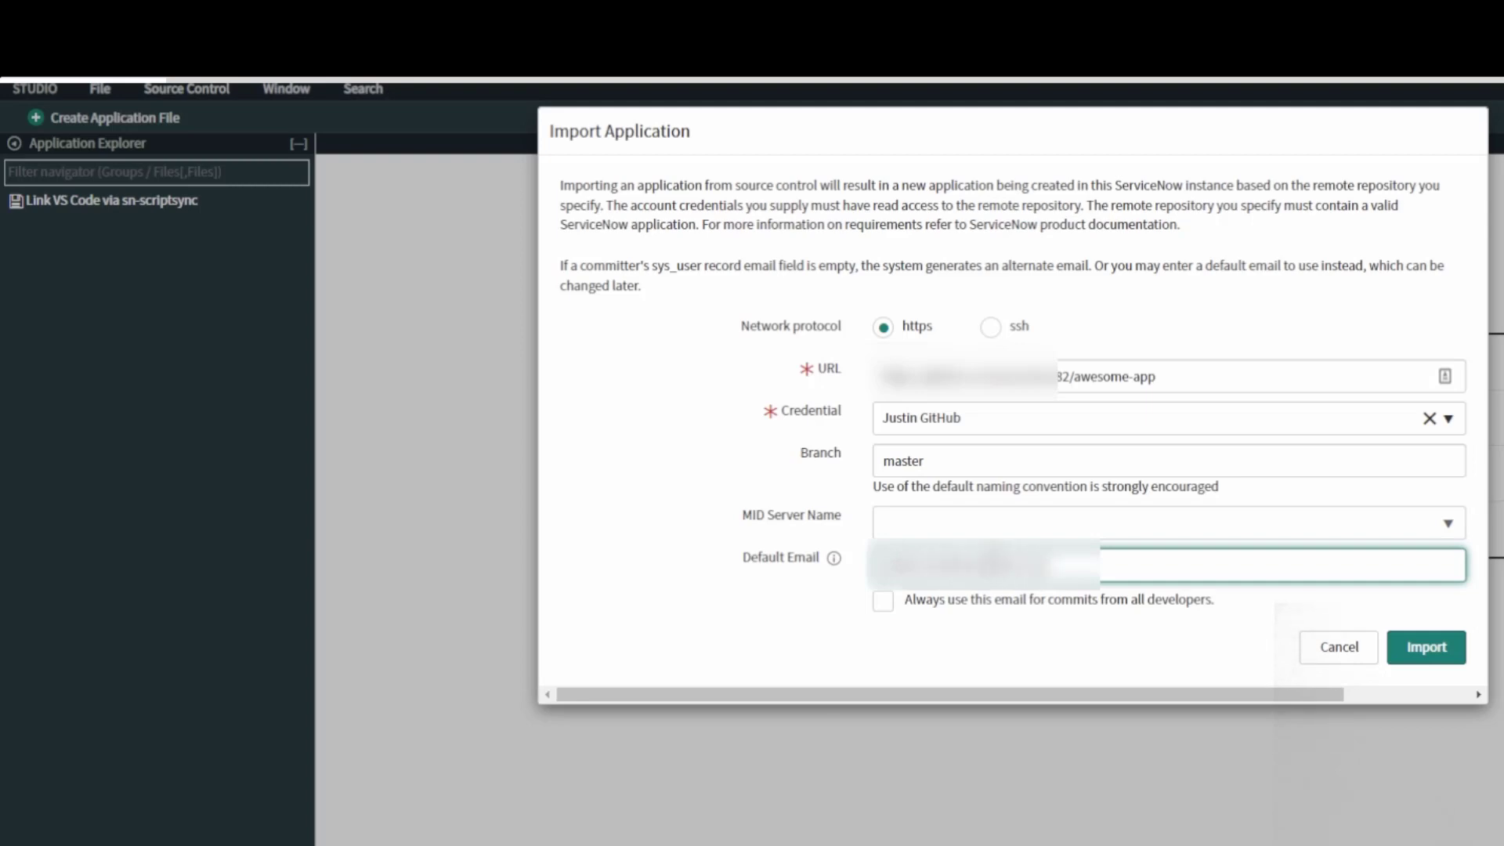
{"action": "left_click", "coordinate": [1429, 669]}
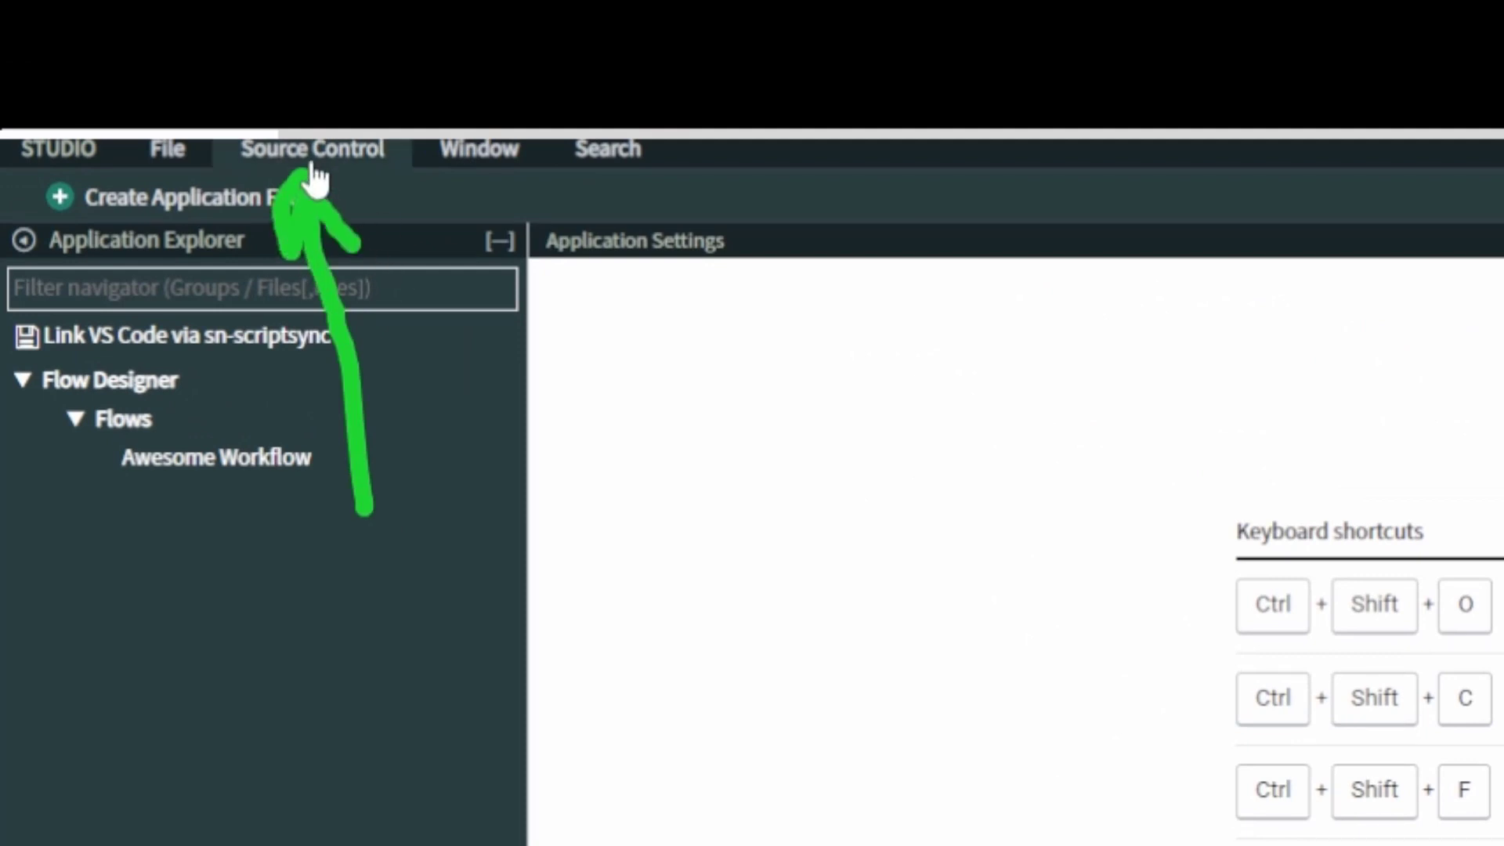
Step: Create the 'new-idea' branch from Source Control and dismiss the success message
{"action": "left_click", "coordinate": [313, 148]}
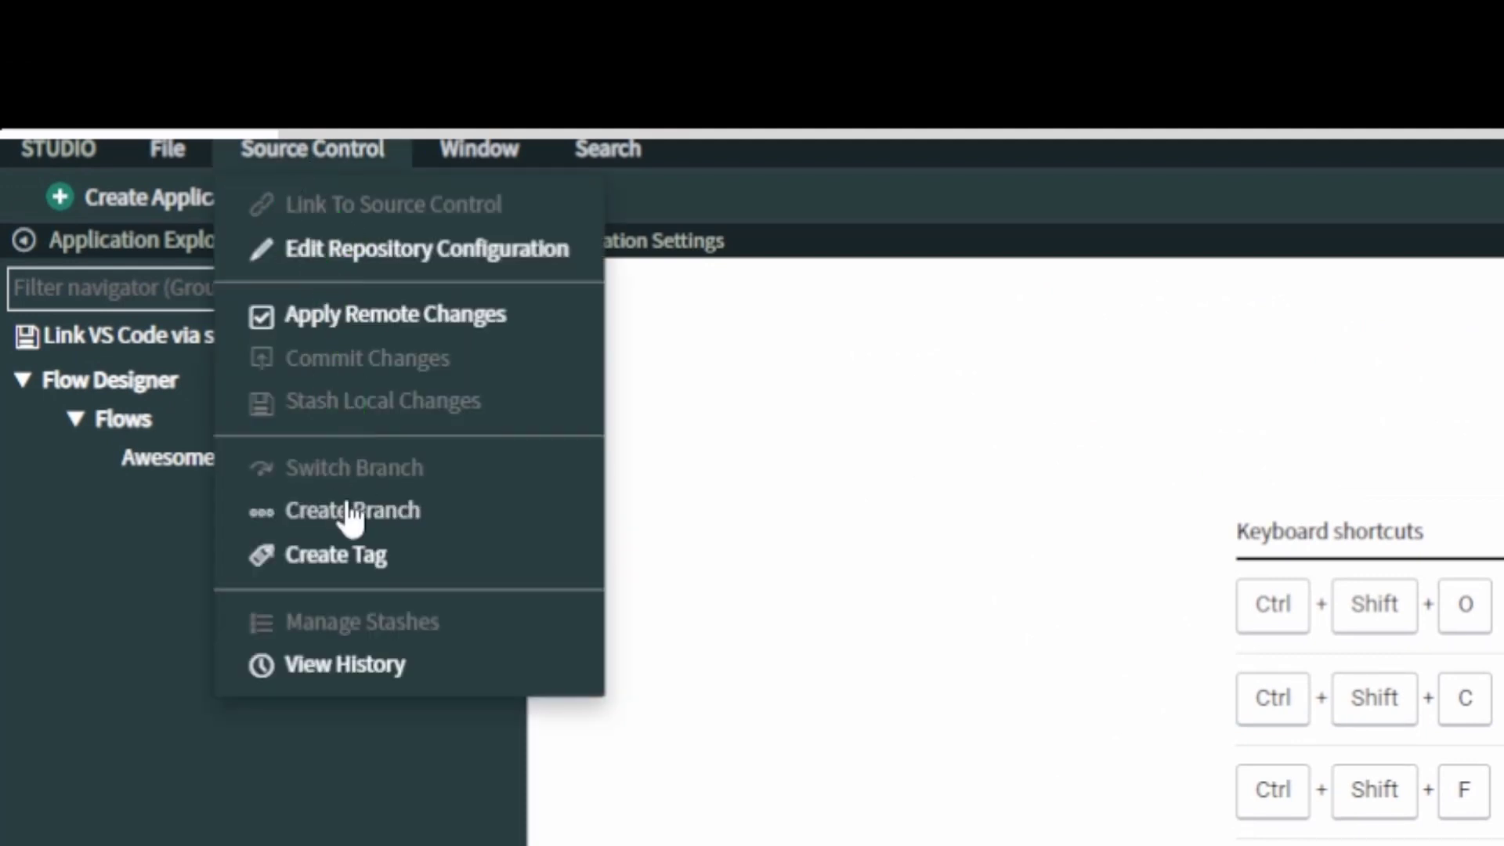
{"action": "left_click", "coordinate": [353, 510]}
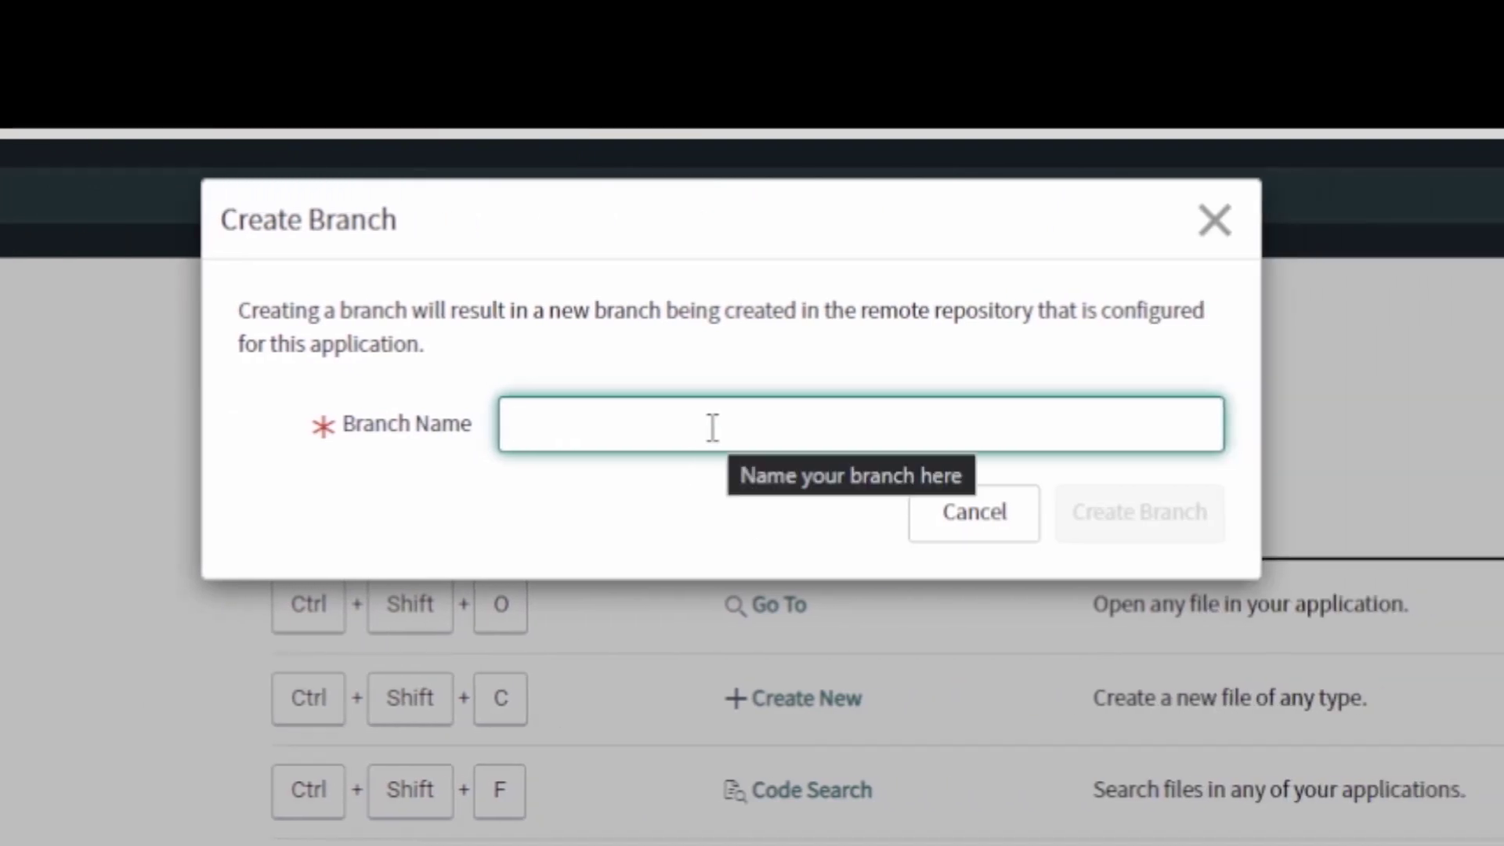
{"action": "type", "text": "new-id"}
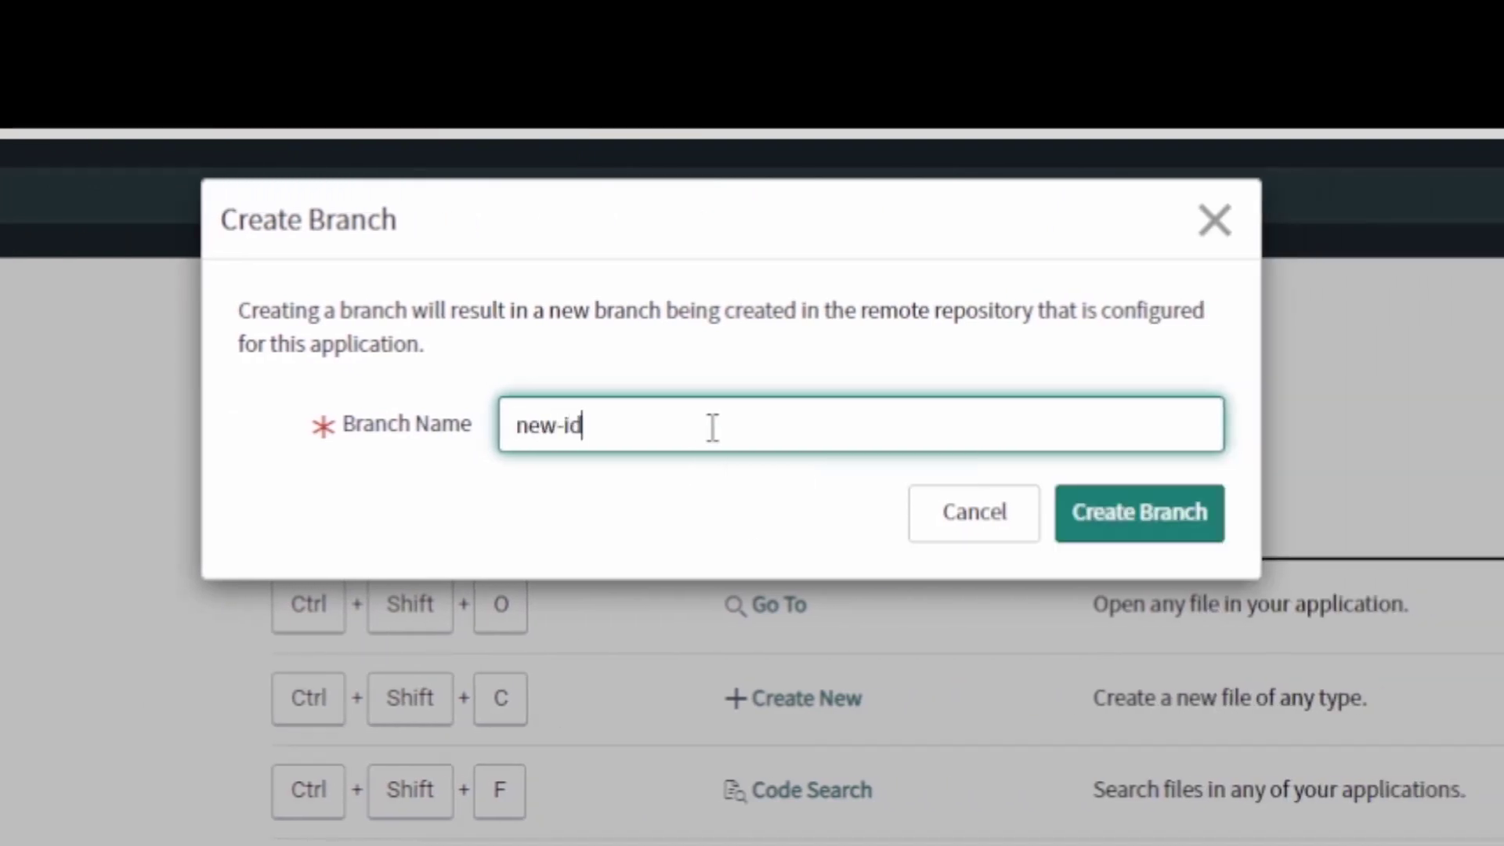
{"action": "left_click", "coordinate": [1140, 512]}
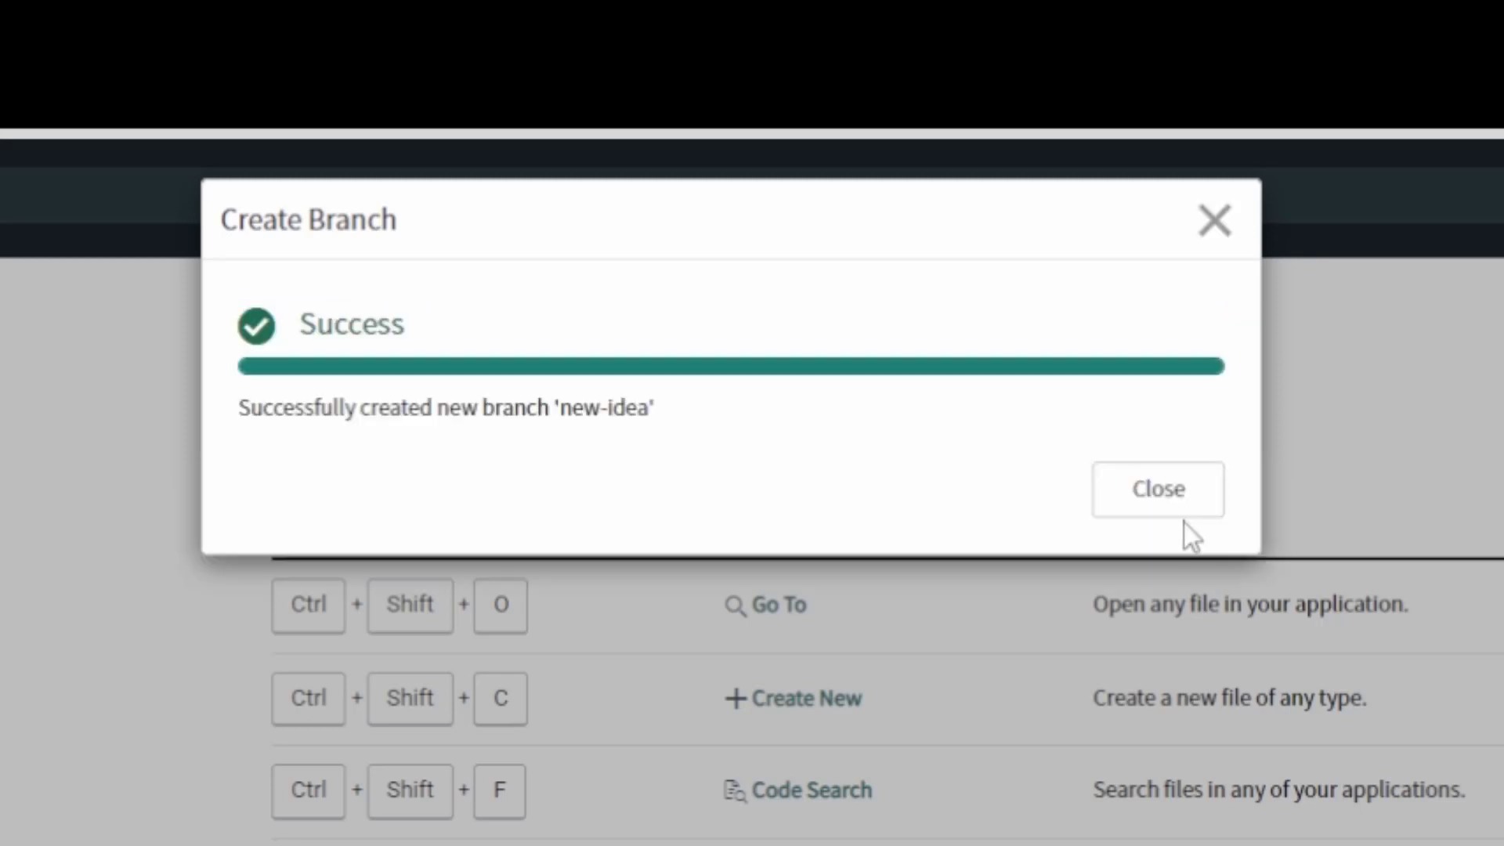
{"action": "left_click", "coordinate": [1157, 489]}
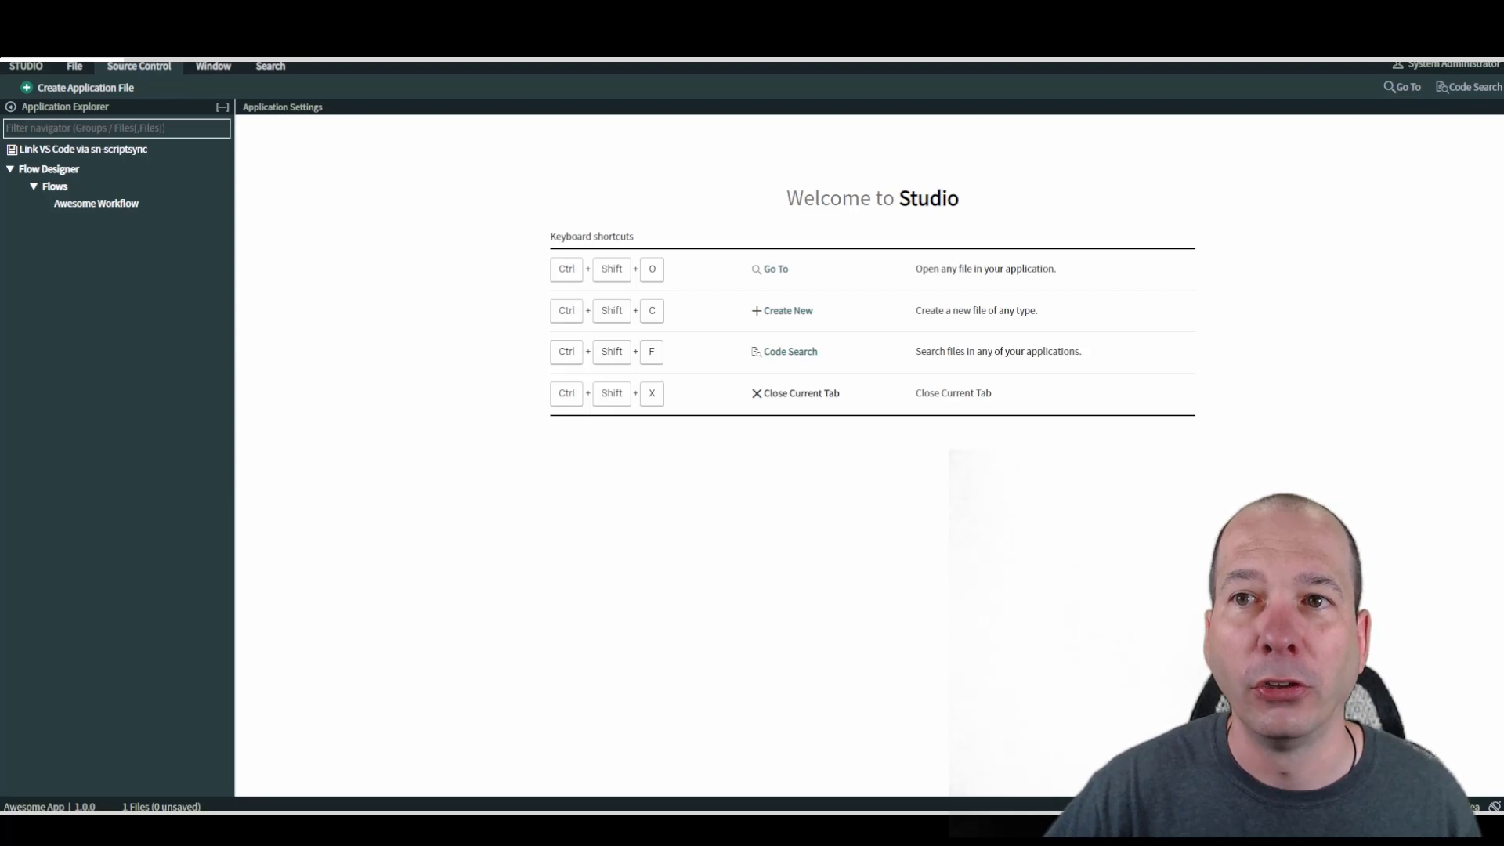
Step: Open Awesome Workflow and search the actions for 'send email' to add a step
{"action": "left_click", "coordinate": [95, 203]}
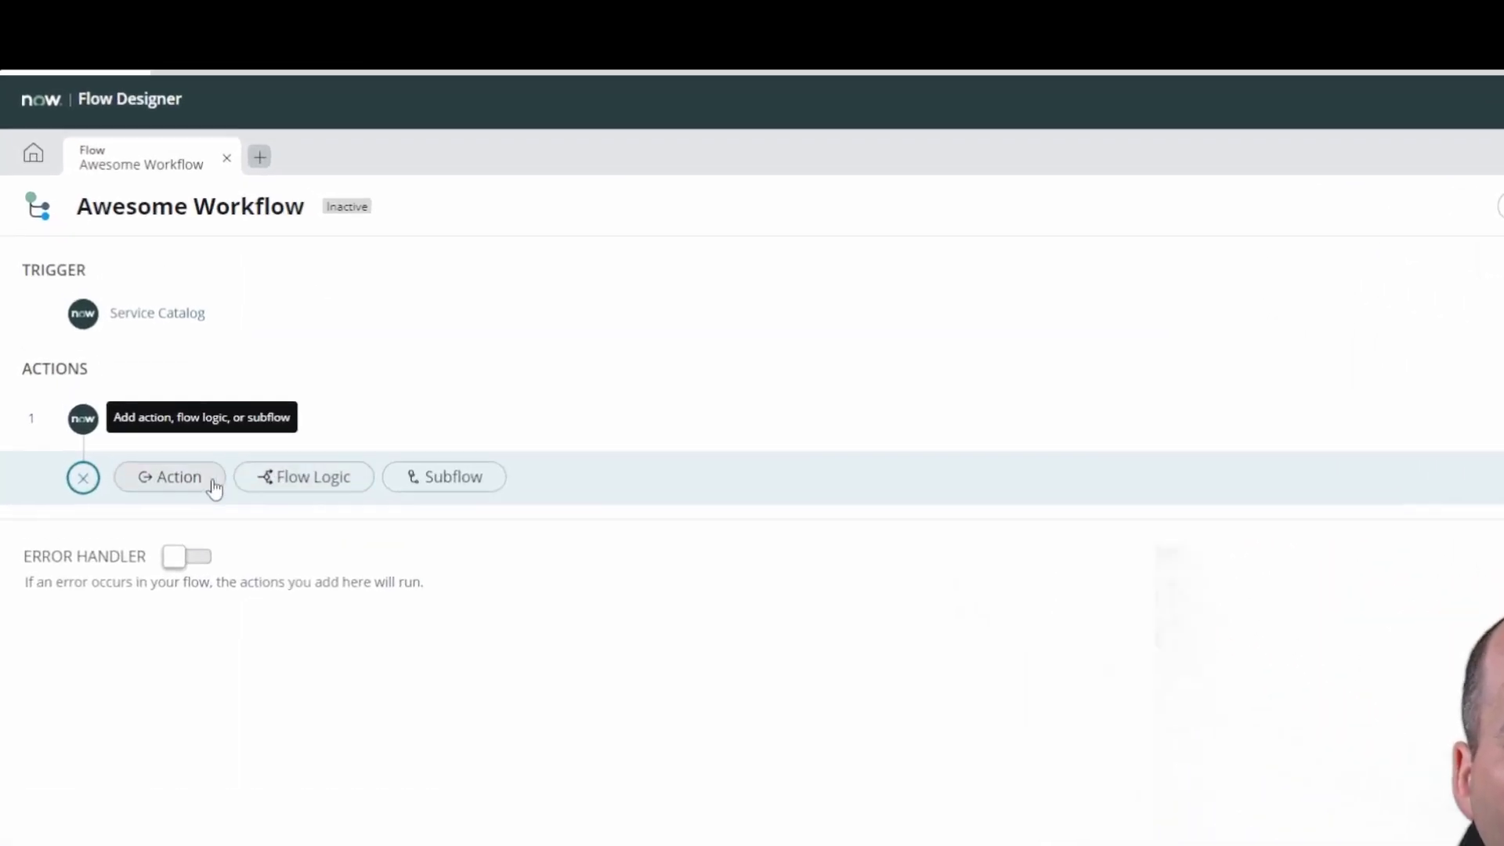
{"action": "left_click", "coordinate": [170, 477]}
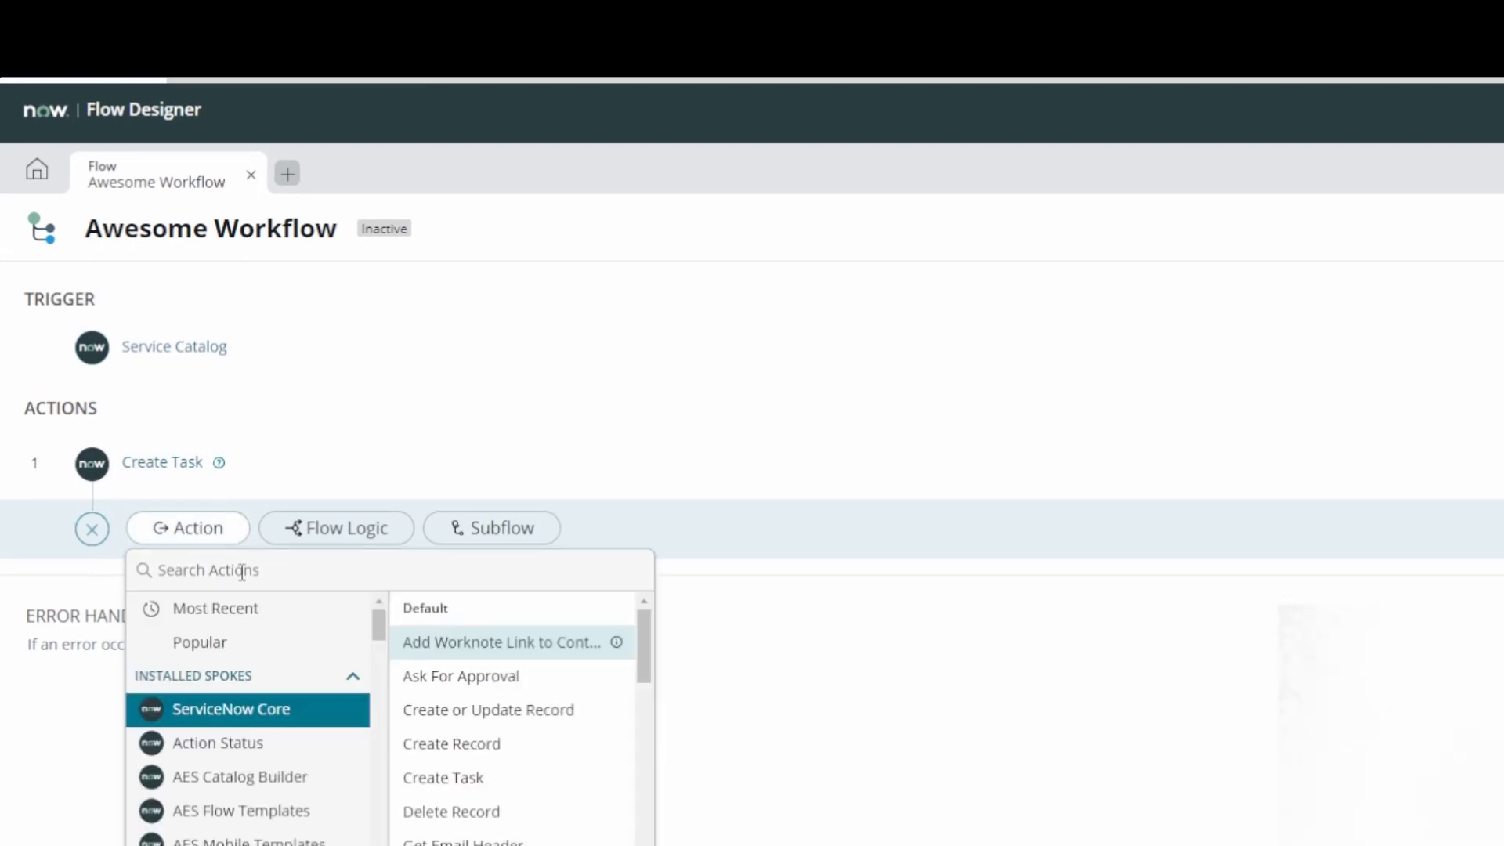
{"action": "type", "text": "send email"}
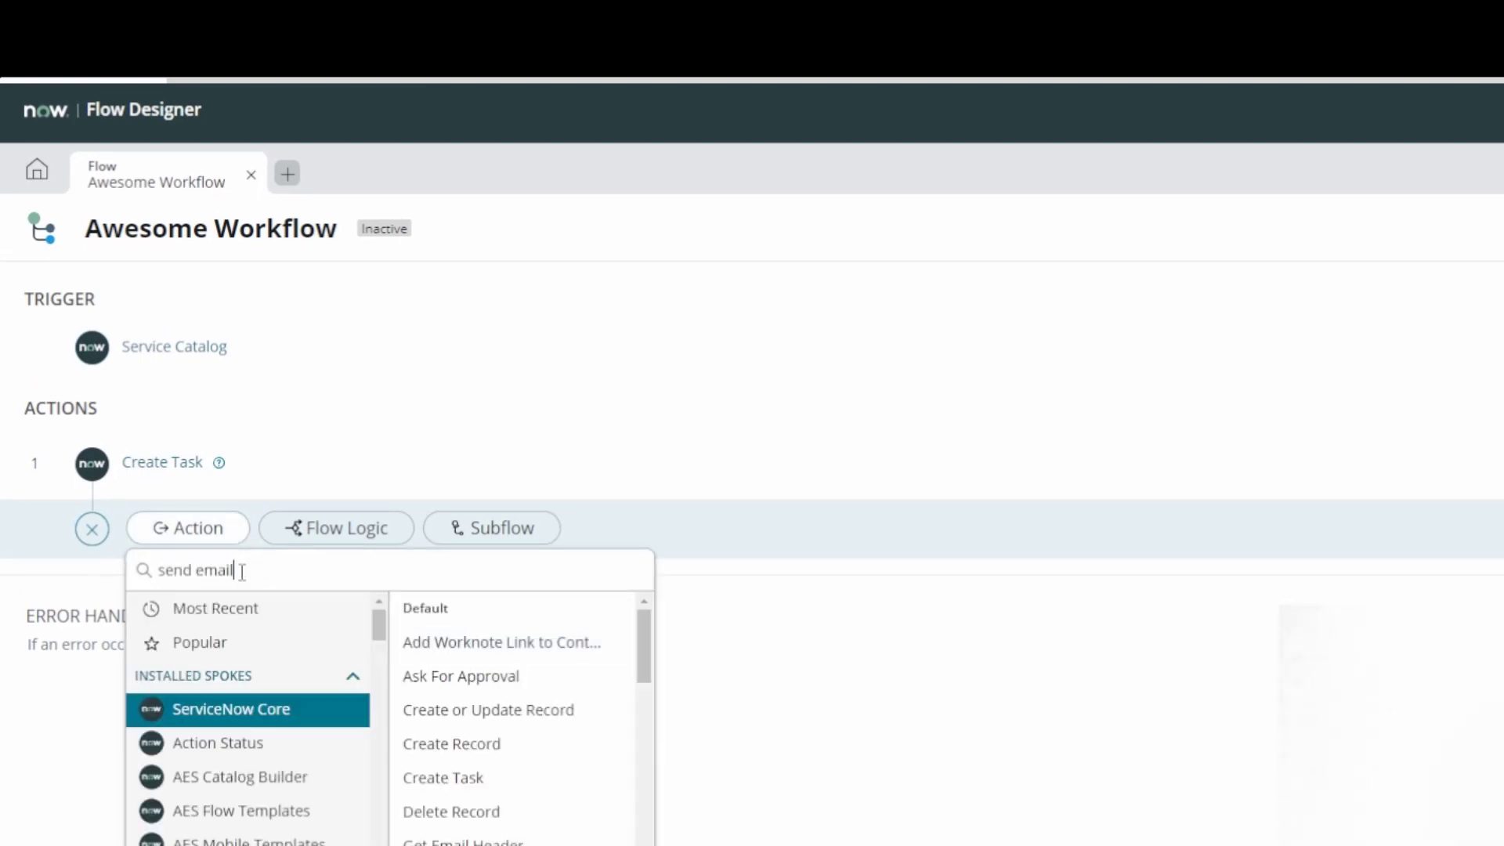
{"action": "mouse_move", "coordinate": [541, 718]}
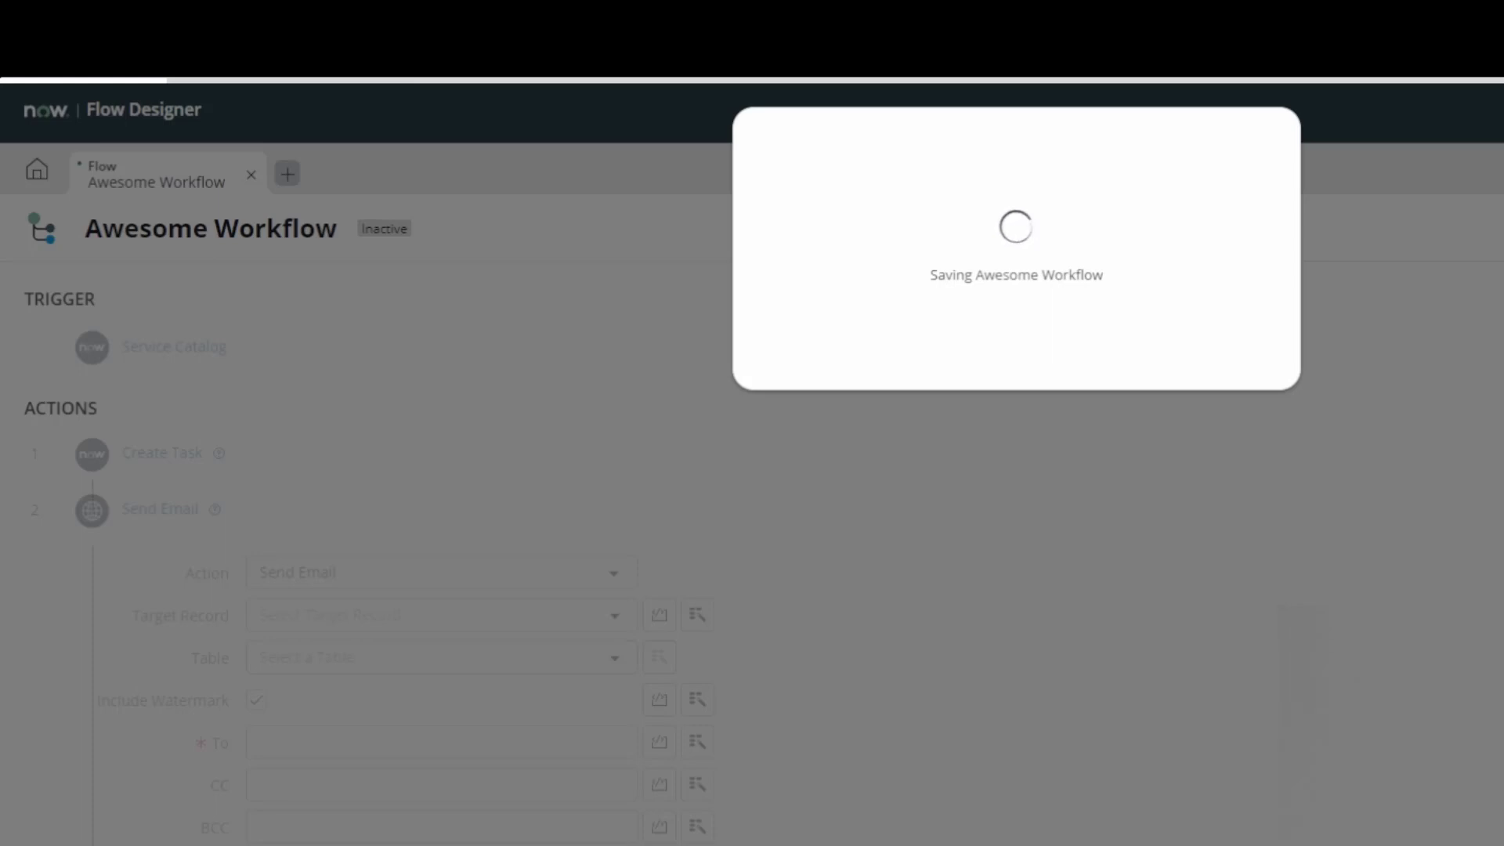
{"action": "mouse_move", "coordinate": [835, 227]}
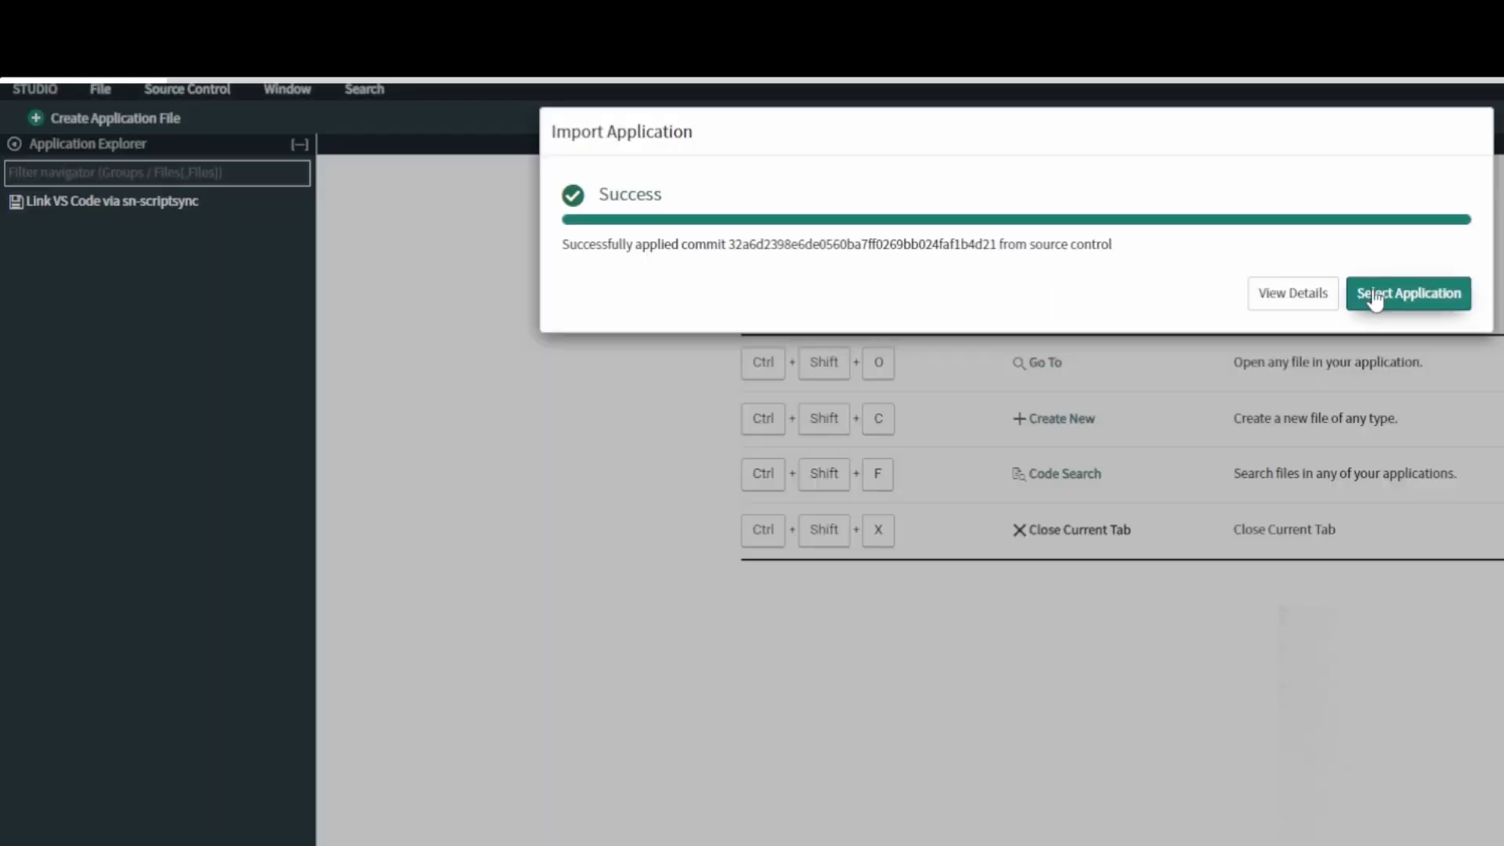
Step: Open Awesome App from Select Application, then close the Awesome Workflow flow window
{"action": "left_click", "coordinate": [1408, 292]}
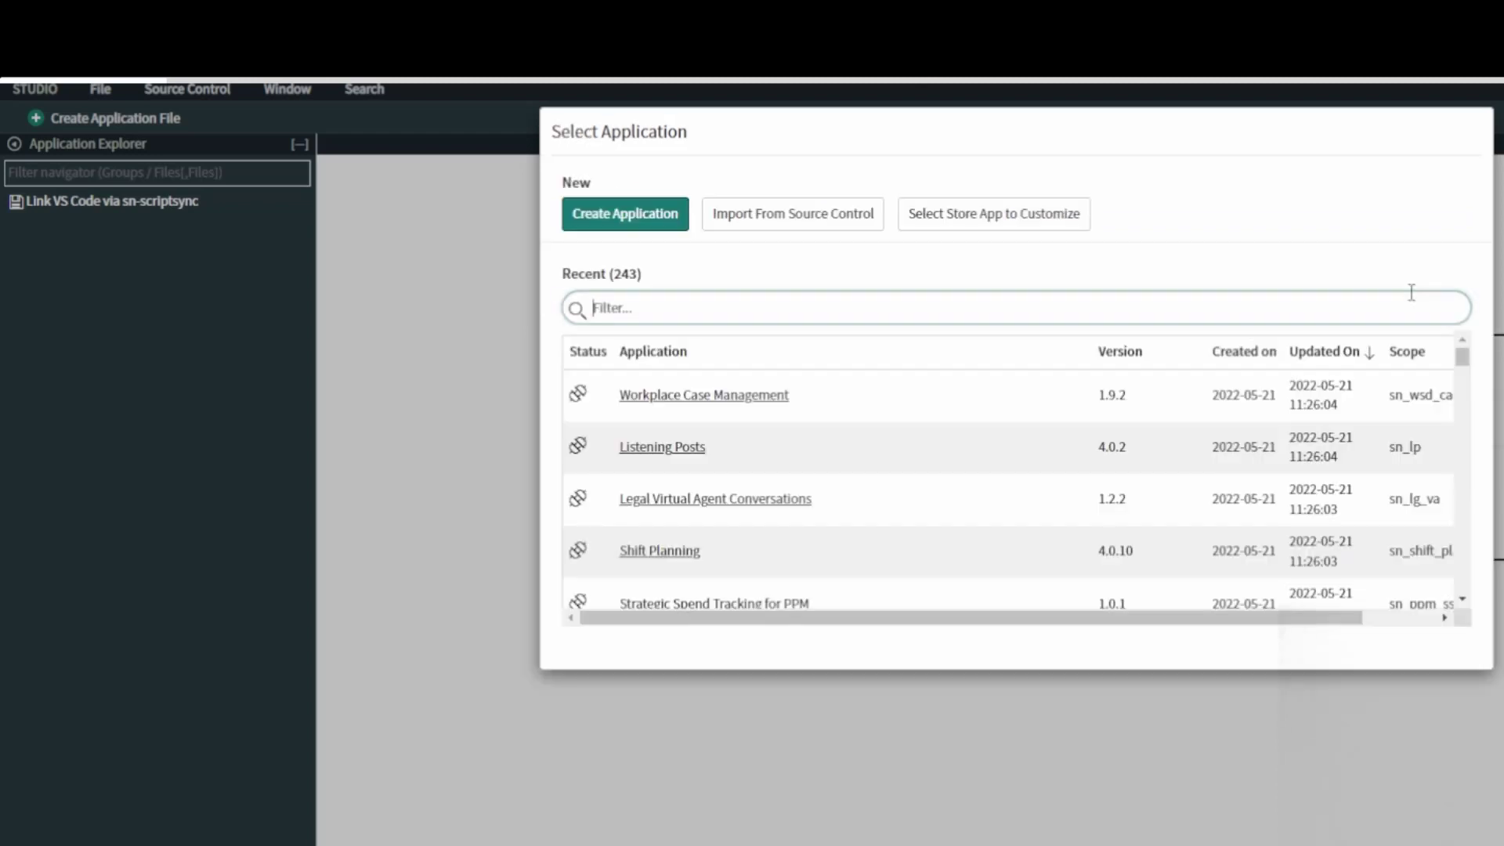
{"action": "type", "text": "a"}
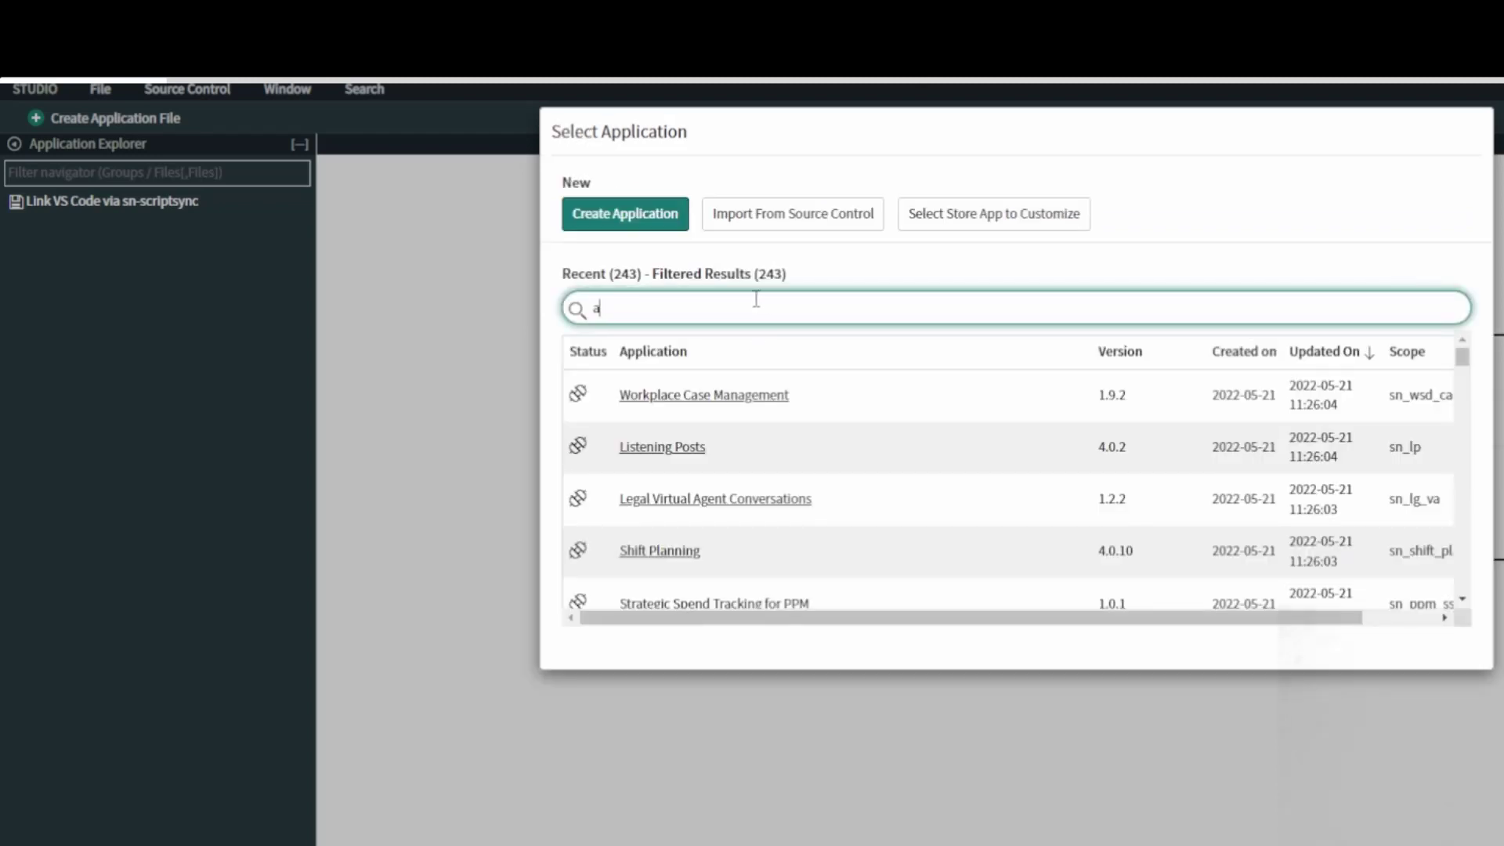
{"action": "type", "text": "we"}
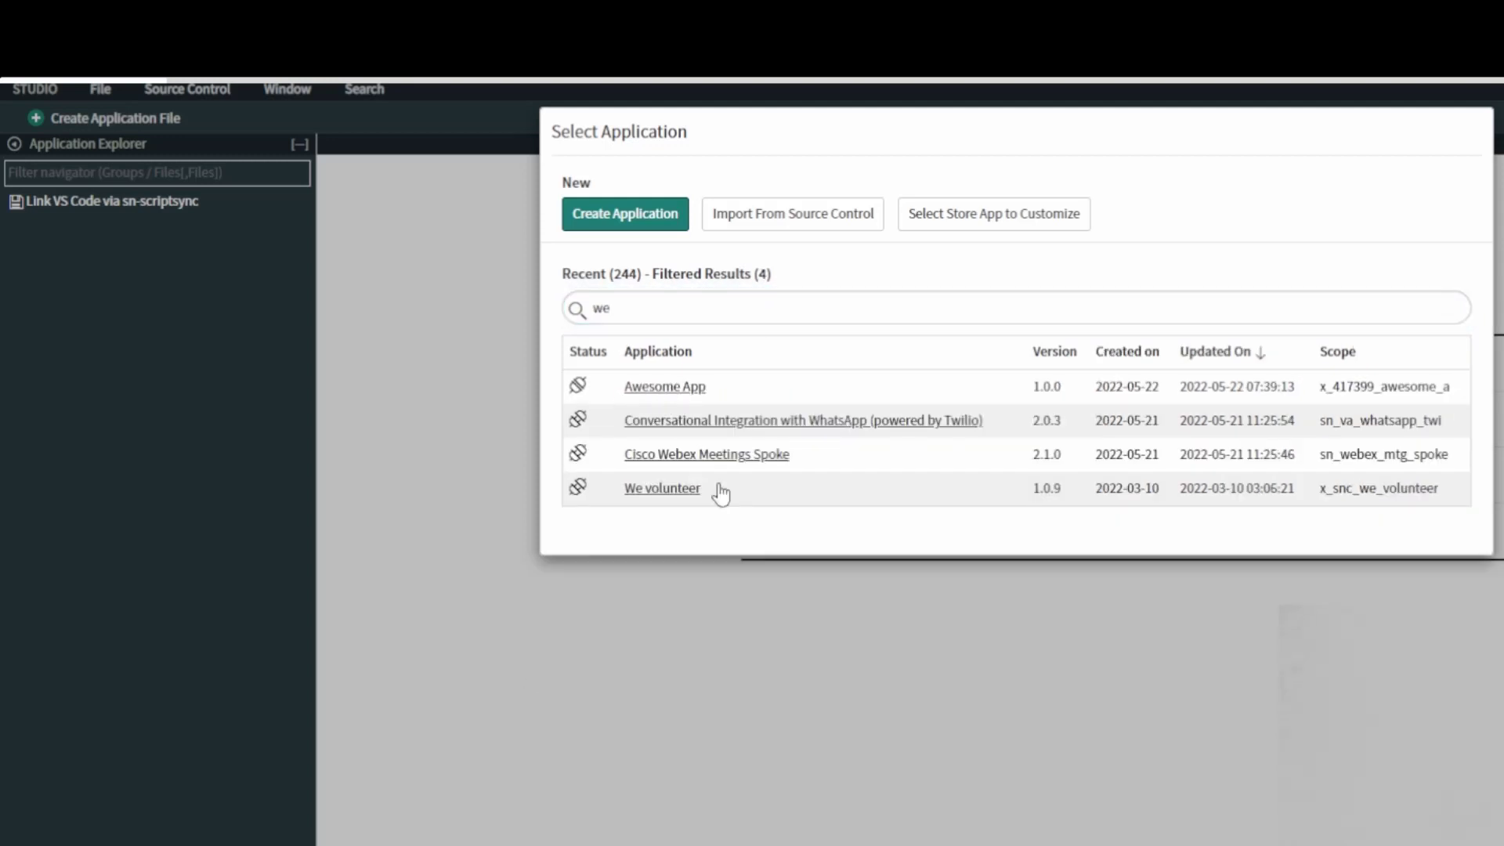
{"action": "left_click", "coordinate": [661, 488]}
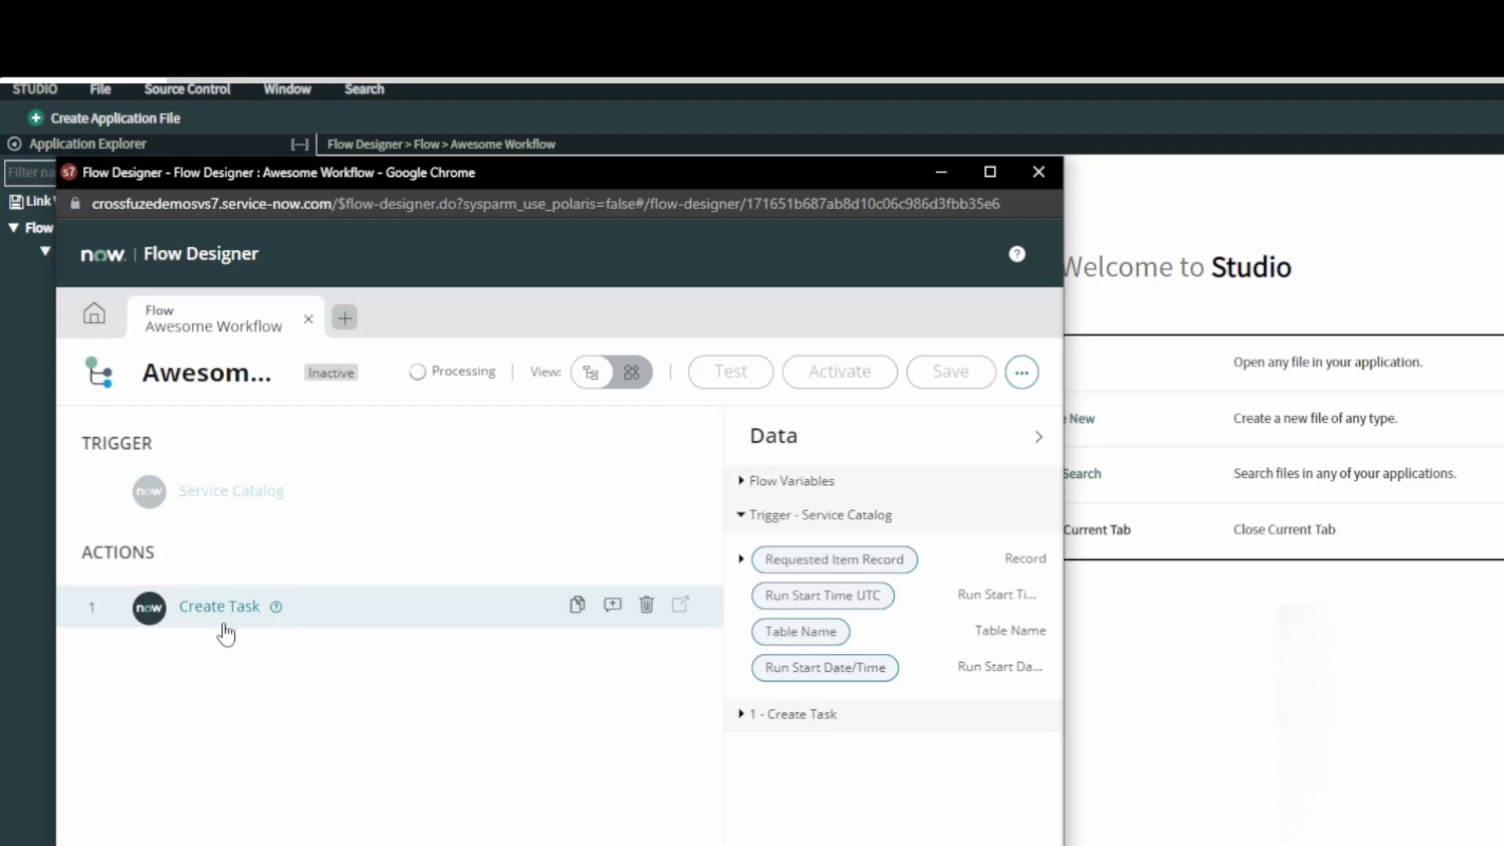
{"action": "mouse_move", "coordinate": [1037, 172]}
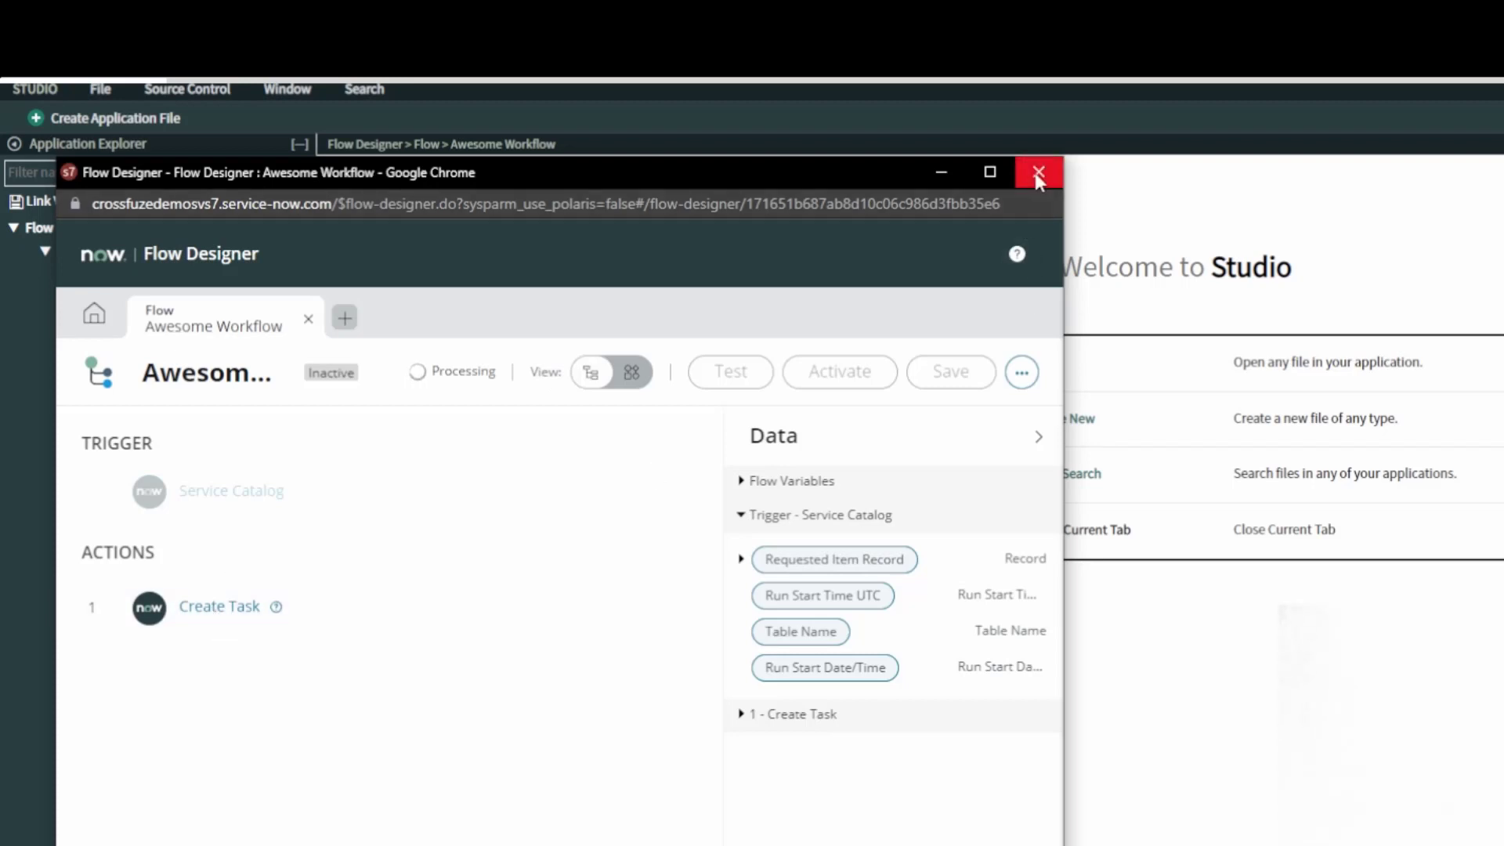
{"action": "left_click", "coordinate": [1037, 171]}
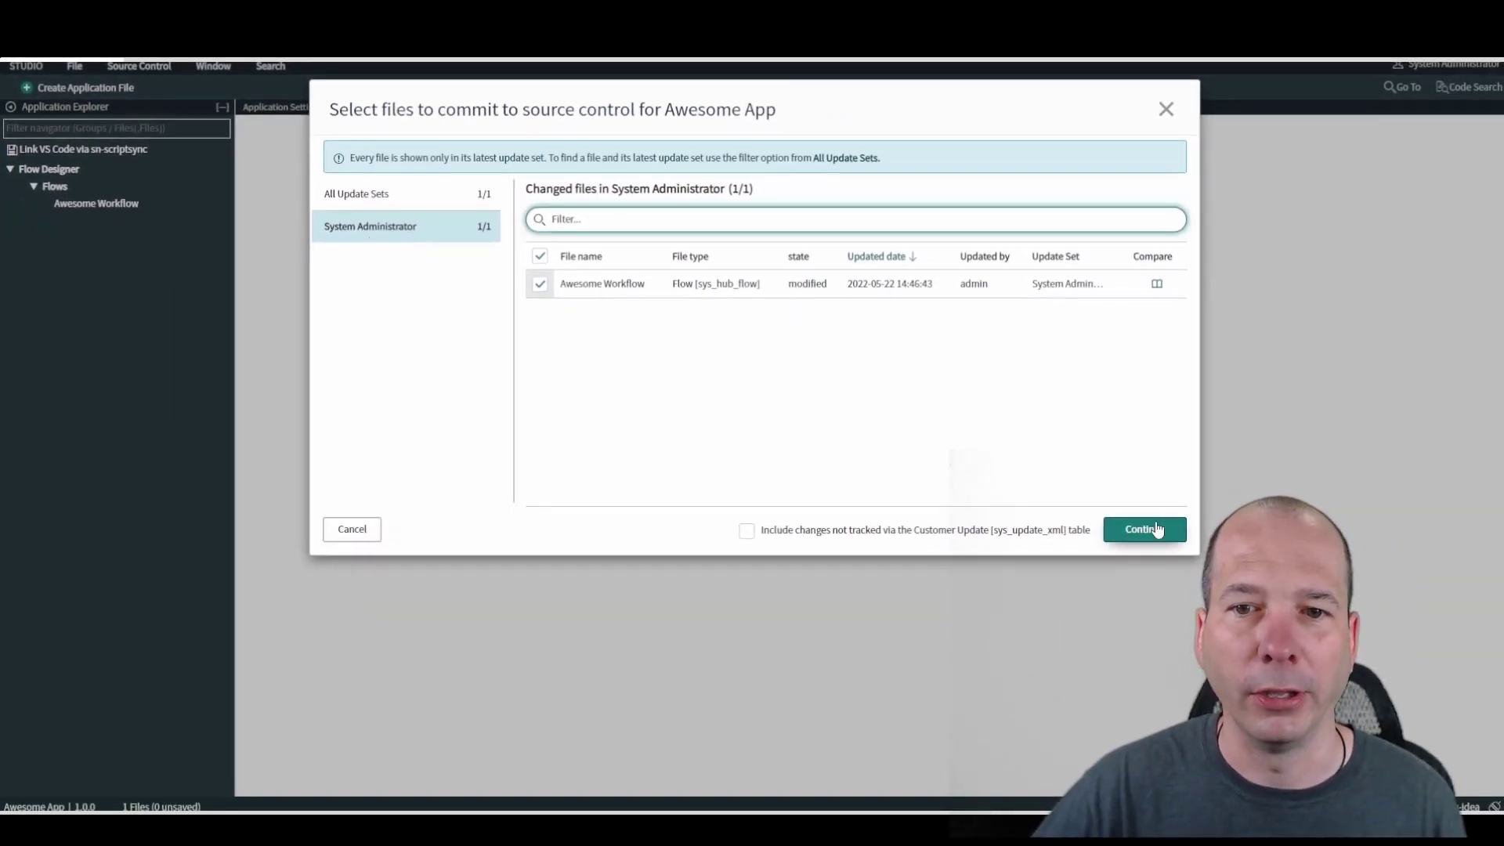
Step: Commit Awesome Workflow with the comment 'new send email action'
{"action": "left_click", "coordinate": [1145, 528]}
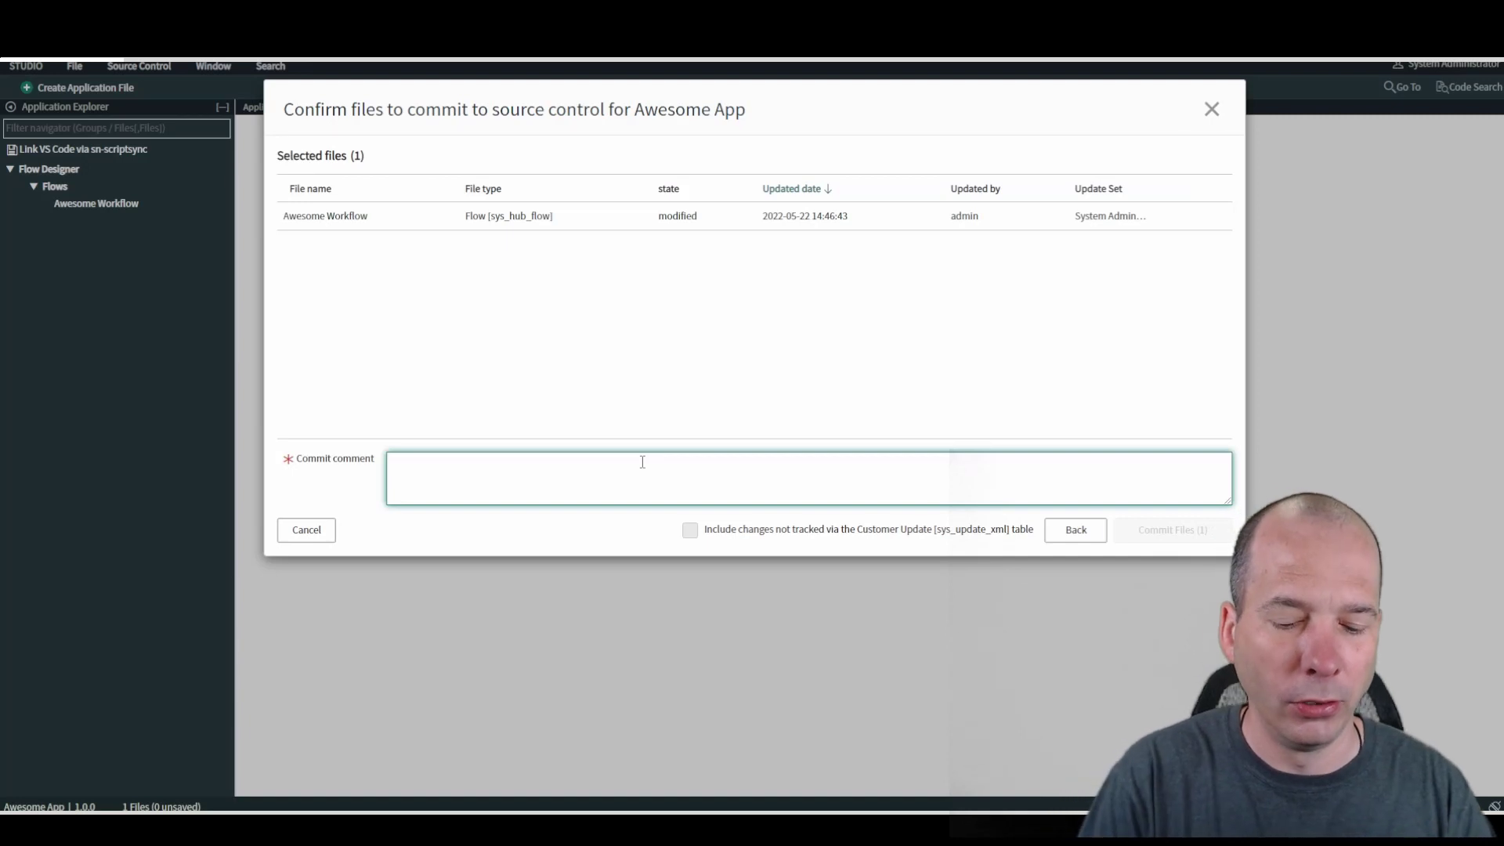
{"action": "type", "text": "new send email action"}
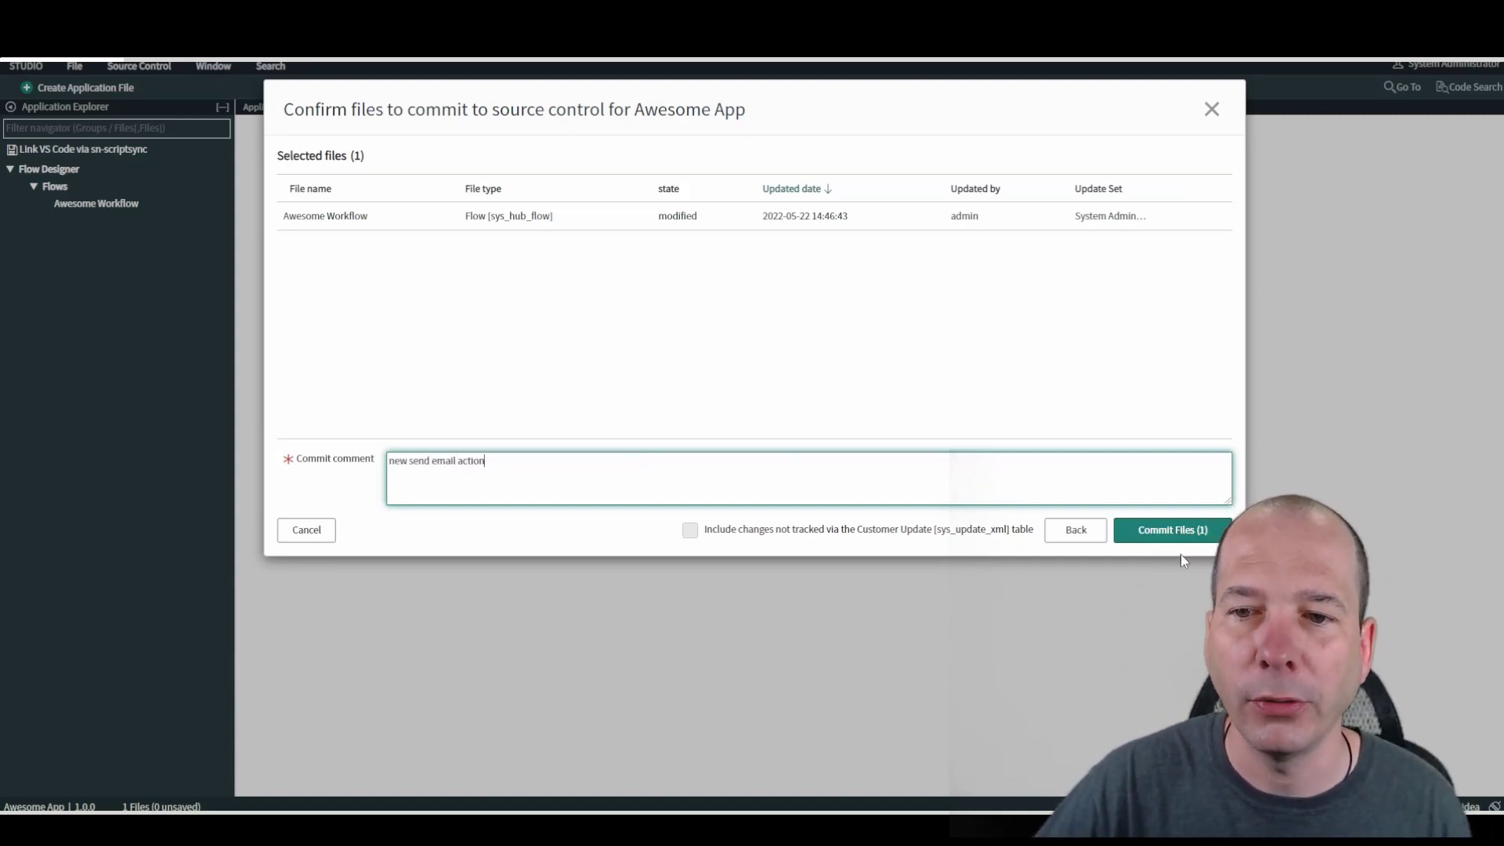
{"action": "left_click", "coordinate": [1171, 529]}
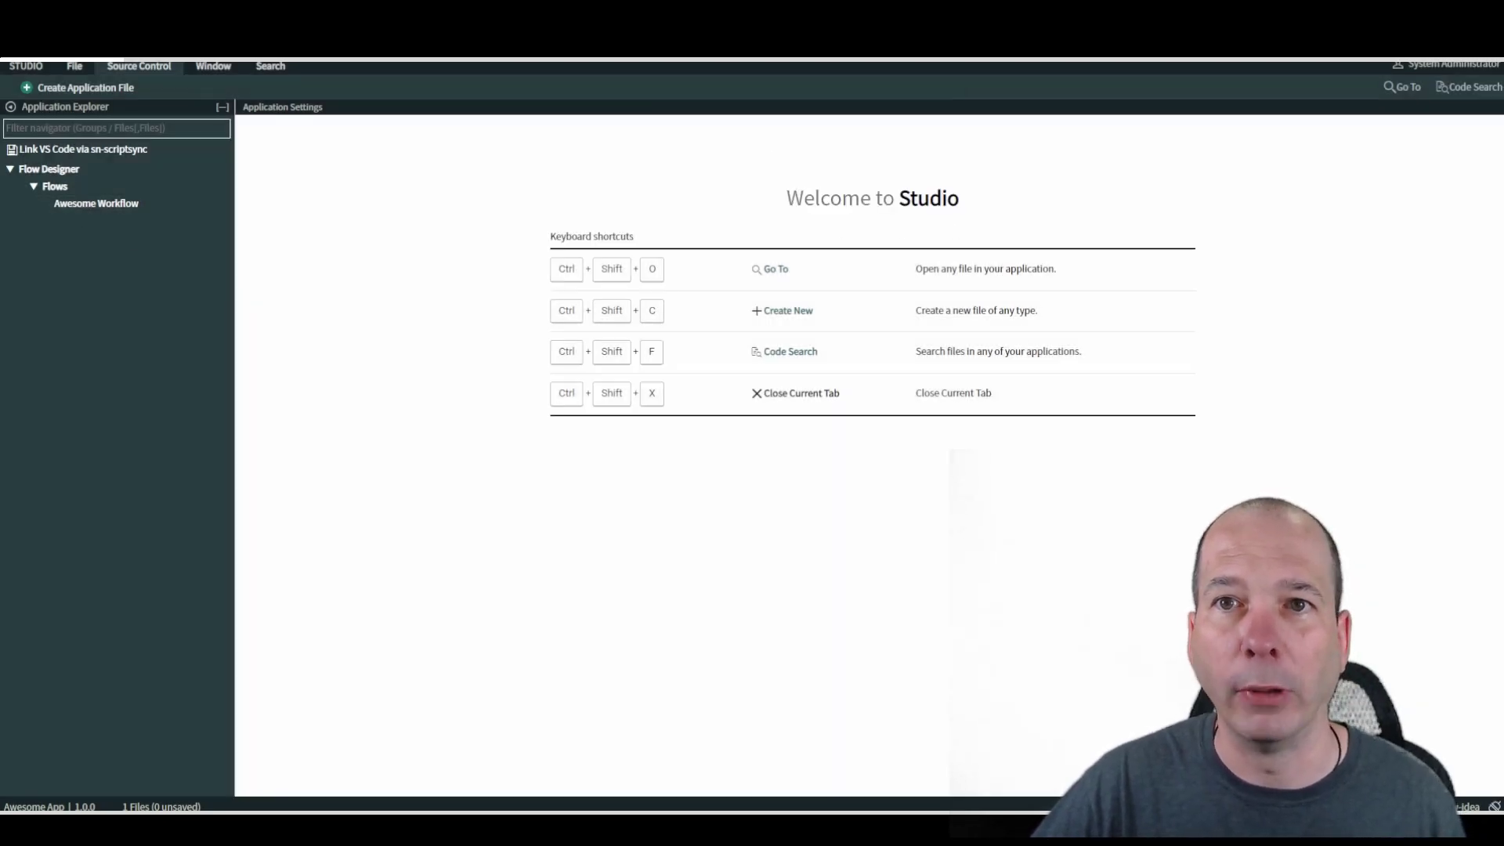
Step: Open Awesome Workflow from the Application Explorer's Flows list
{"action": "left_click", "coordinate": [94, 203]}
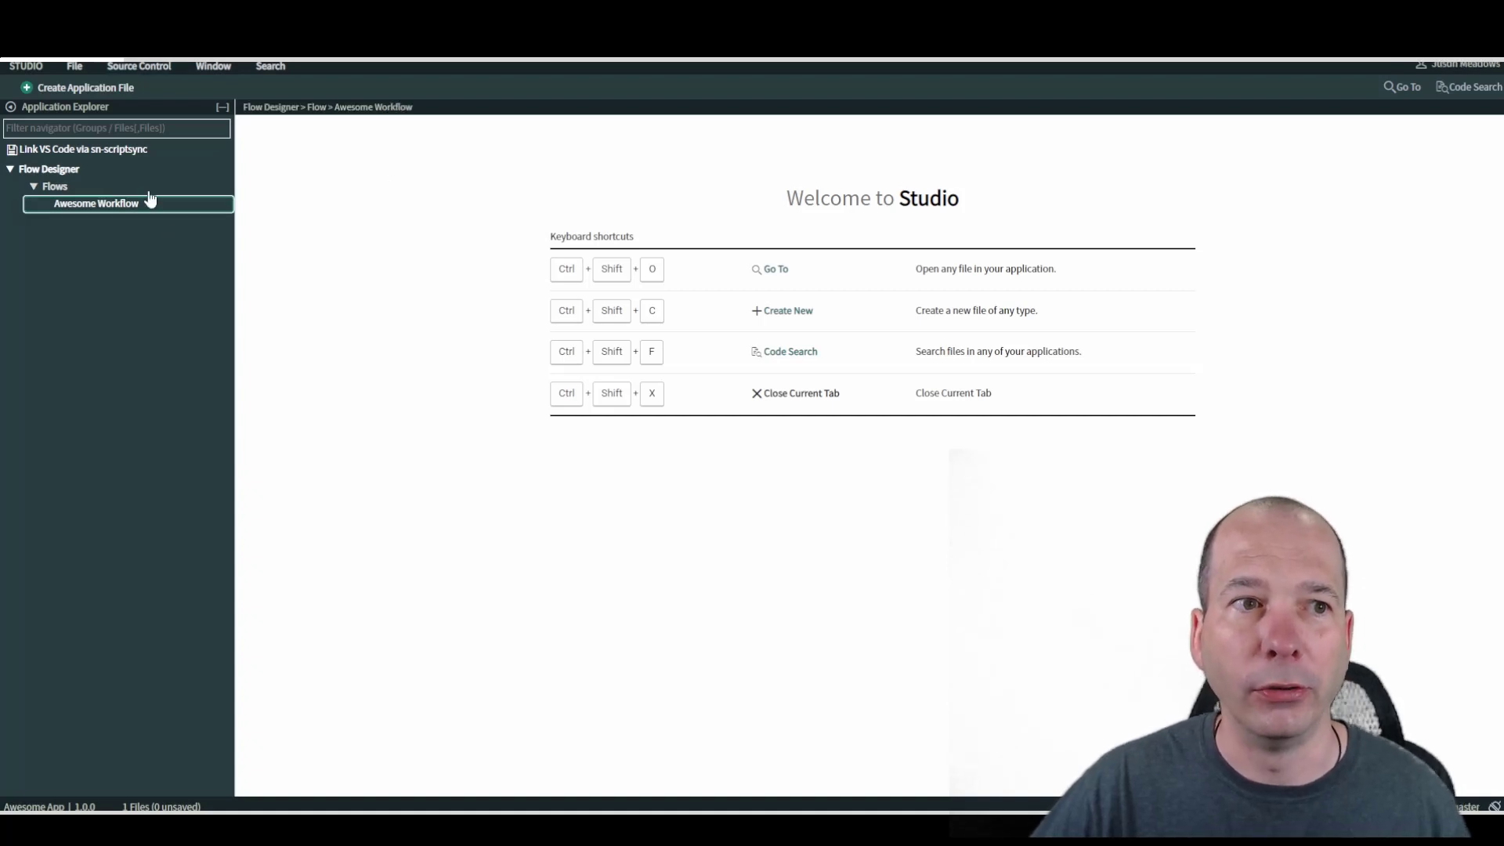
{"action": "left_click", "coordinate": [94, 203]}
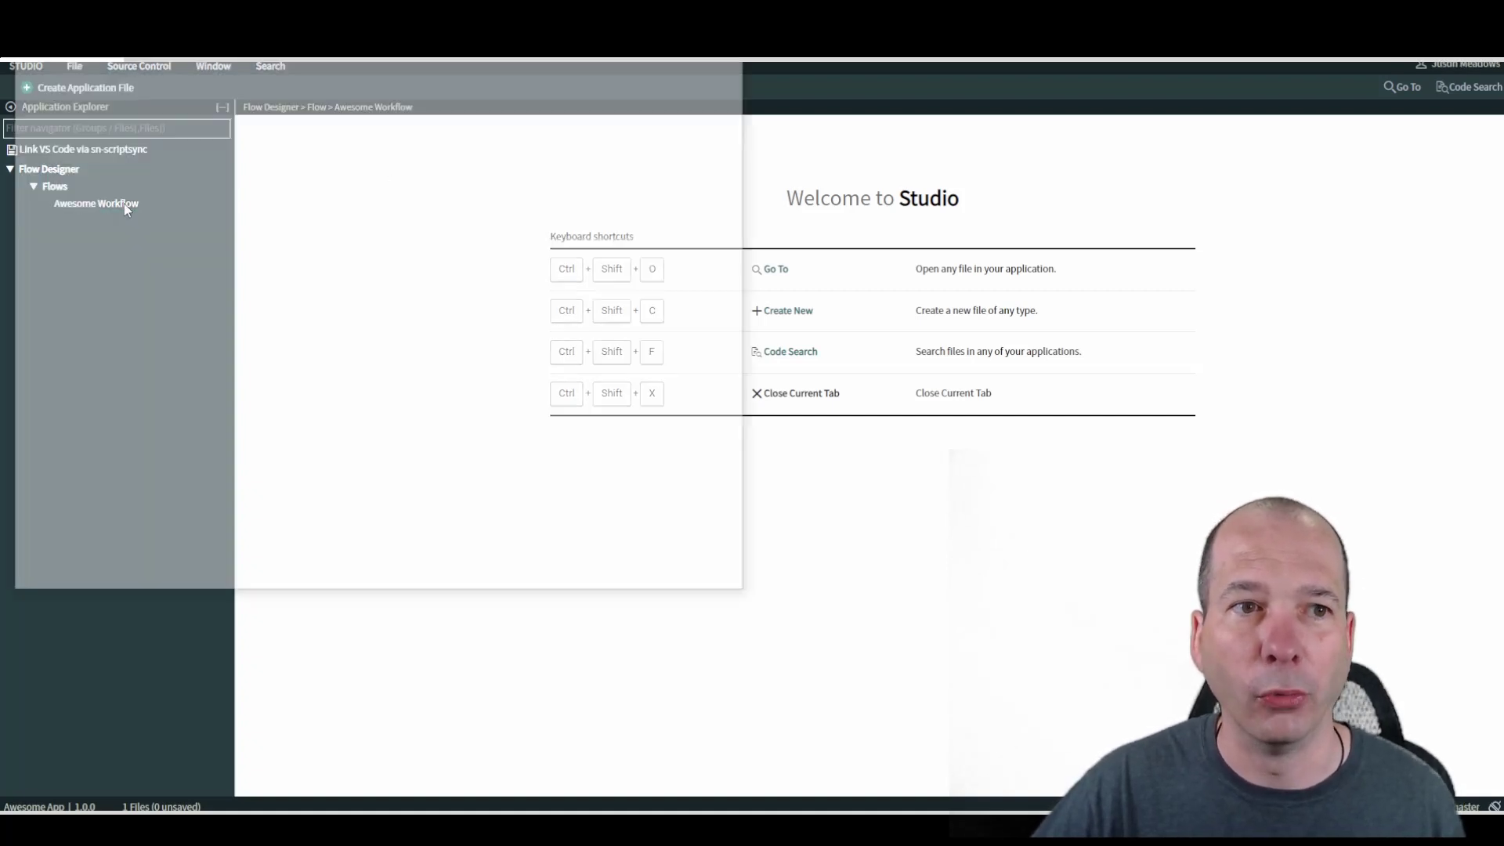
{"action": "left_click", "coordinate": [92, 204]}
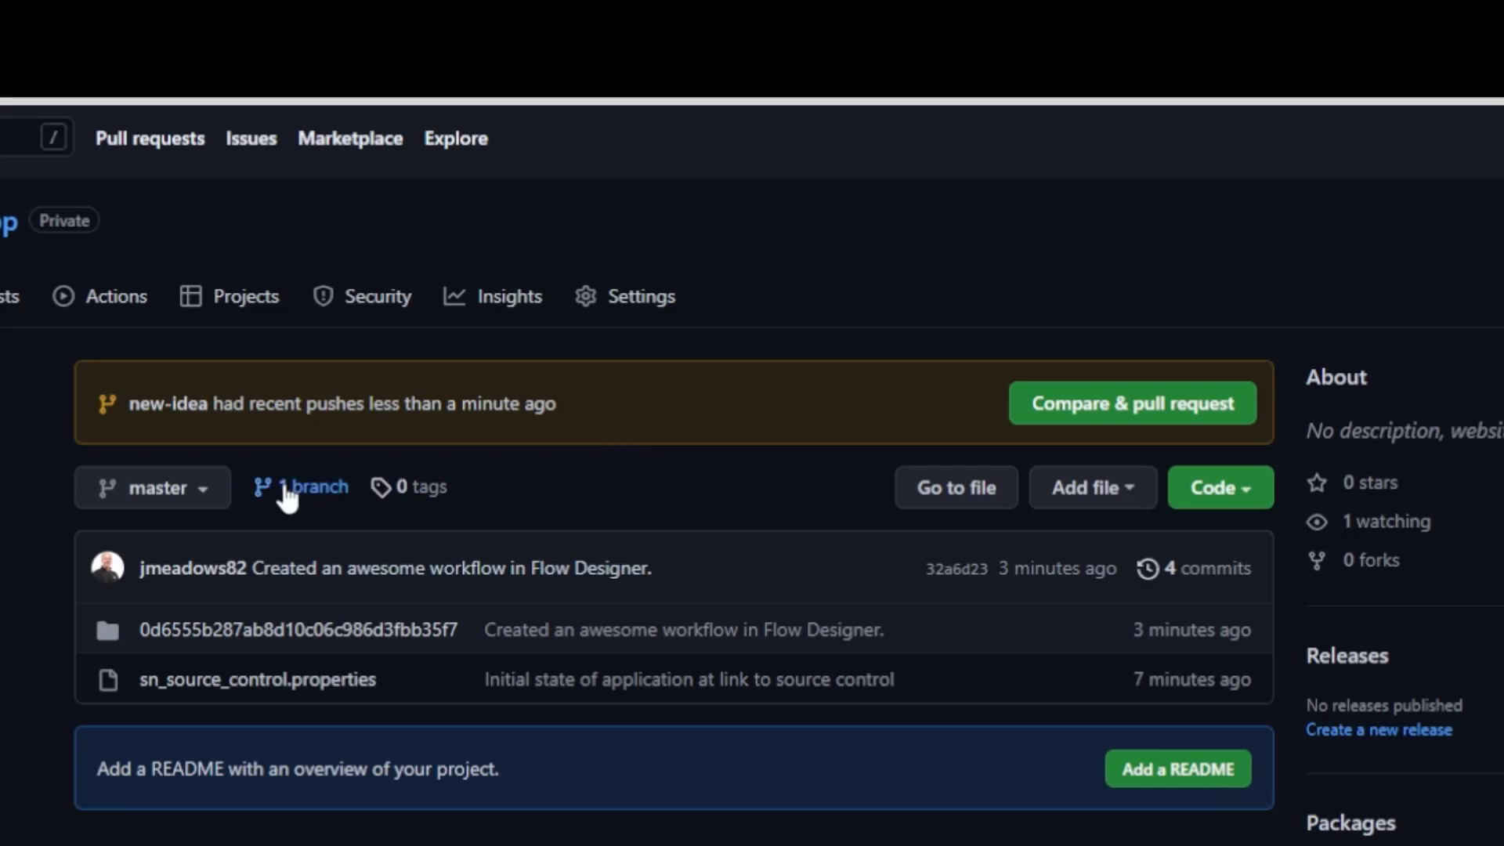
Step: Create a pull request from new-idea into master and confirm the merge
{"action": "left_click", "coordinate": [317, 487]}
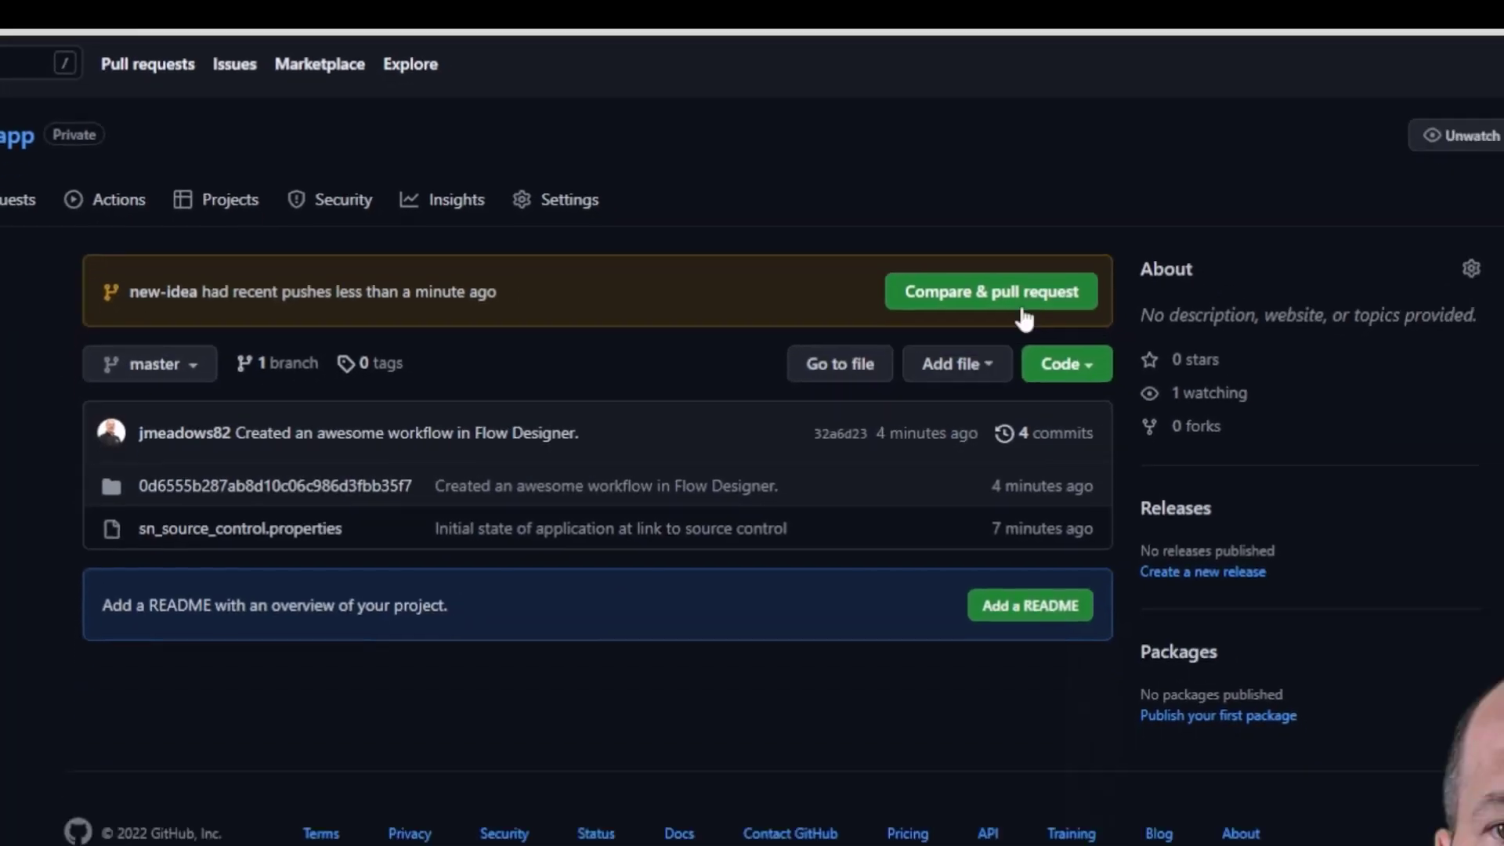
{"action": "left_click", "coordinate": [991, 291]}
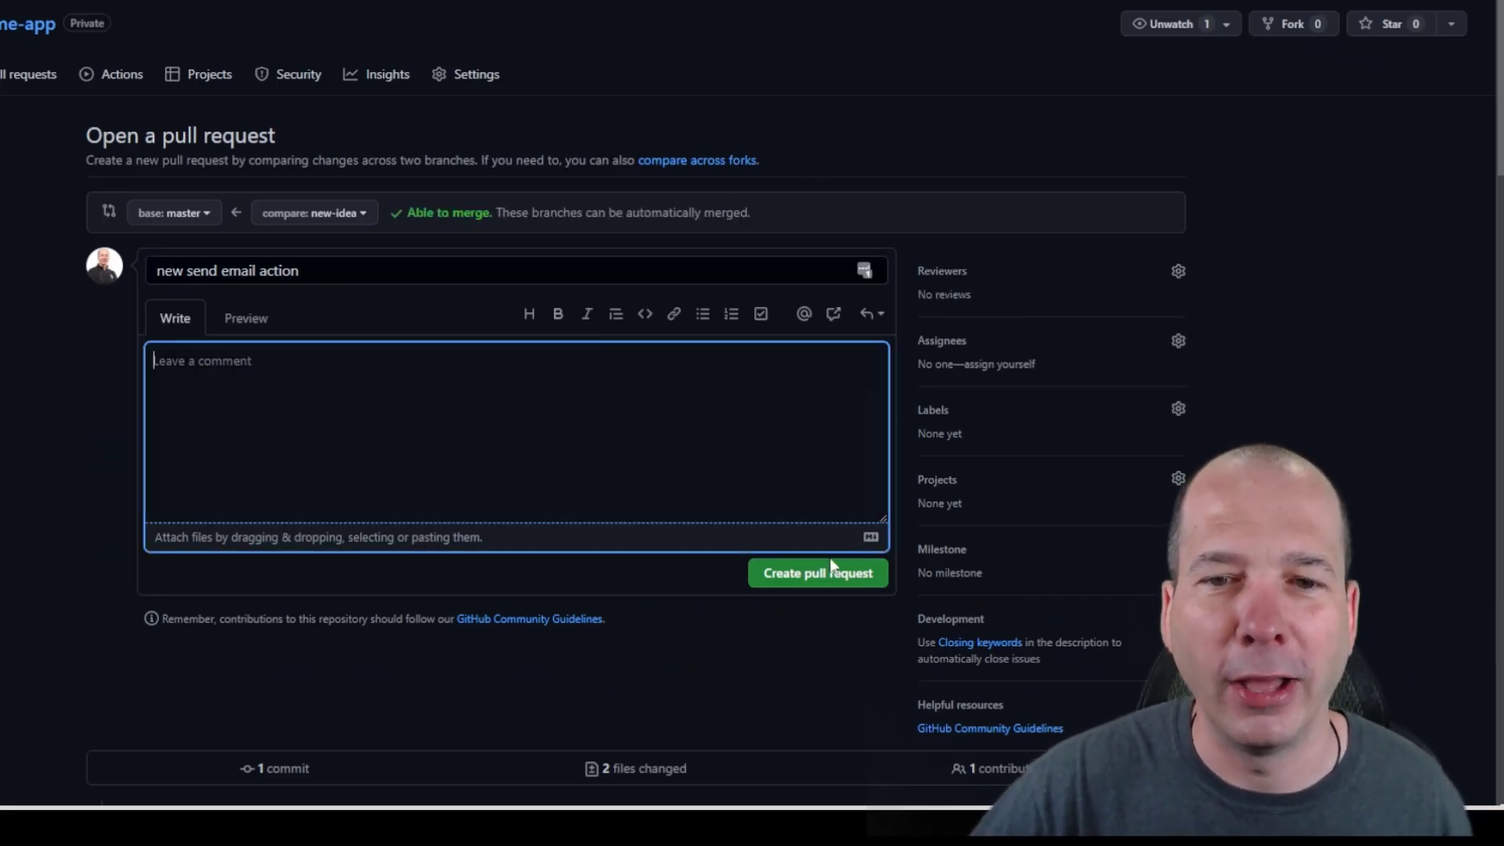
{"action": "left_click", "coordinate": [817, 573]}
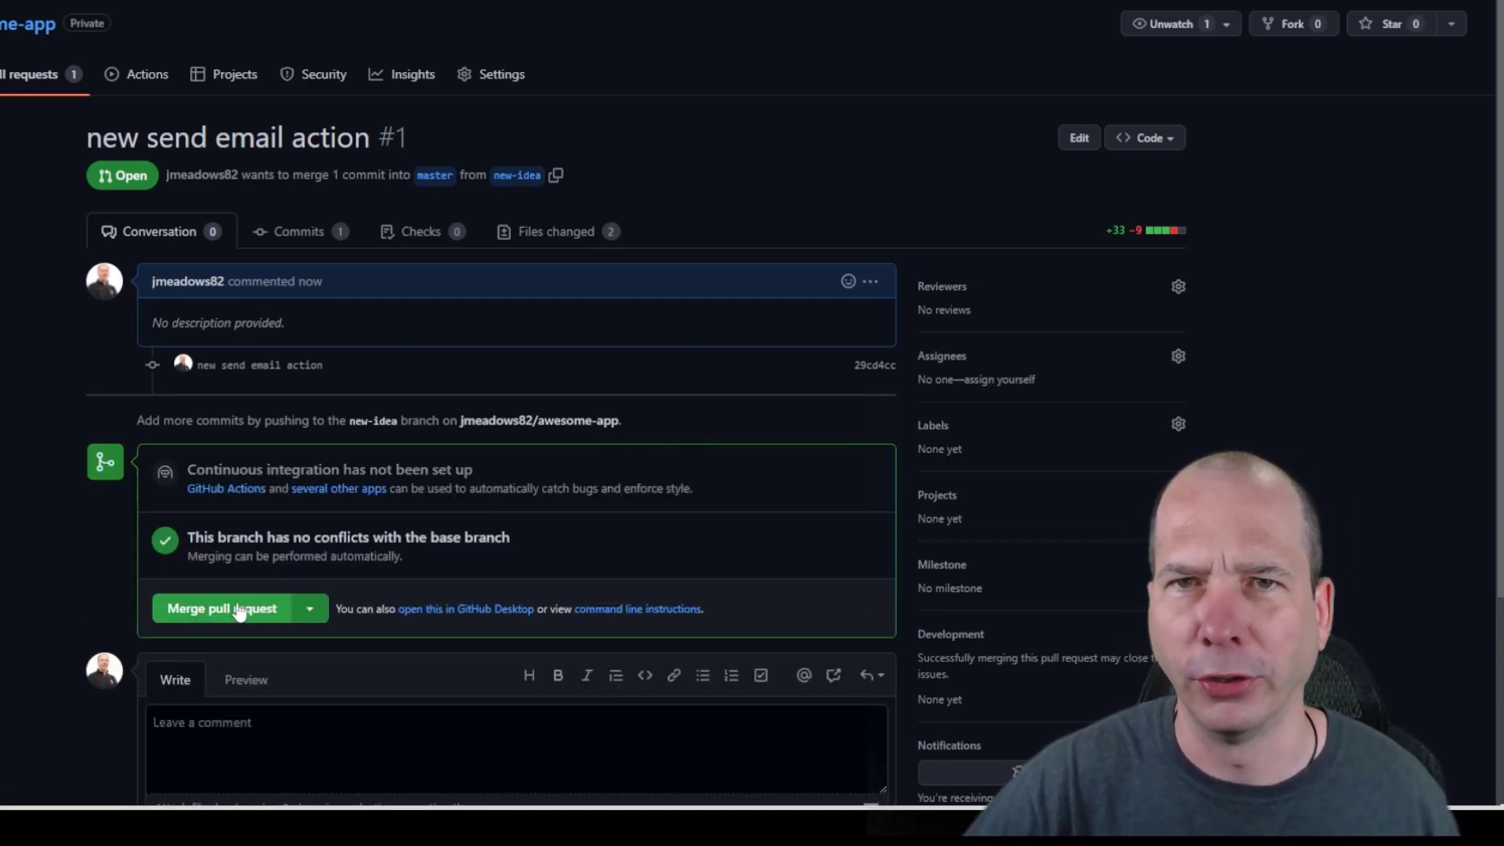
{"action": "left_click", "coordinate": [222, 608]}
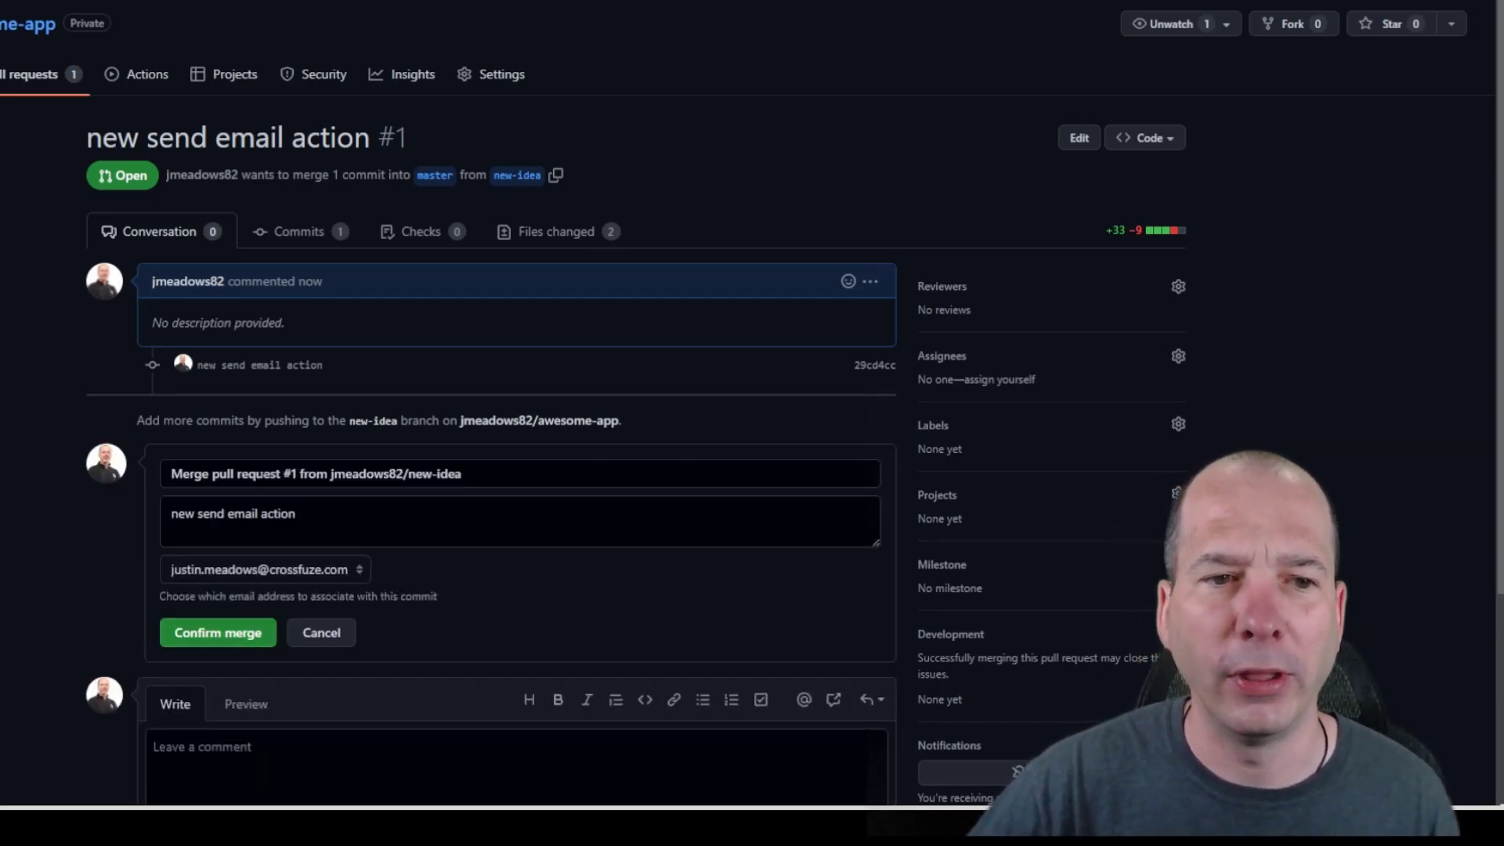
{"action": "left_click", "coordinate": [217, 632]}
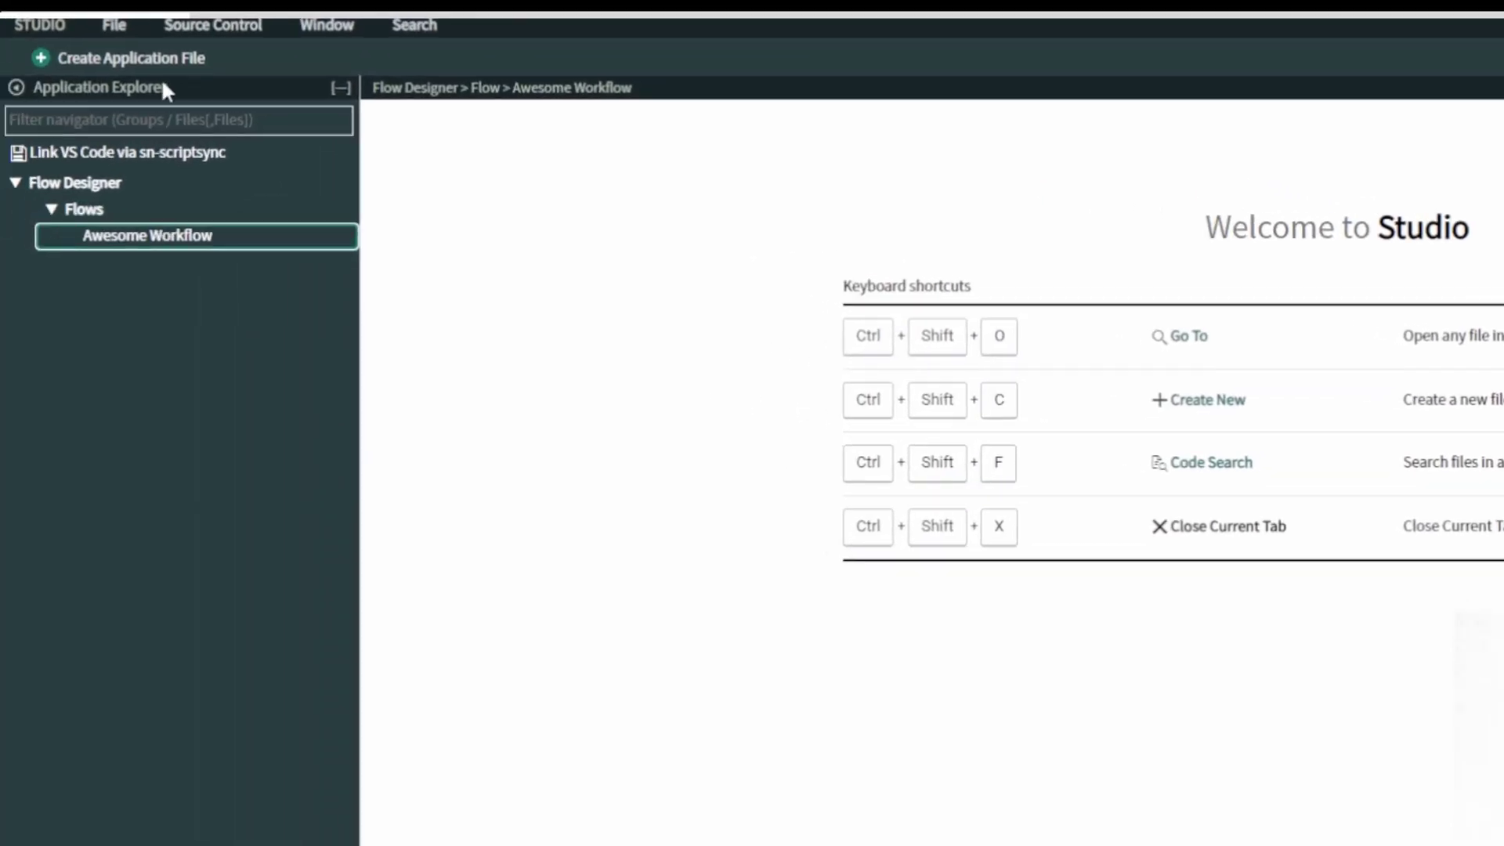
Step: Apply the merged remote commit from Source Control to Awesome App and dismiss the success message
{"action": "left_click", "coordinate": [212, 25]}
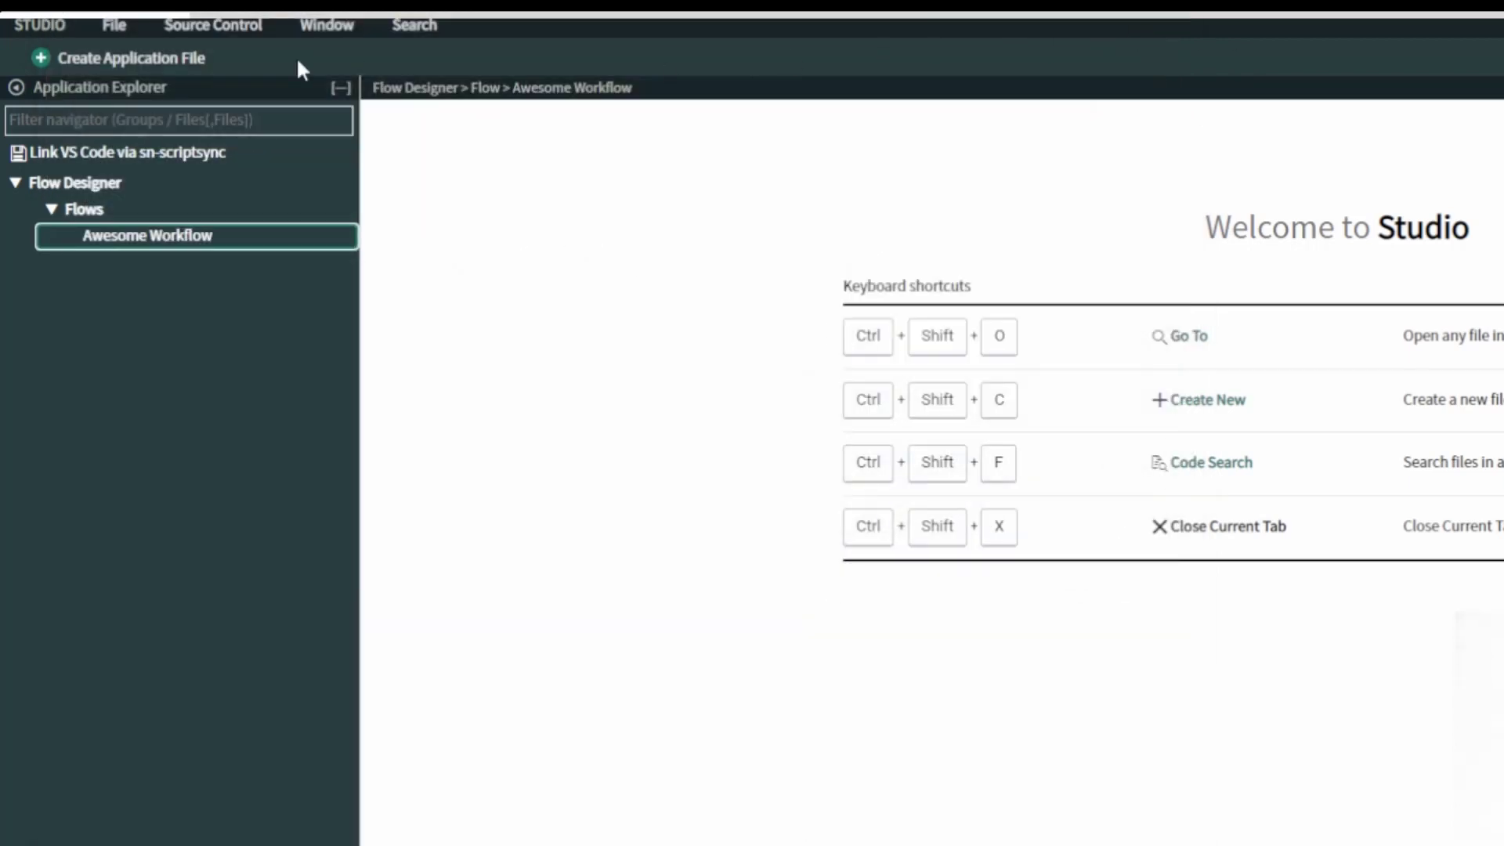
{"action": "left_click", "coordinate": [212, 25]}
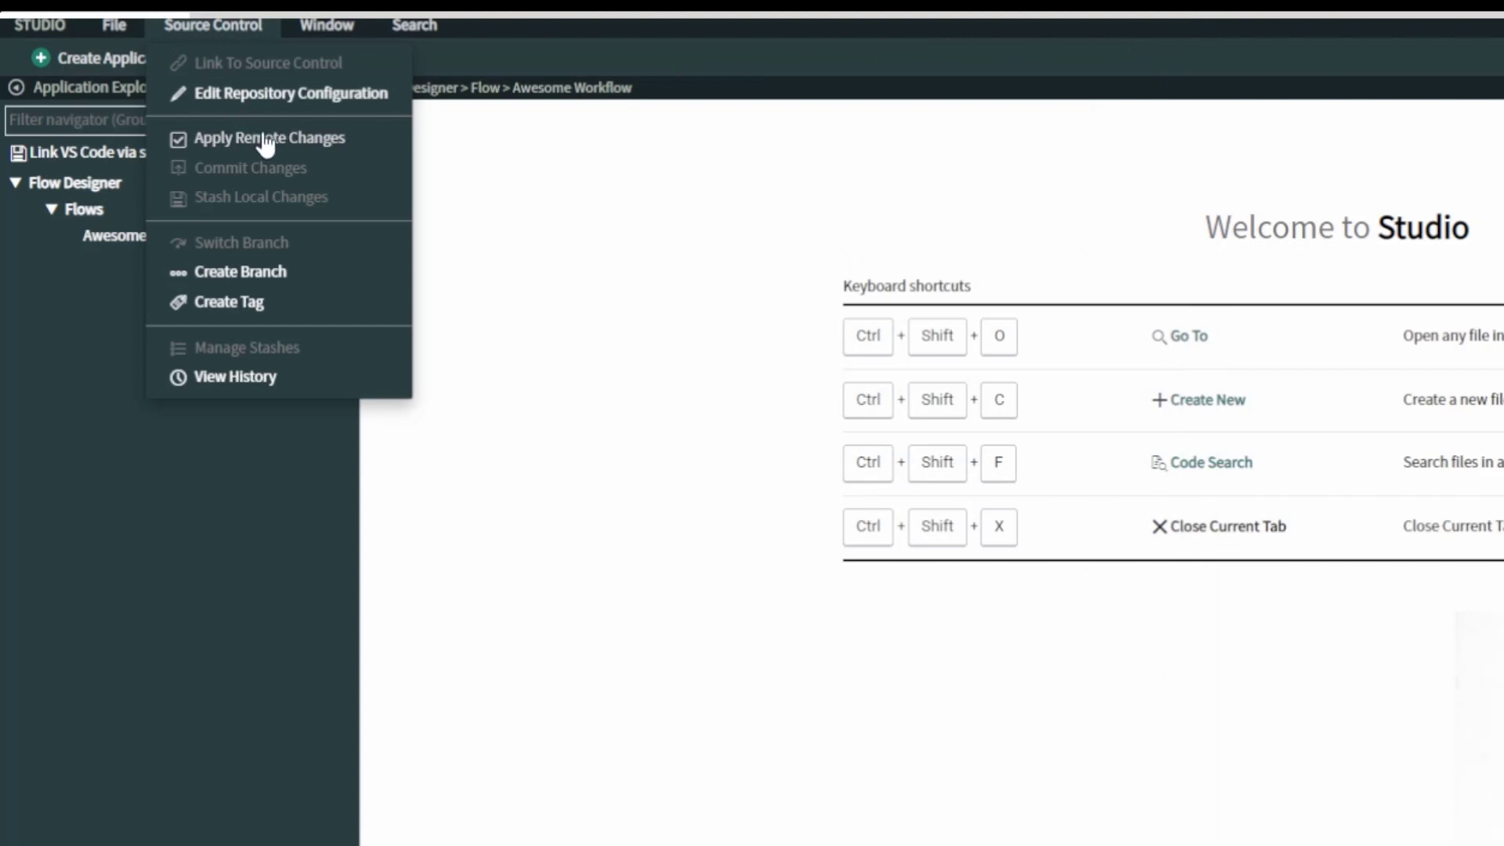
{"action": "left_click", "coordinate": [270, 138]}
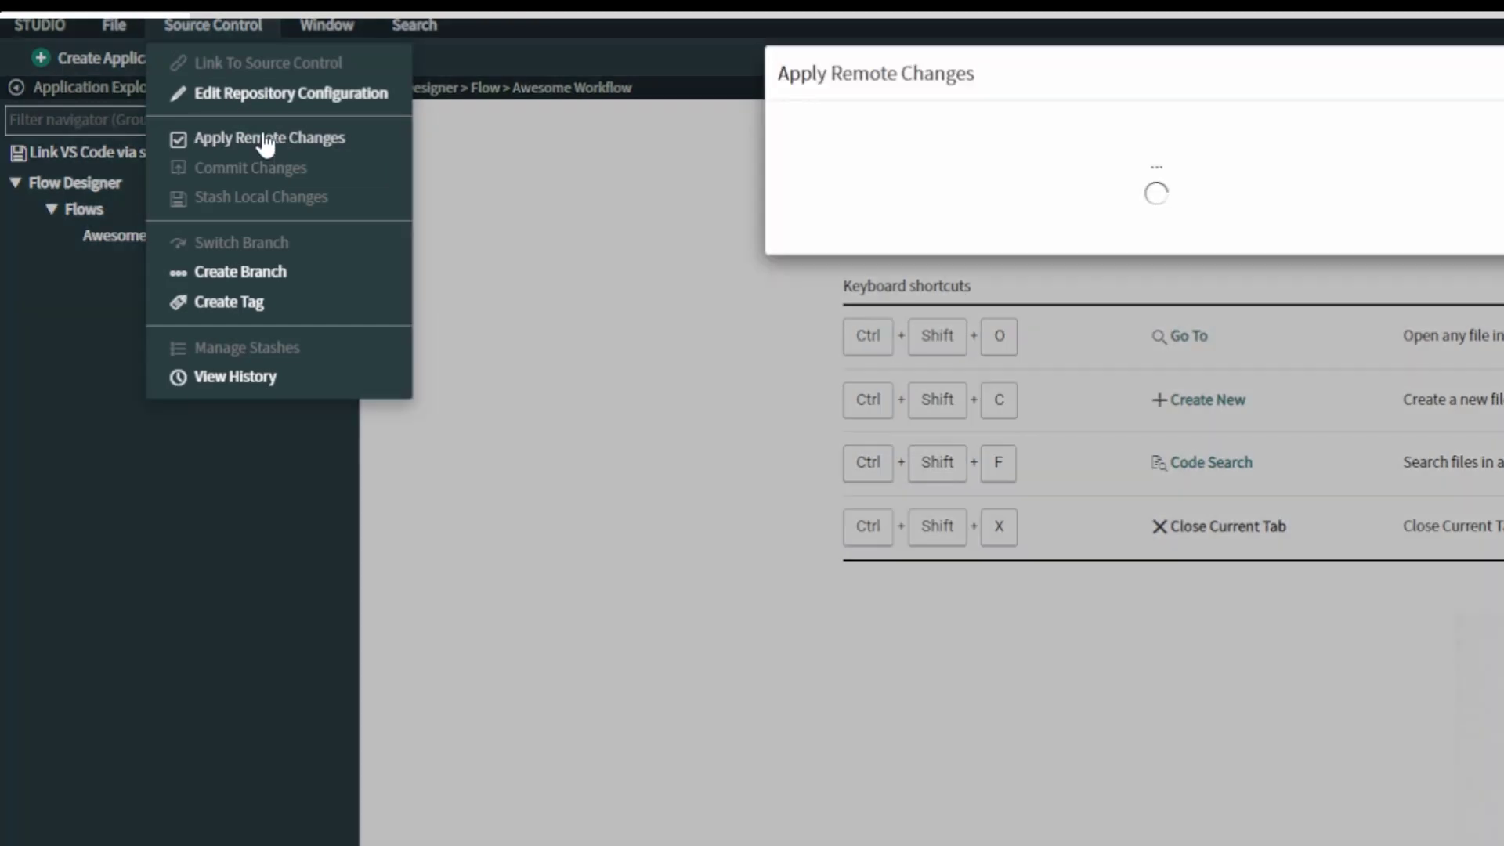
{"action": "left_click", "coordinate": [271, 137]}
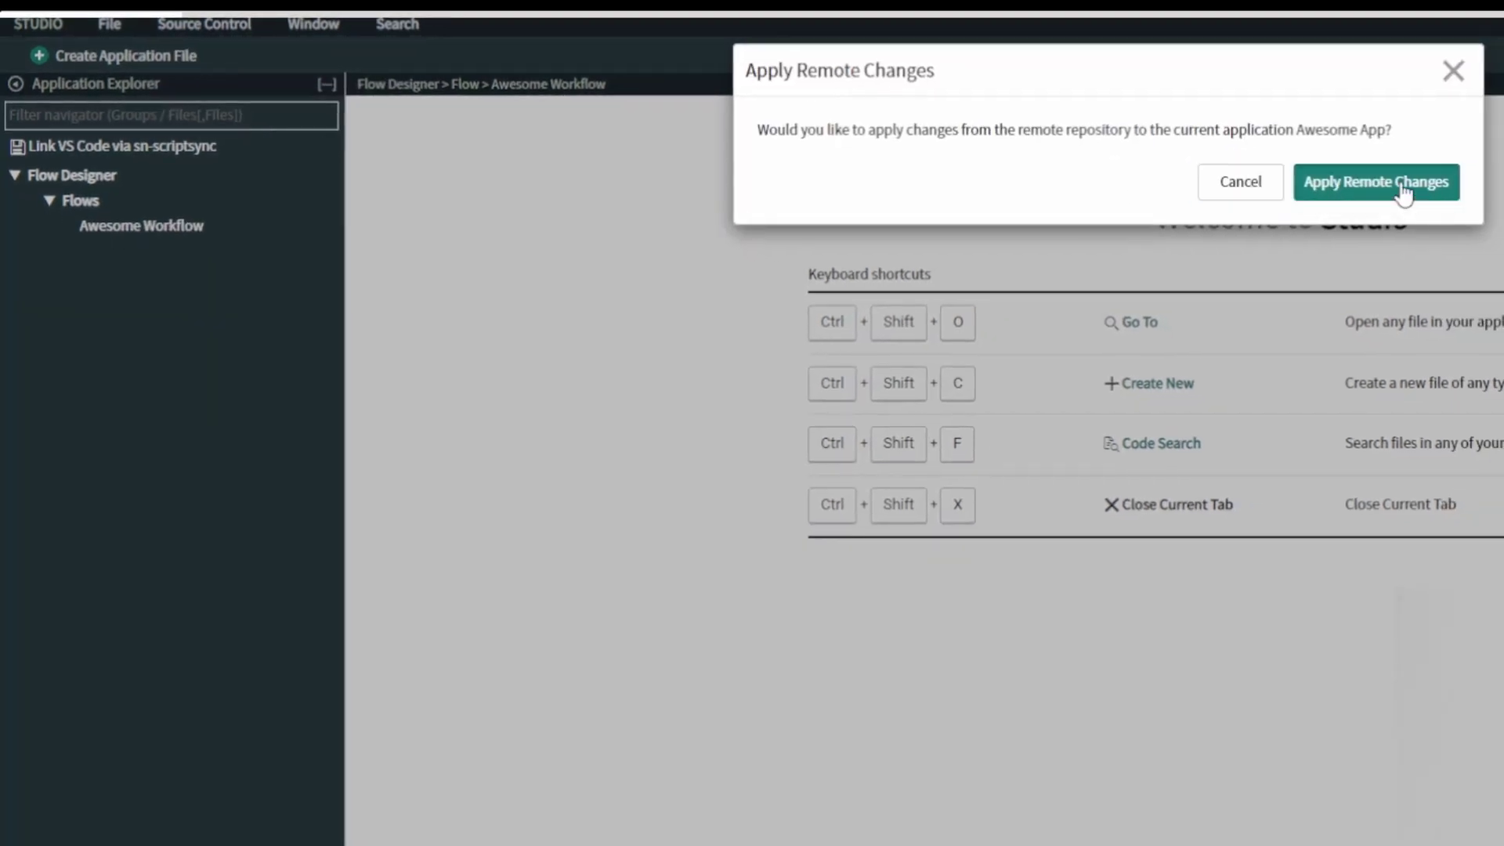
{"action": "left_click", "coordinate": [1376, 182]}
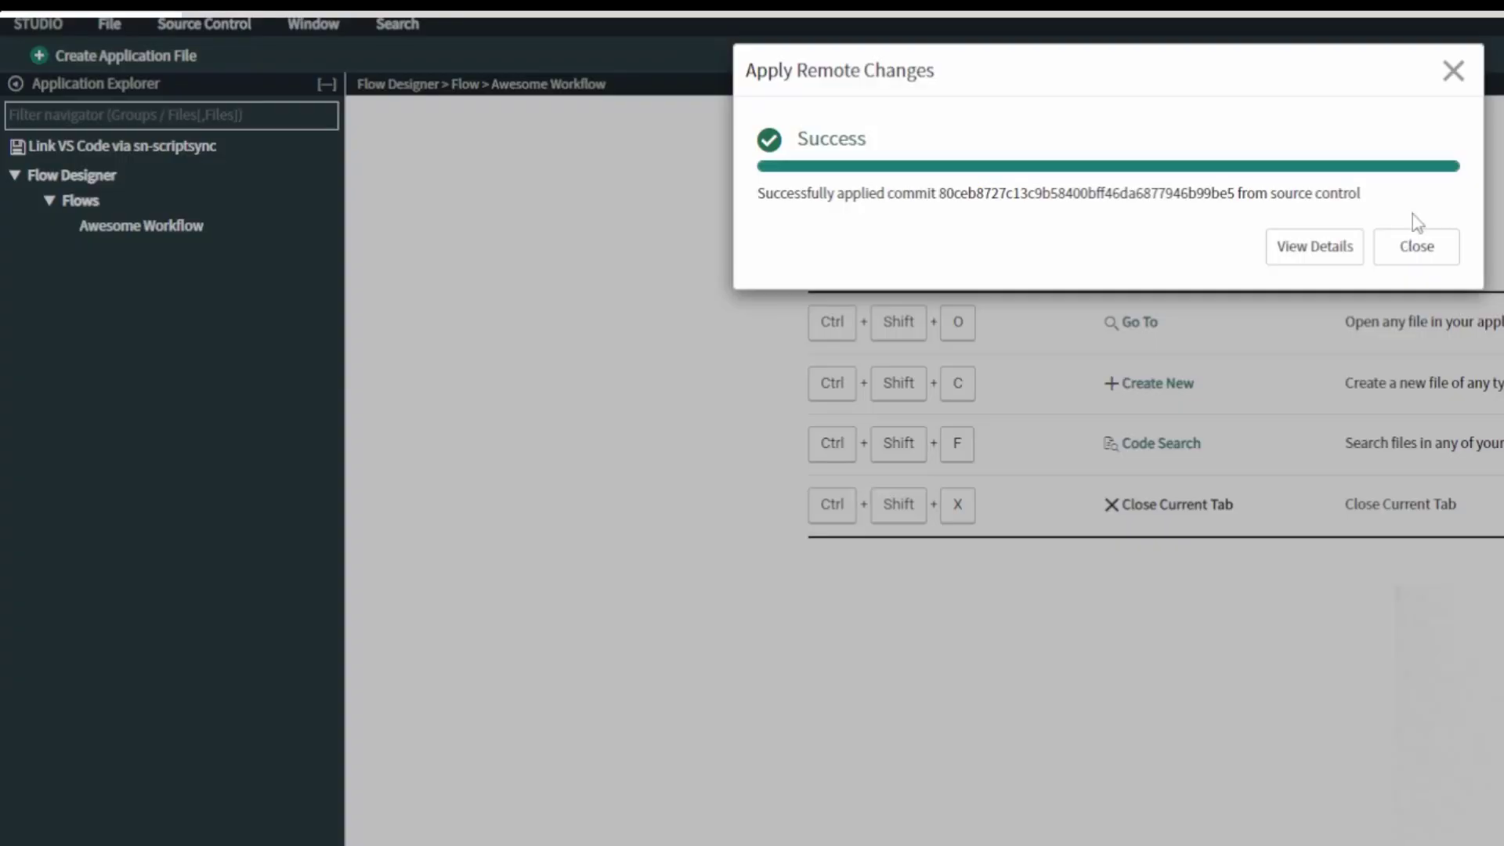
{"action": "left_click", "coordinate": [1415, 246]}
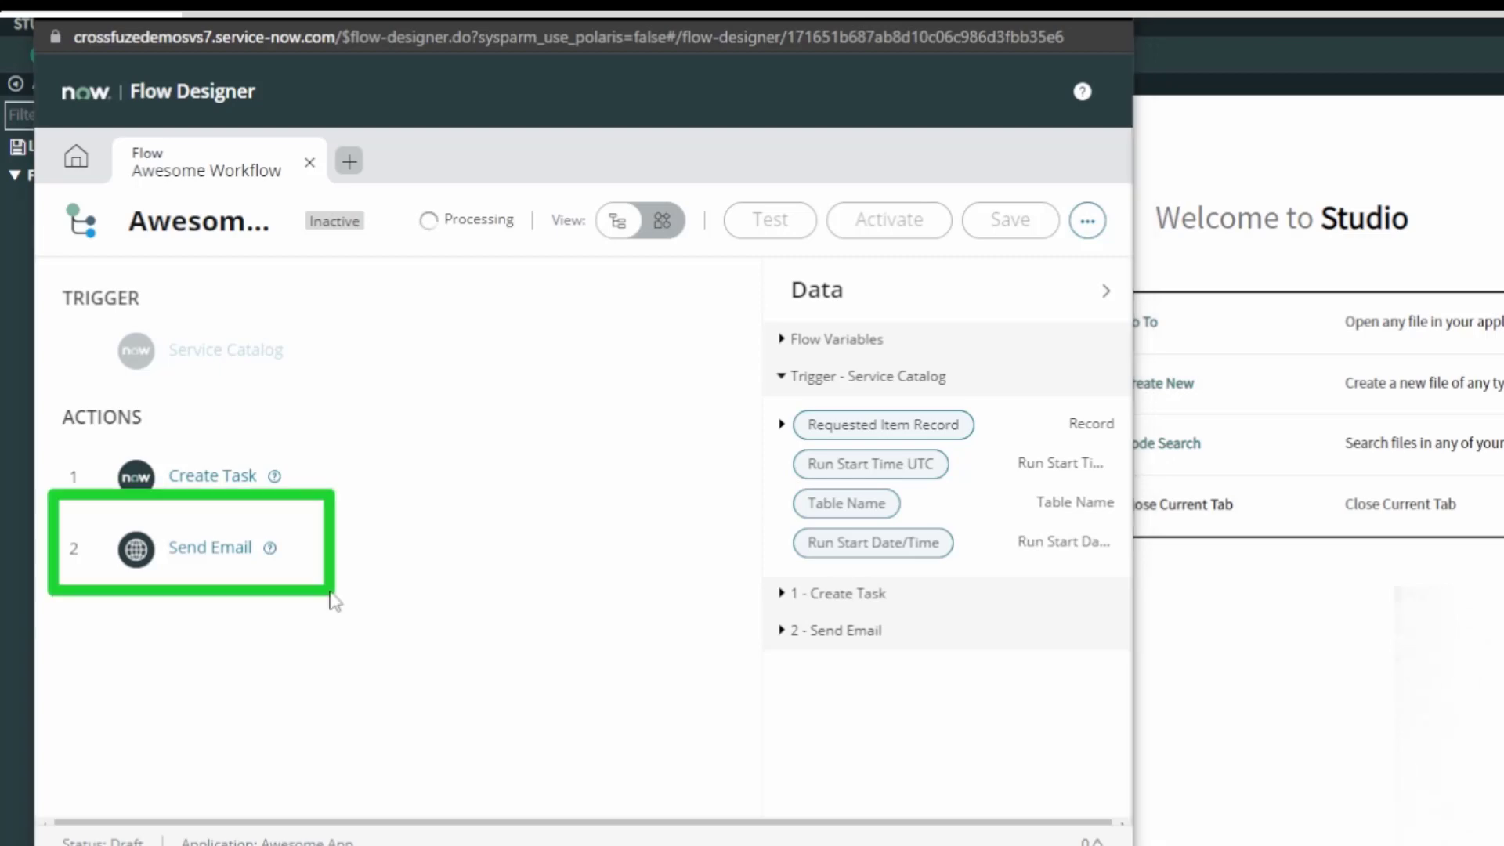
Step: Expand Awesome Workflow's Data panel to show Create Task outputs and the Send Email step
{"action": "left_click", "coordinate": [783, 593]}
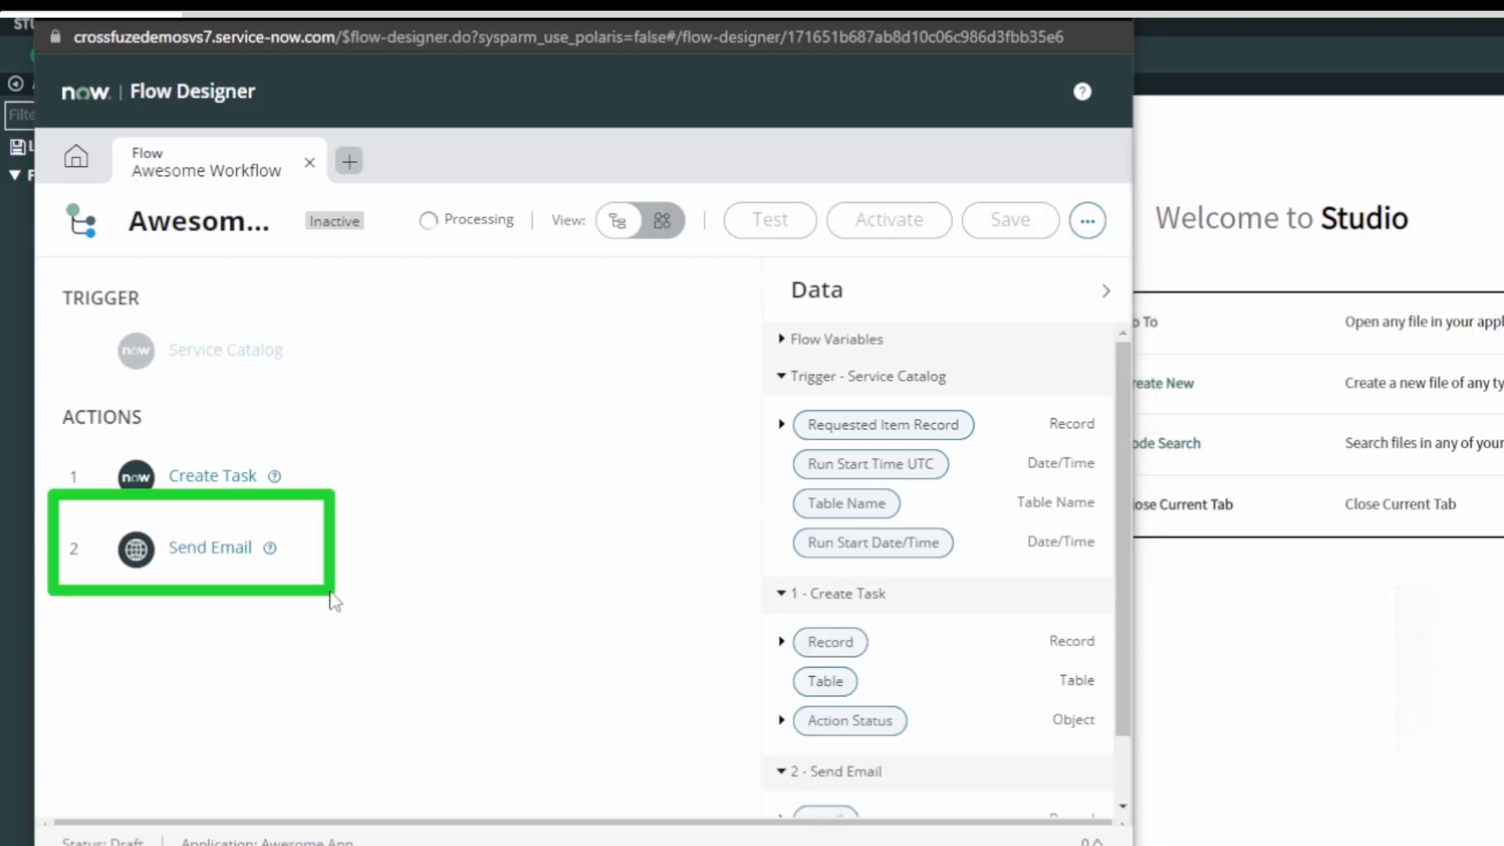